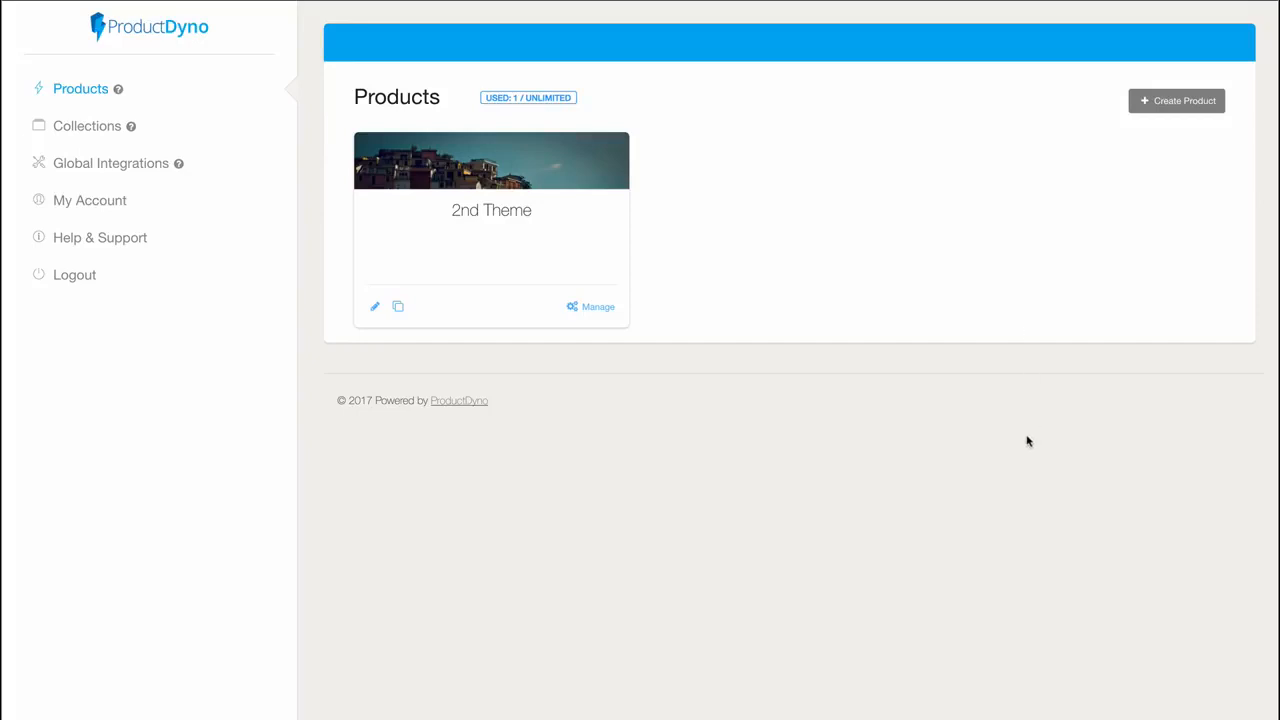
mouse_move(212, 80)
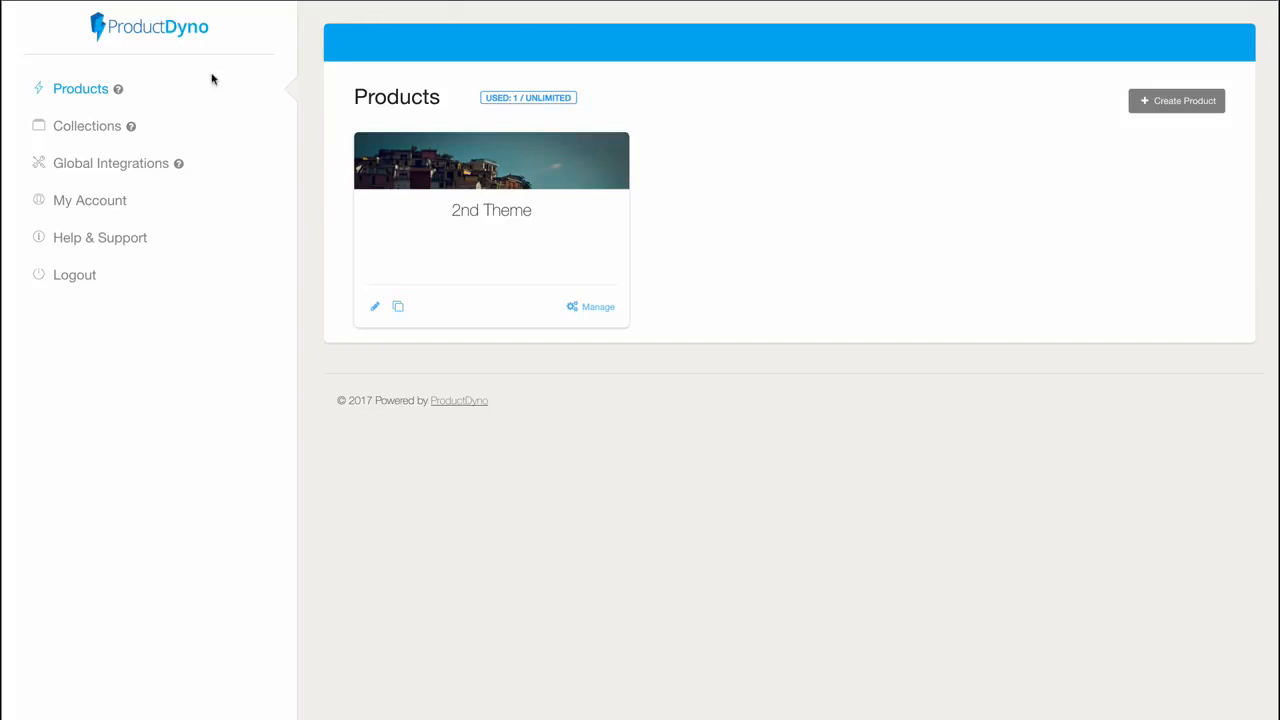
mouse_move(543, 130)
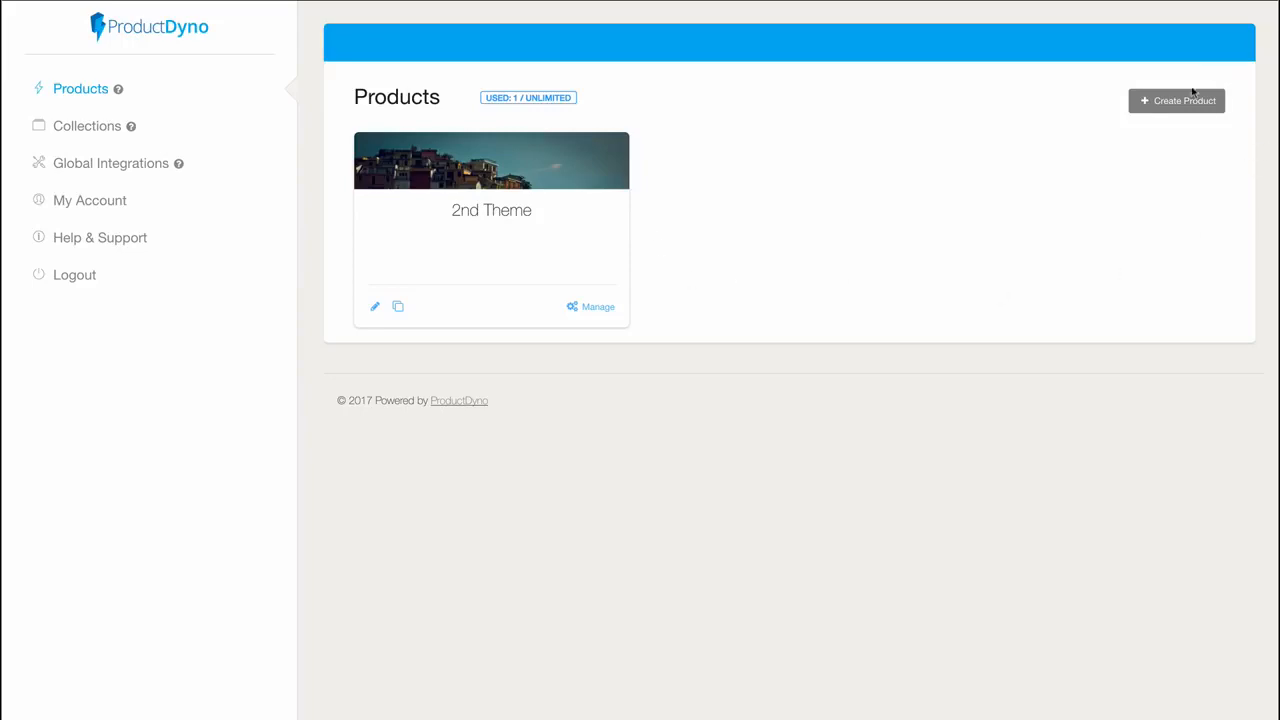
- Create a new product named 'Demo', landing on its Domain & Access settings
left_click(1176, 100)
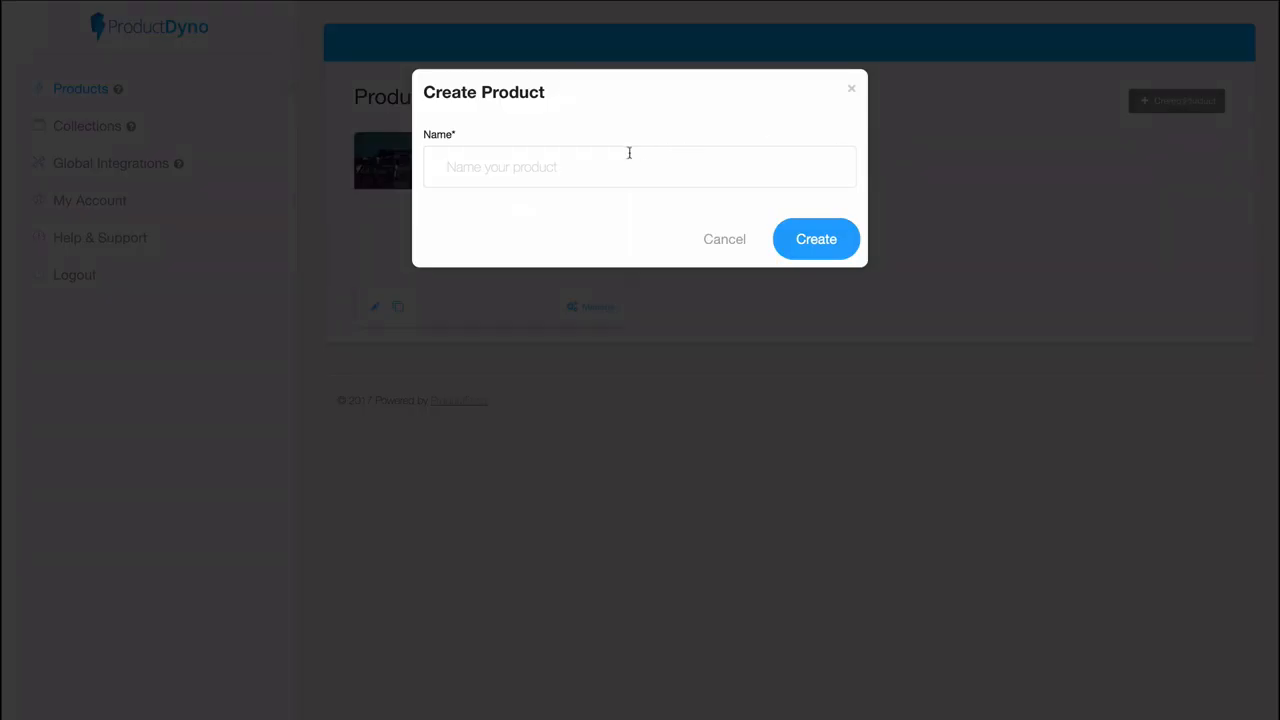
left_click(640, 166)
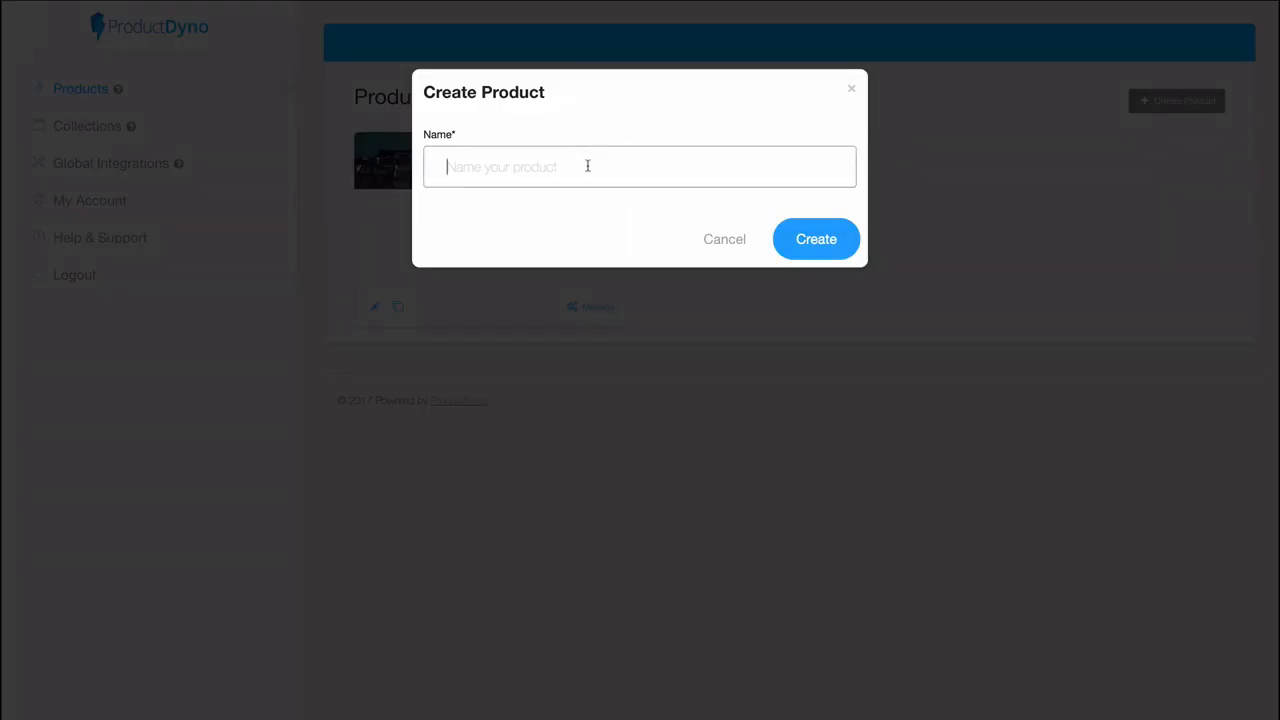
type("De")
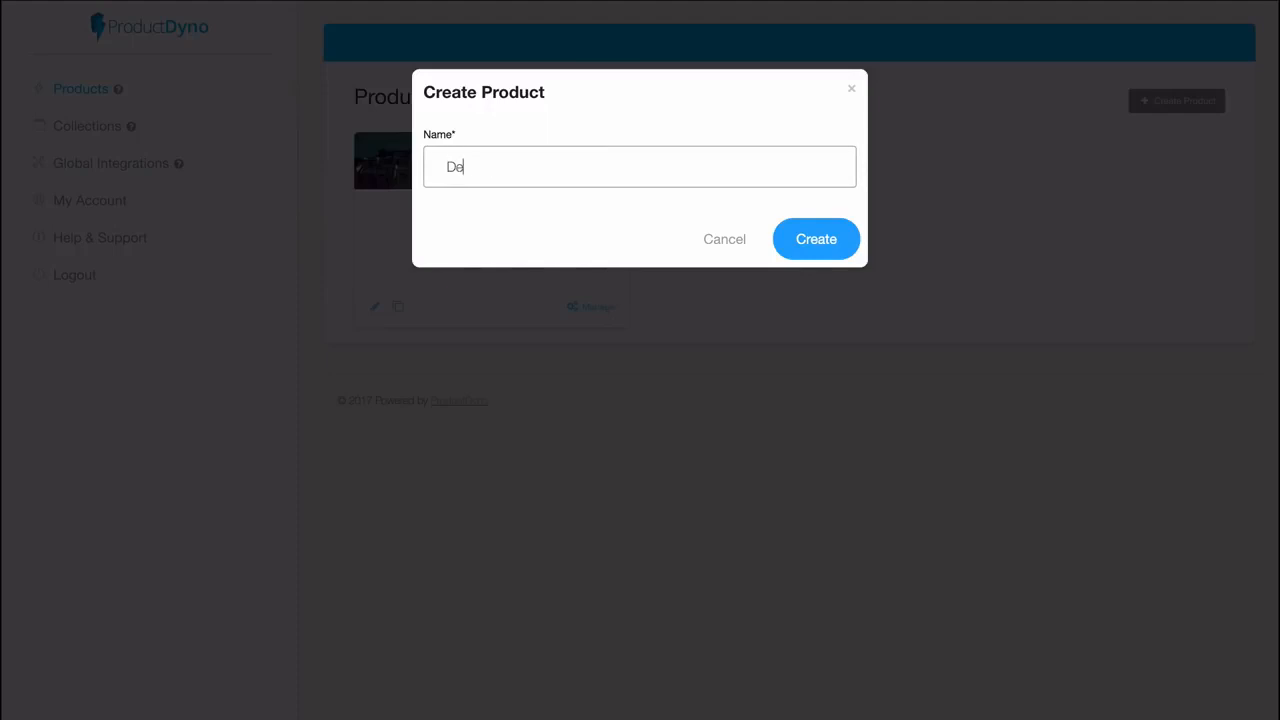
type("mo")
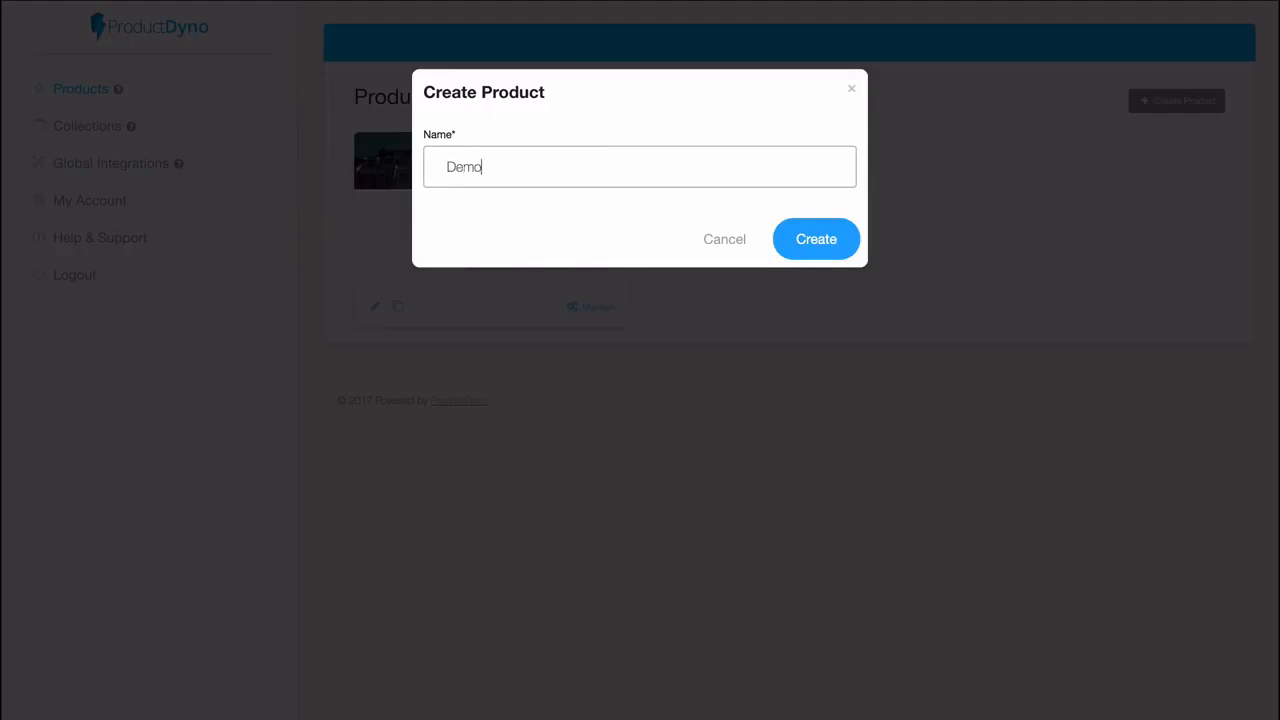
left_click(815, 239)
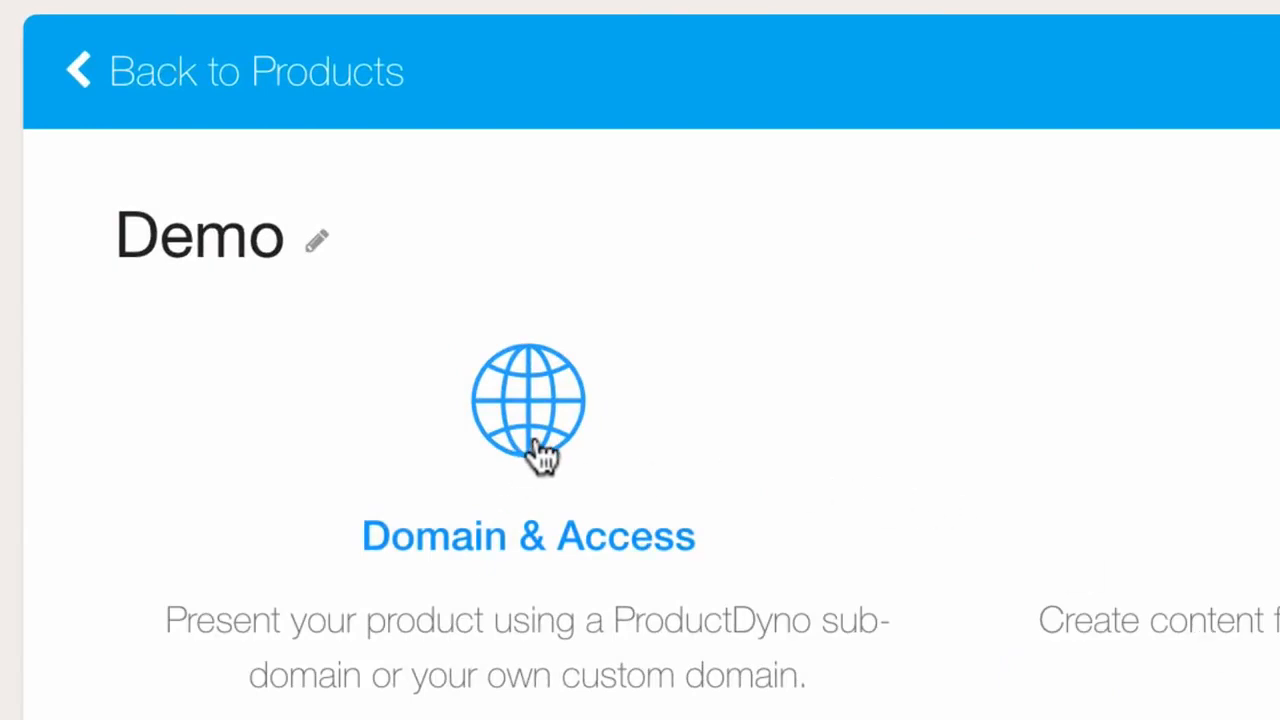
- Set Demo's sub-domain to mydemo, toggling Enable Custom Domain on then off
left_click(528, 405)
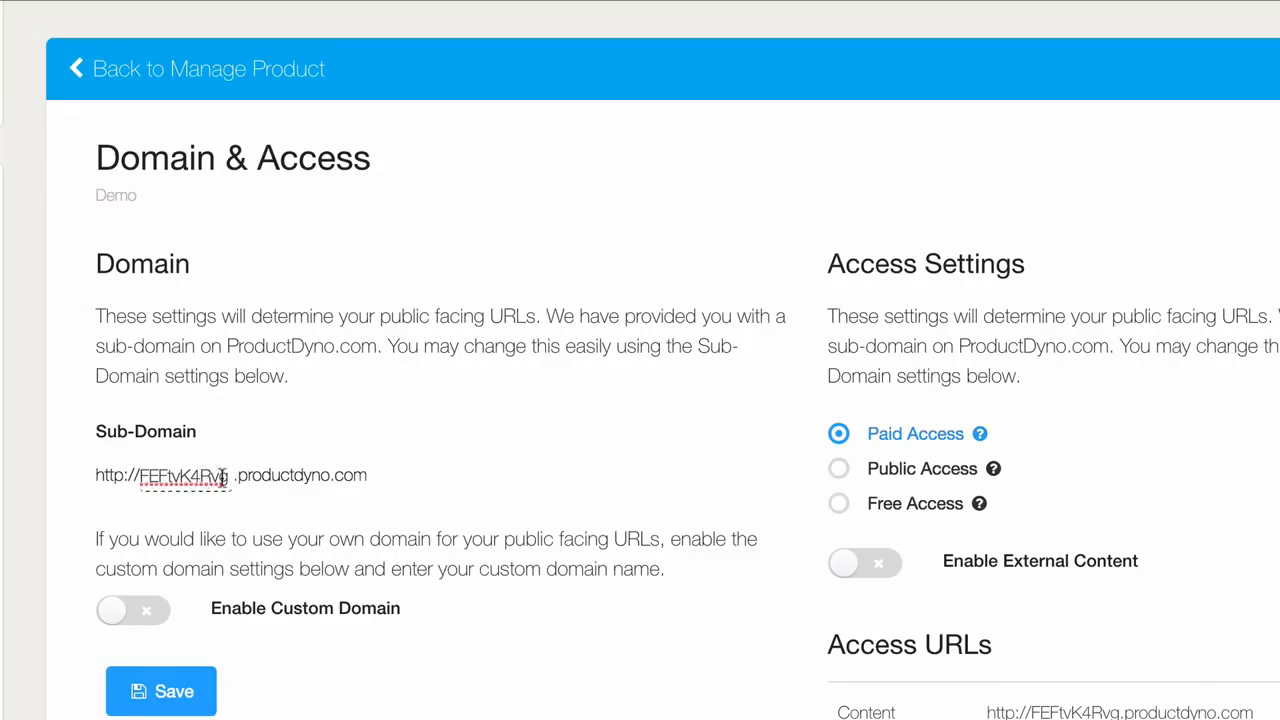
type("mydemc")
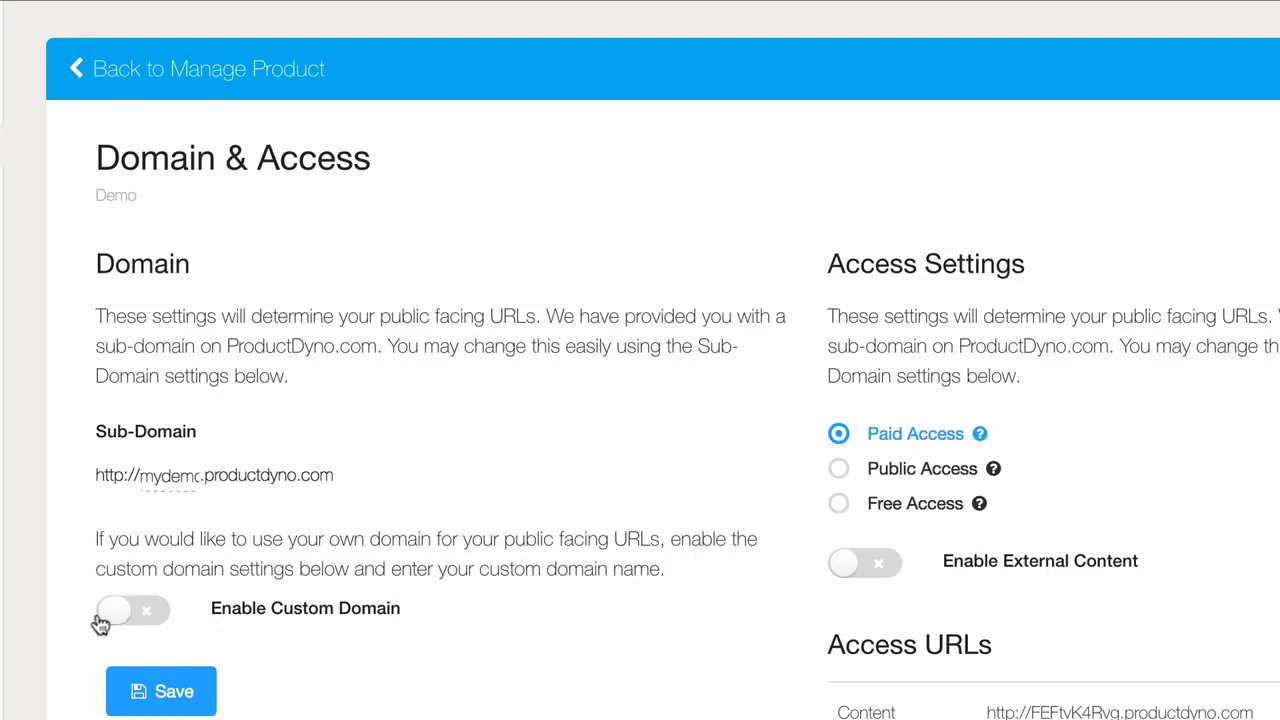
left_click(130, 610)
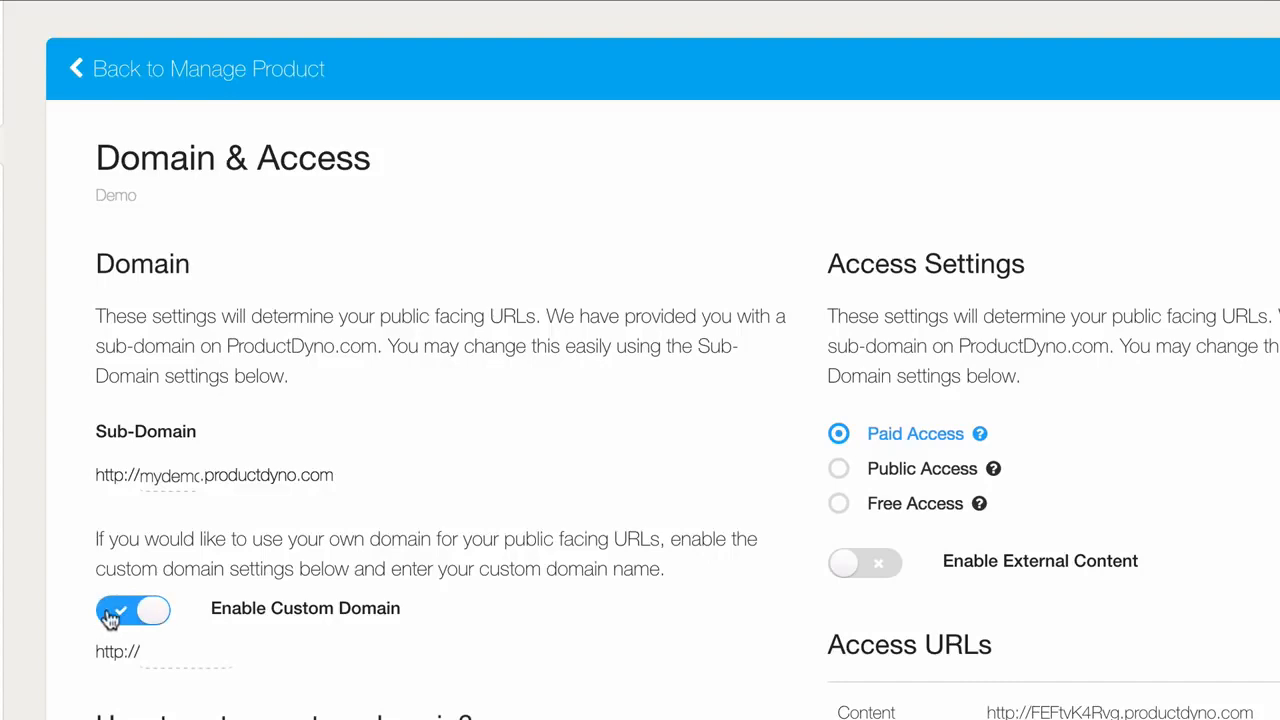
left_click(132, 610)
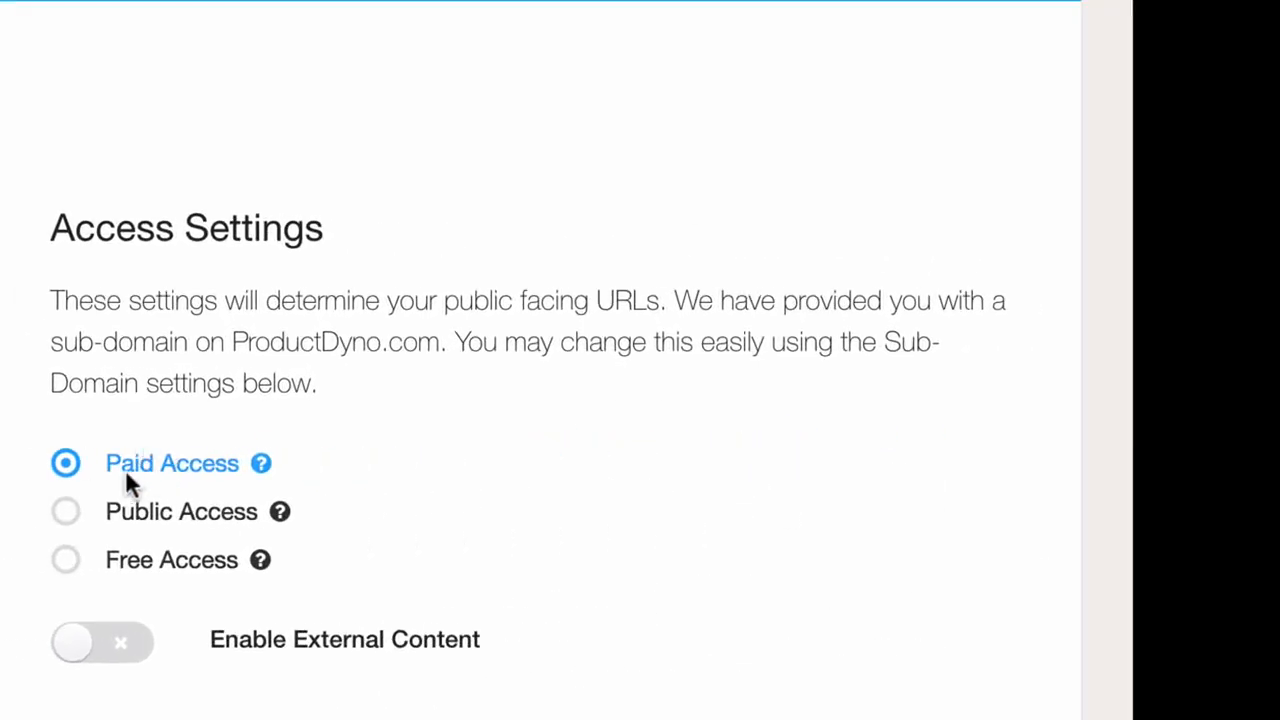
mouse_move(66, 511)
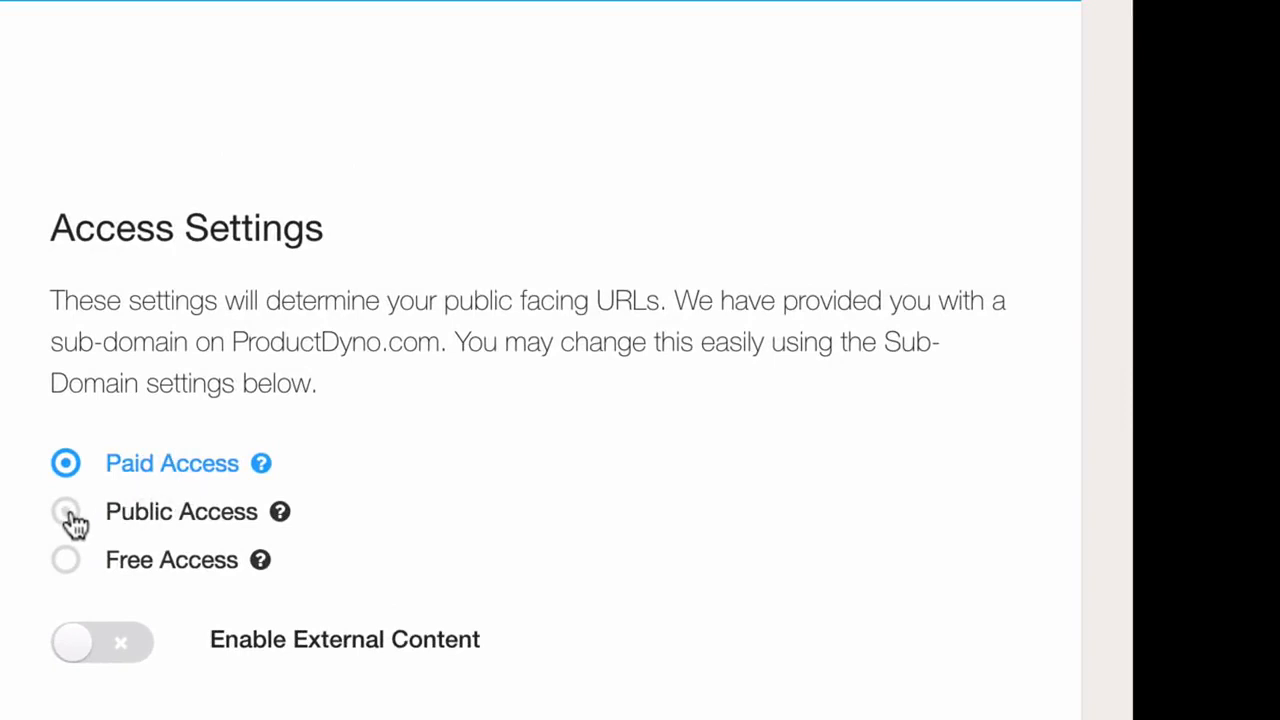
mouse_move(150, 575)
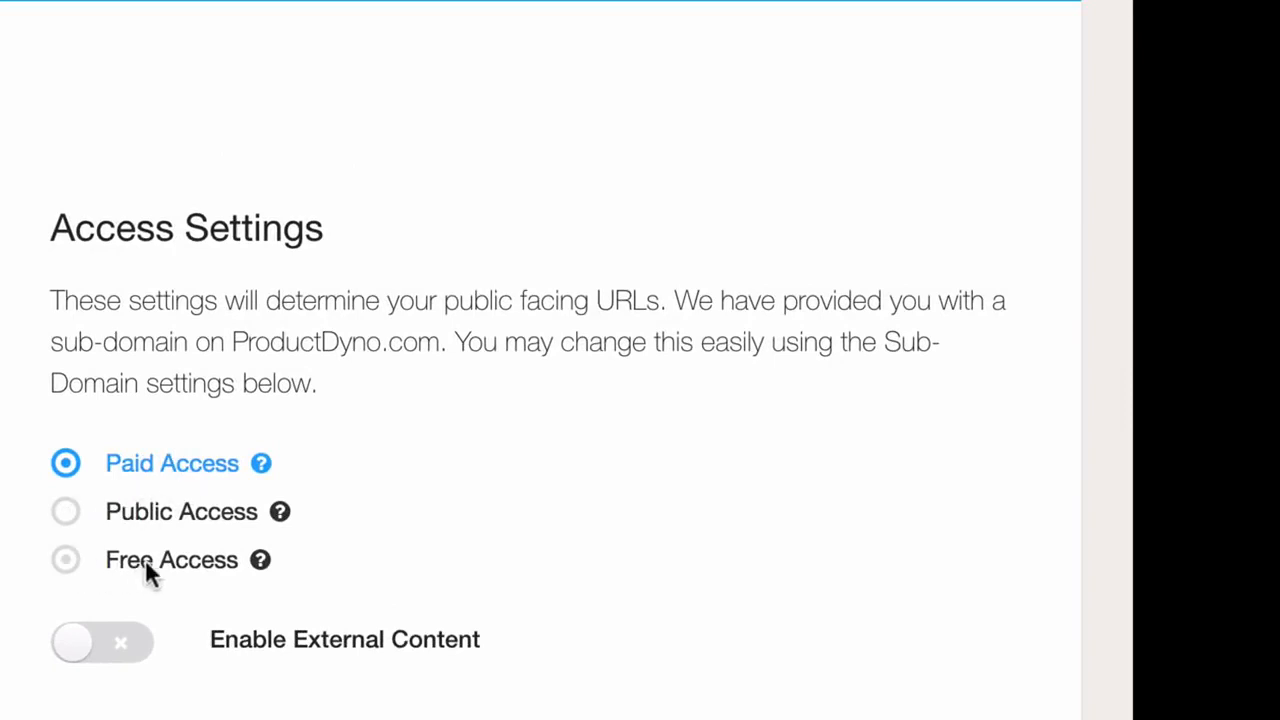
scroll("down", 3)
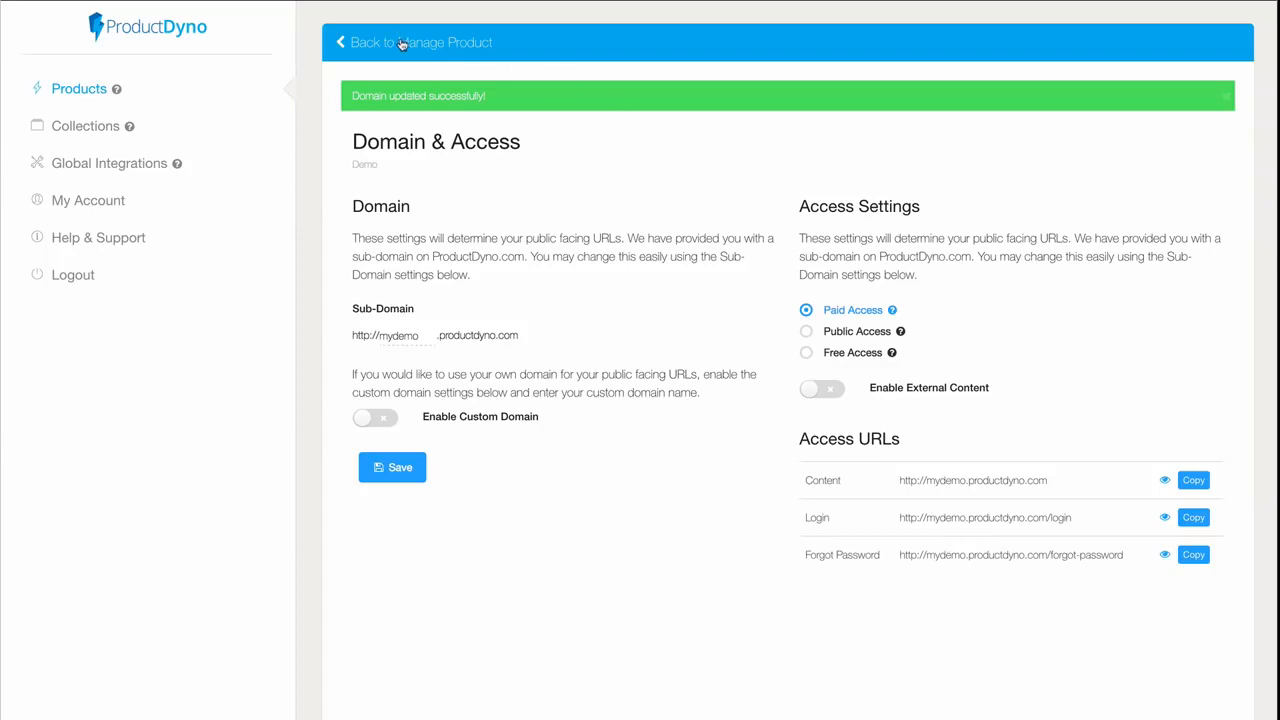
- Drag the email CTR section to the top of Demo's content sections
left_click(410, 42)
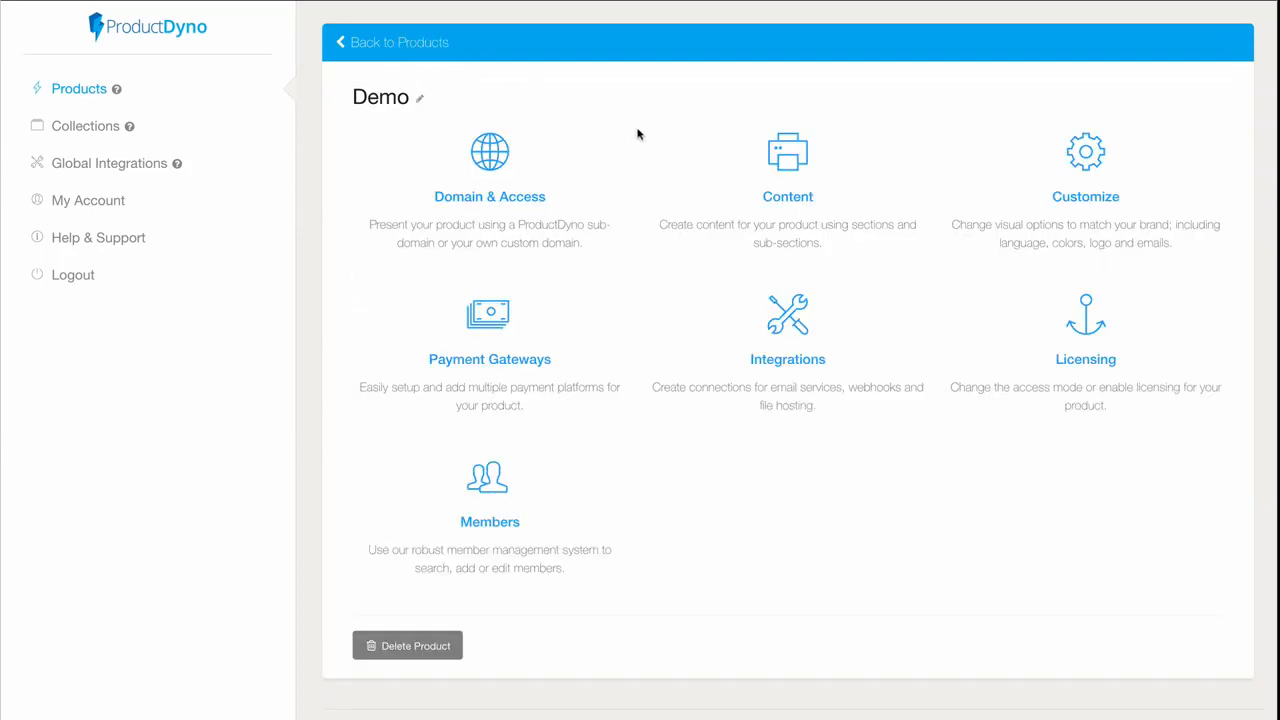
mouse_move(788, 160)
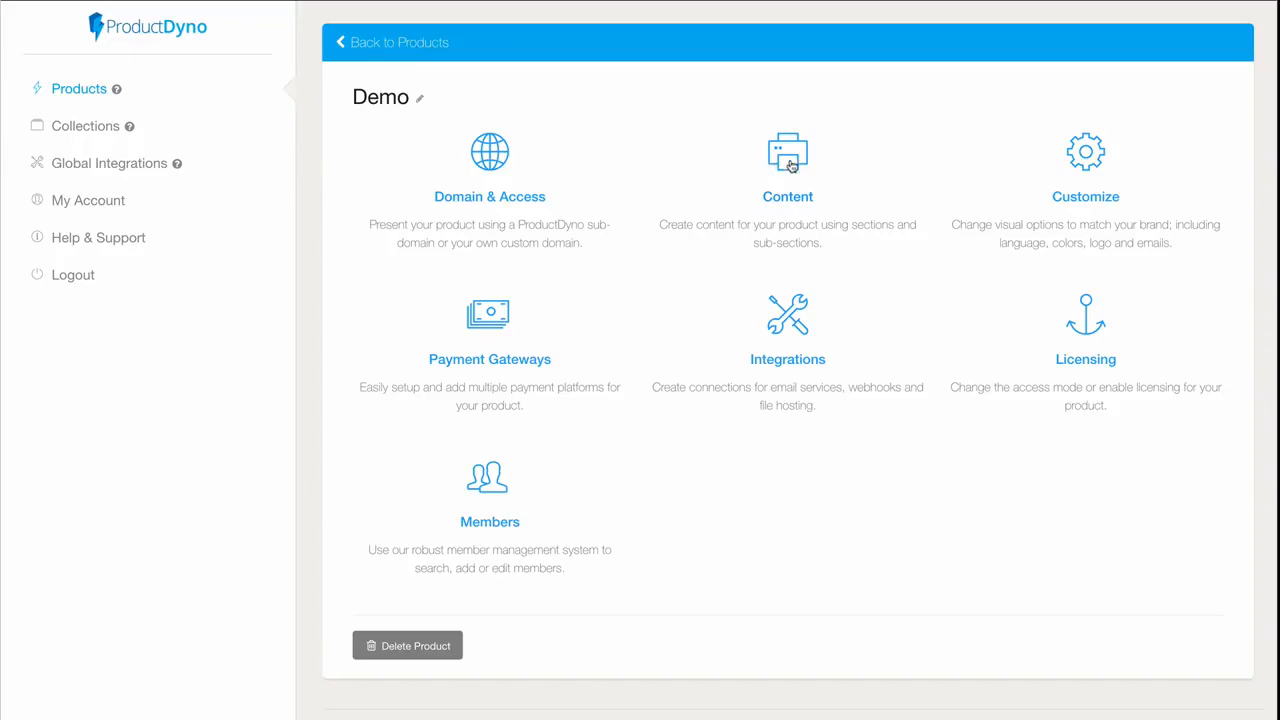
left_click(787, 170)
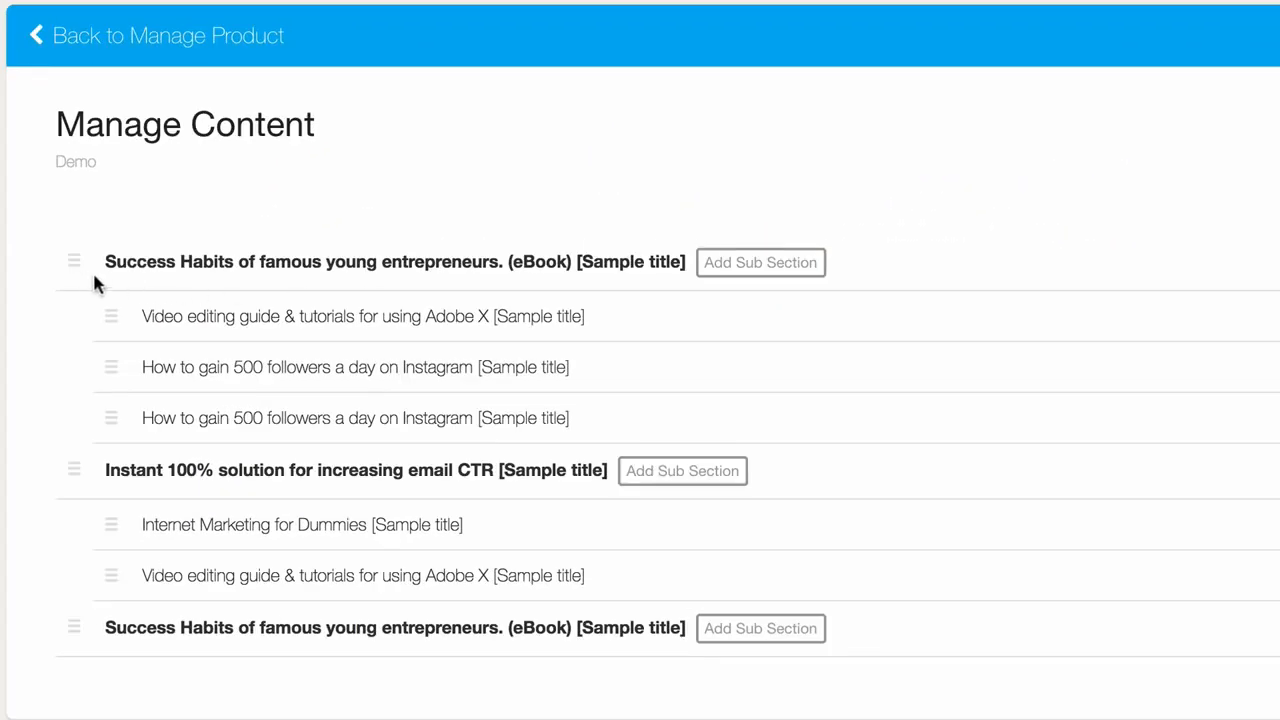
left_click_drag(111, 316, 111, 361)
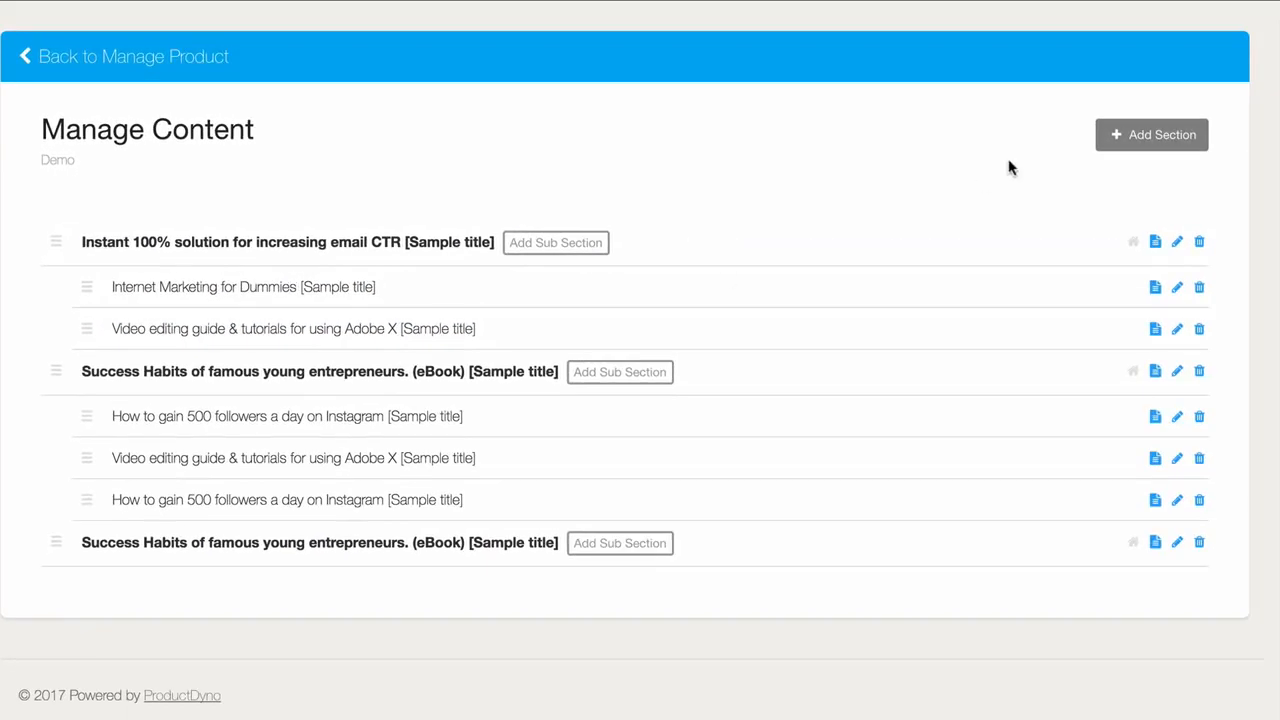
- Open the email CTR section's edit form and cancel without saving
left_click(1177, 241)
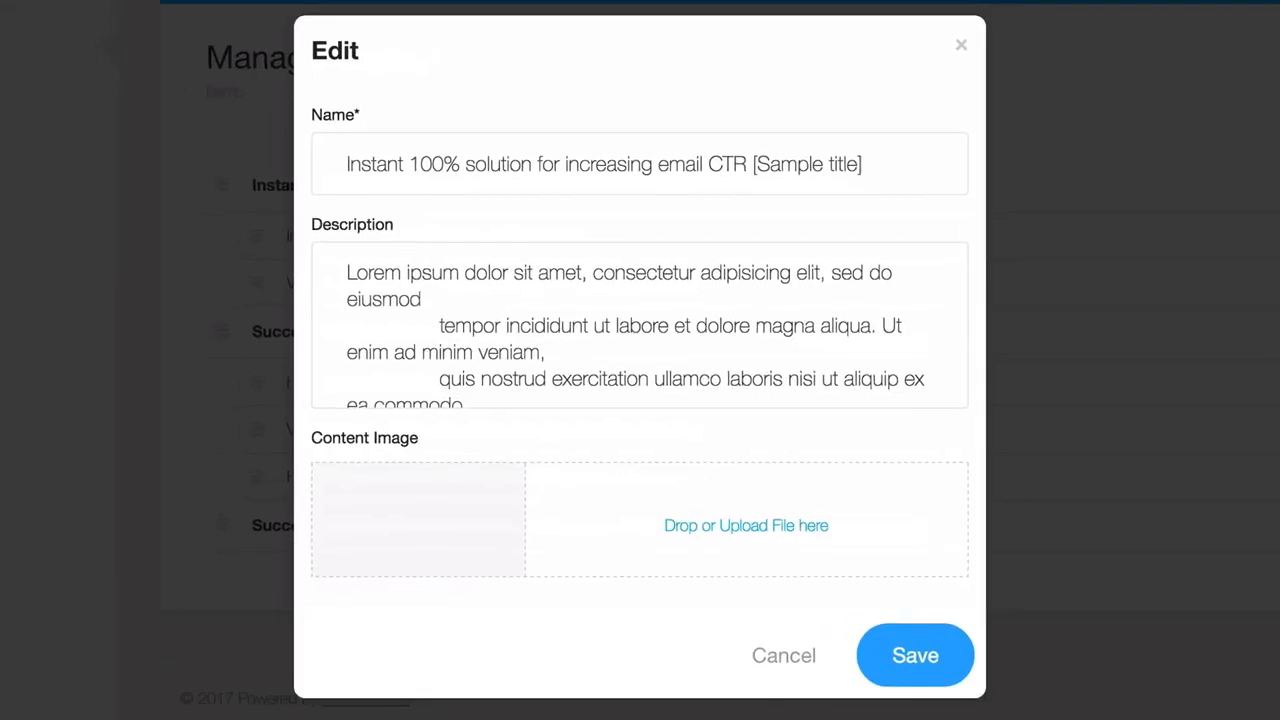
left_click(746, 525)
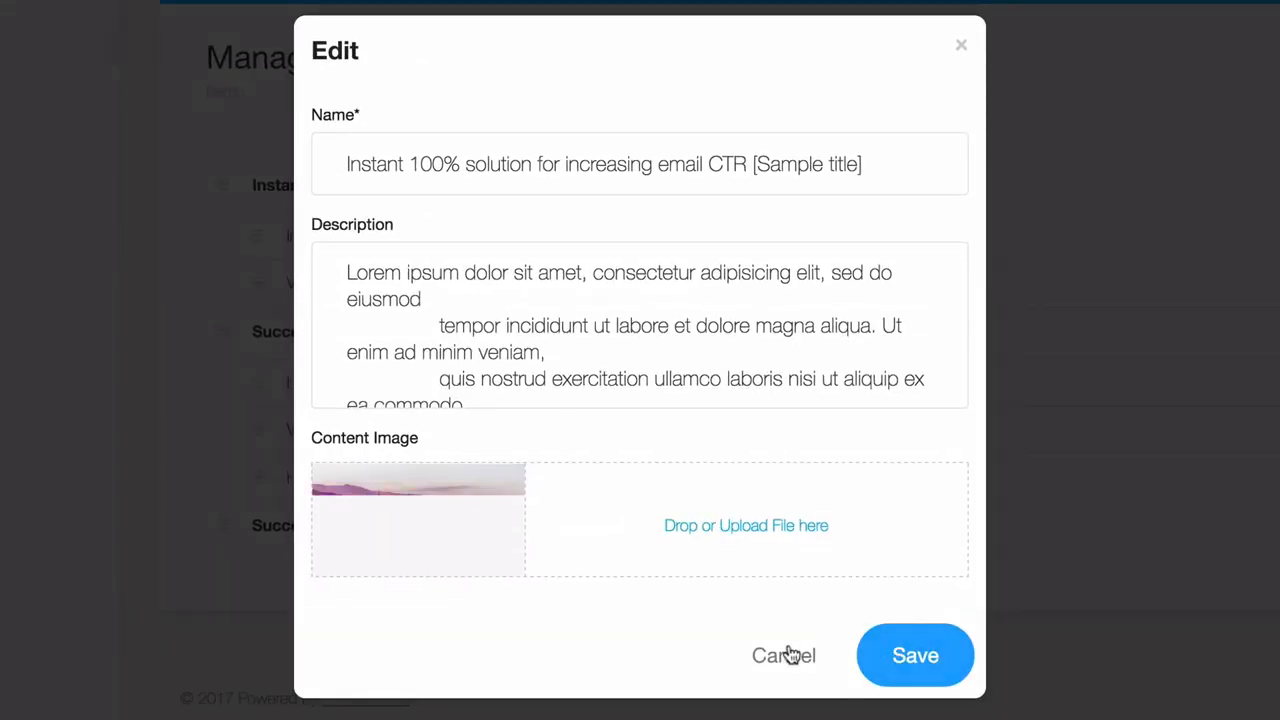
left_click(784, 655)
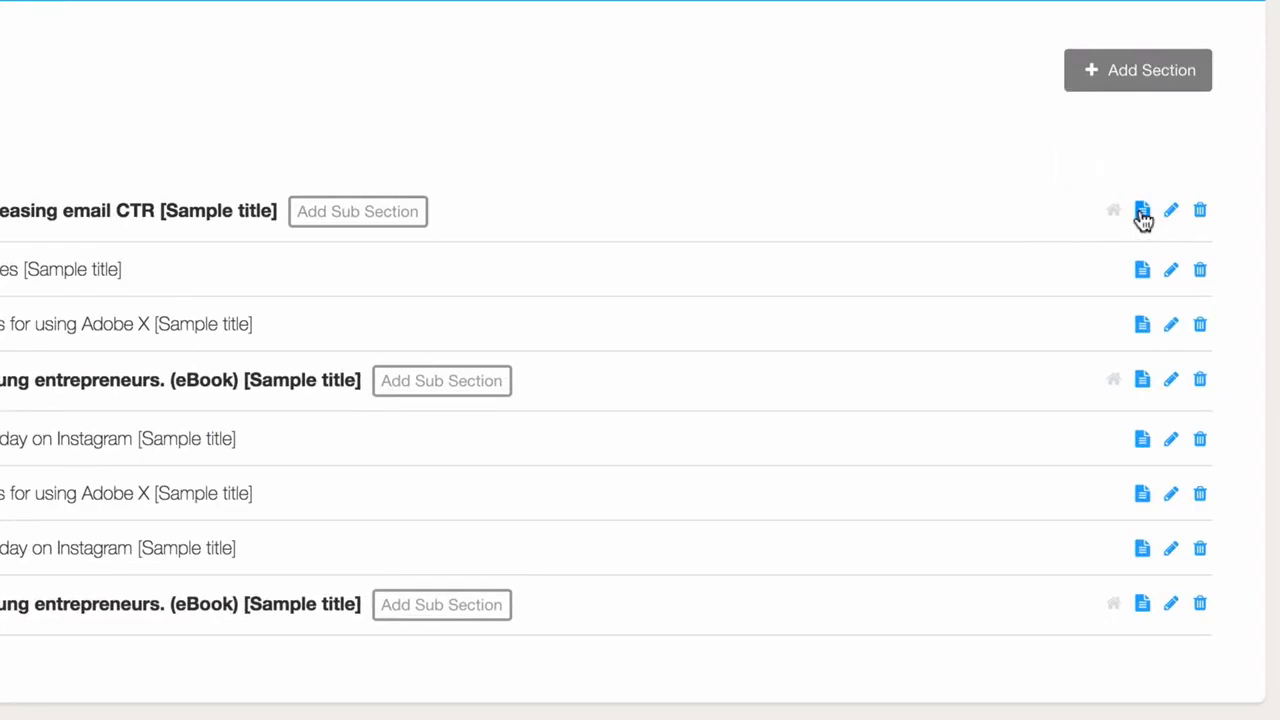
- Browse the email CTR section's content, Drip Setting and Supporting Files tabs, then go back
left_click(1142, 210)
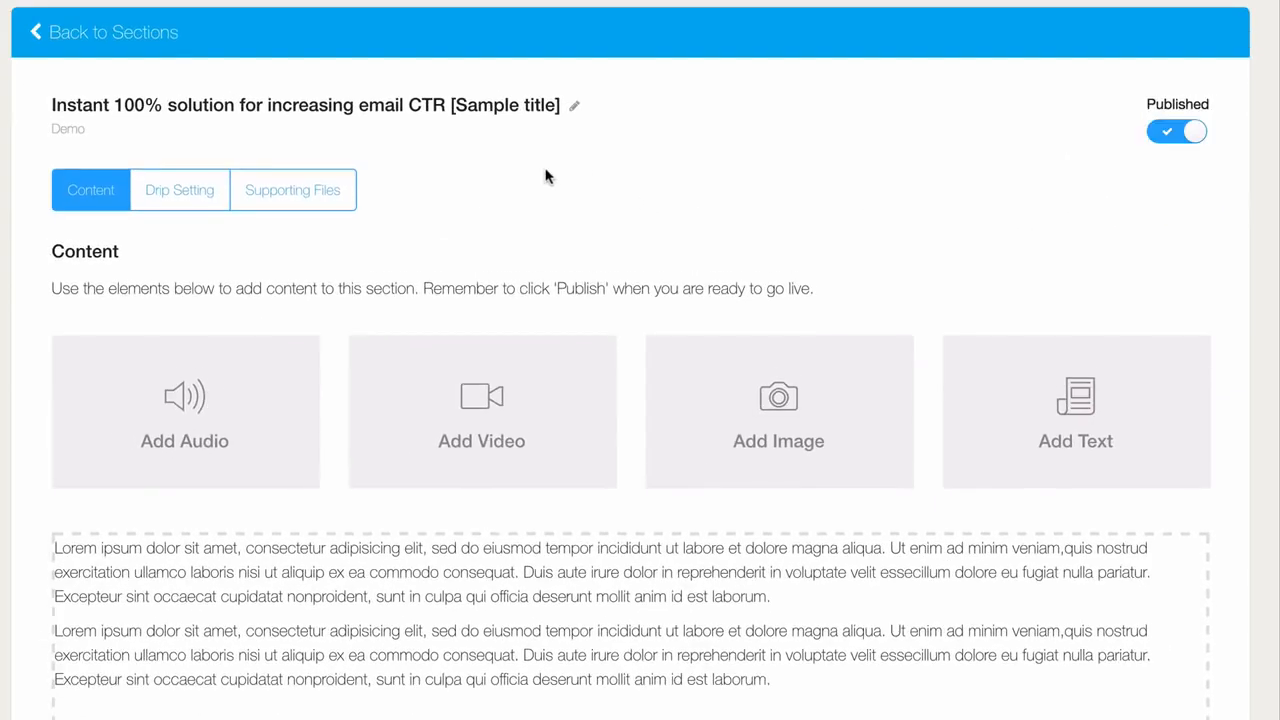
mouse_move(243, 430)
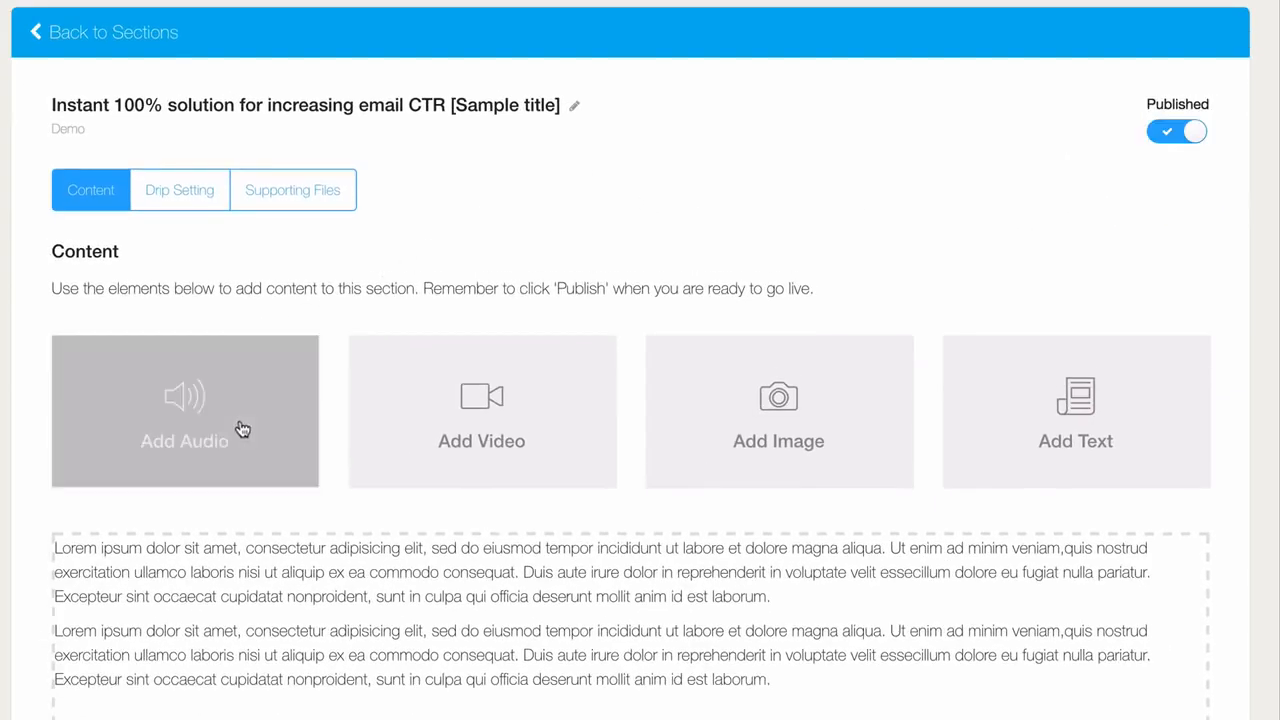
mouse_move(984, 470)
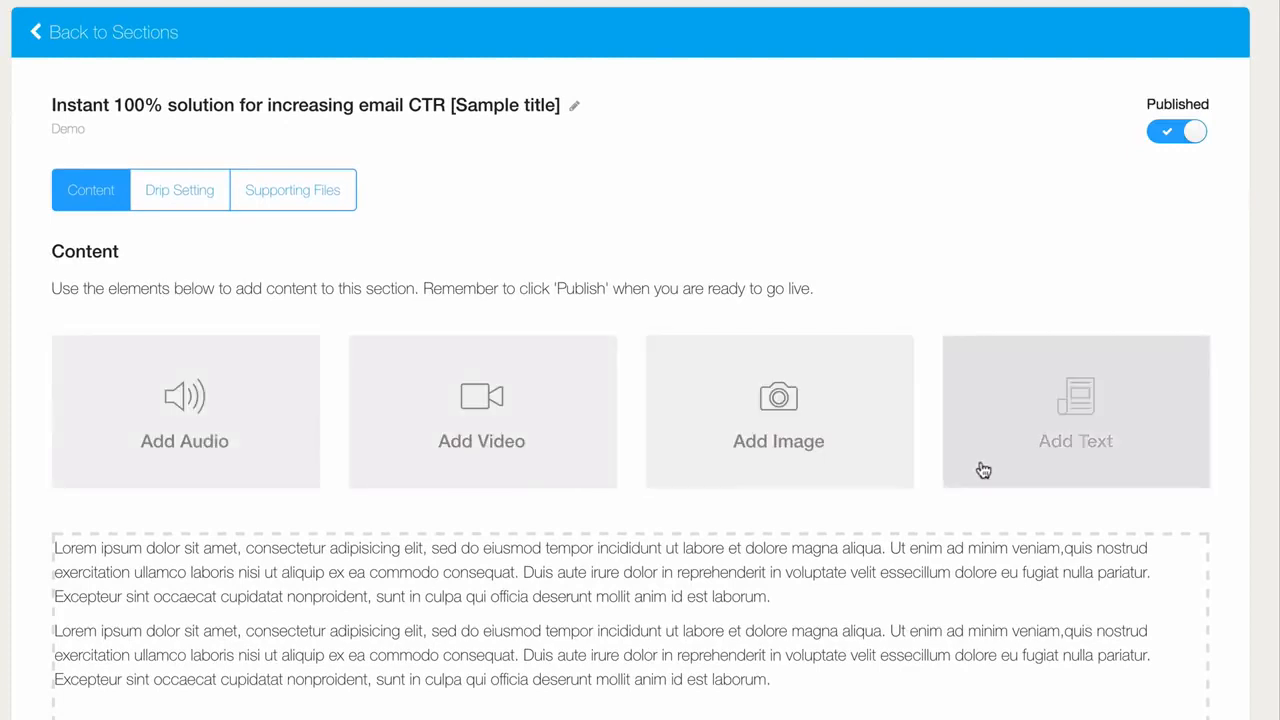
mouse_move(740, 225)
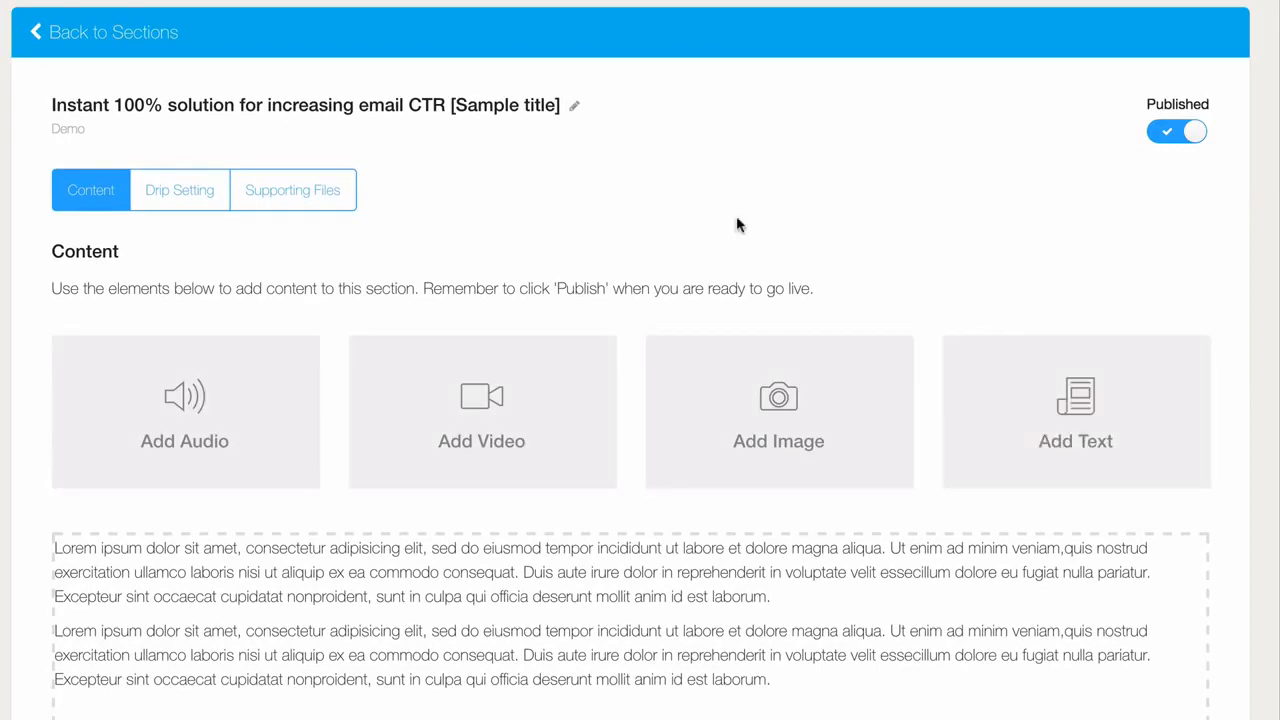
mouse_move(180, 190)
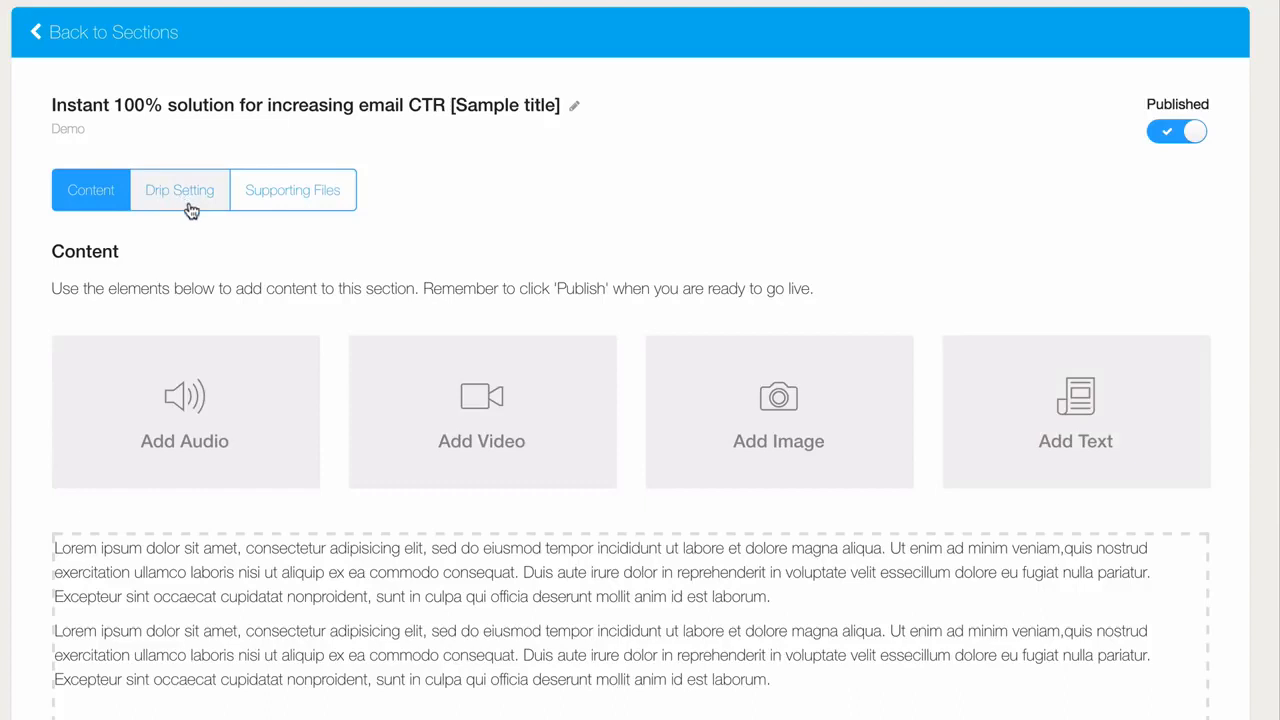
left_click(179, 190)
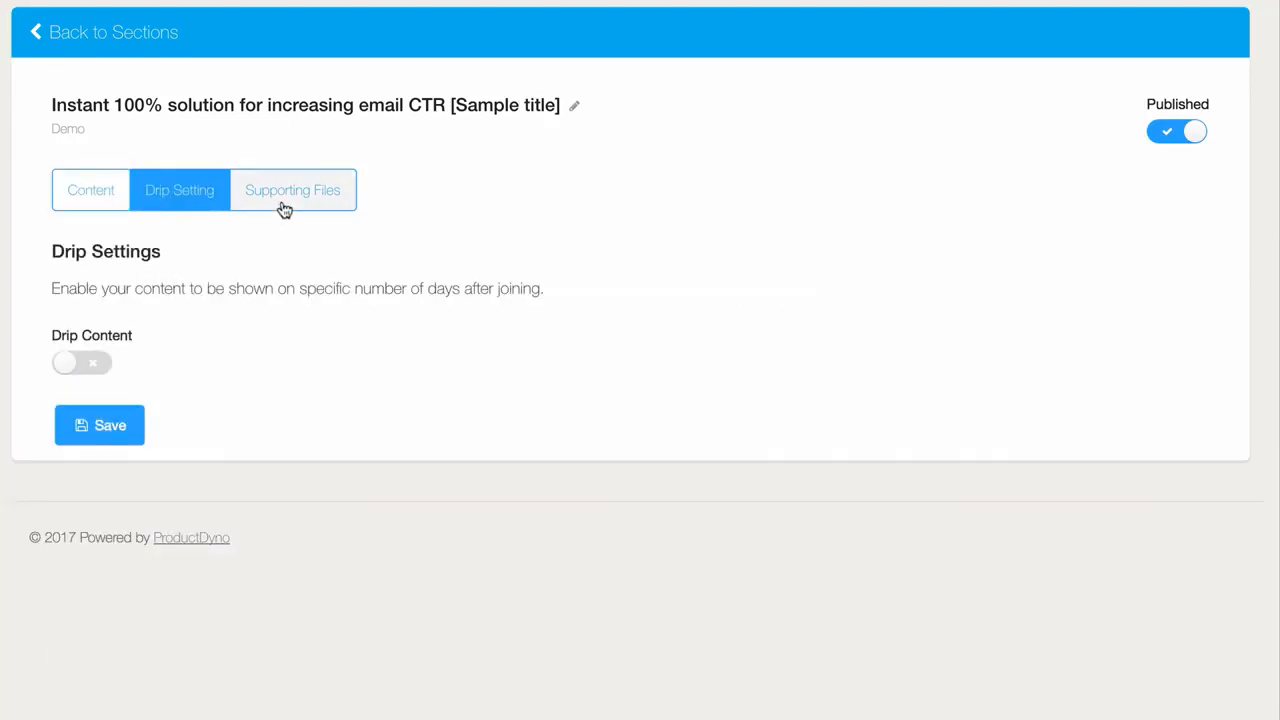
left_click(292, 190)
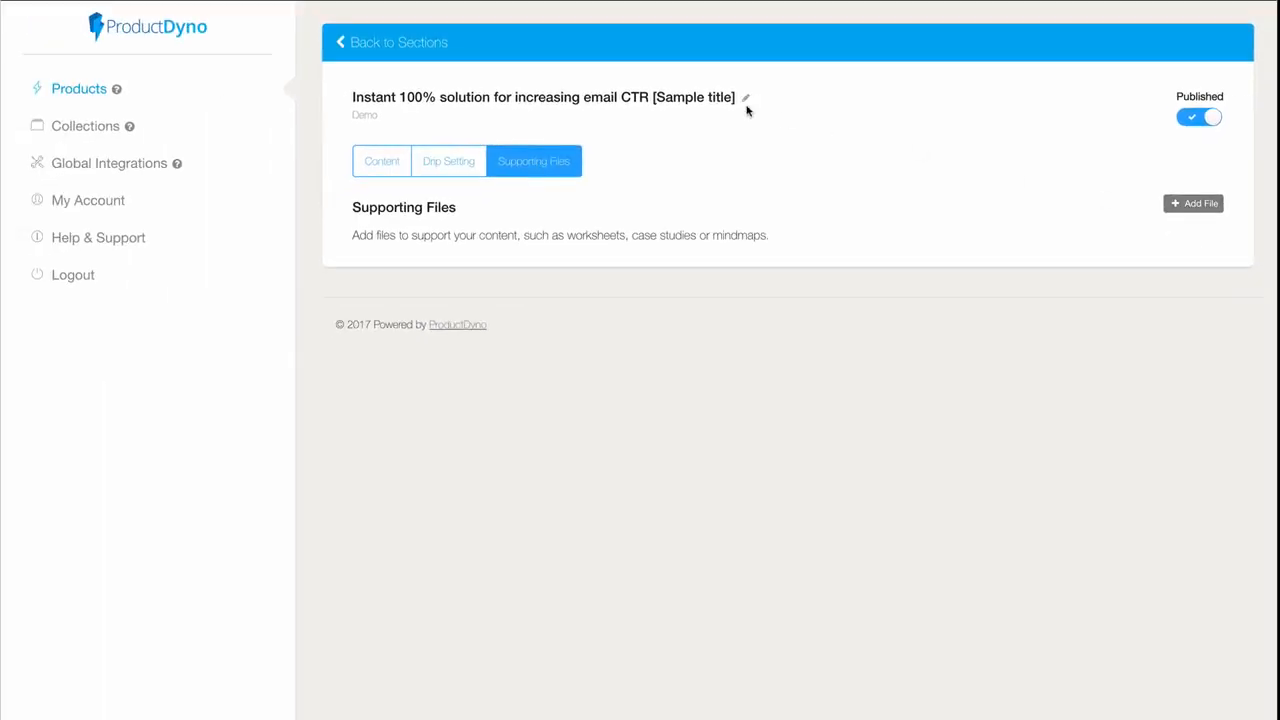
left_click(390, 42)
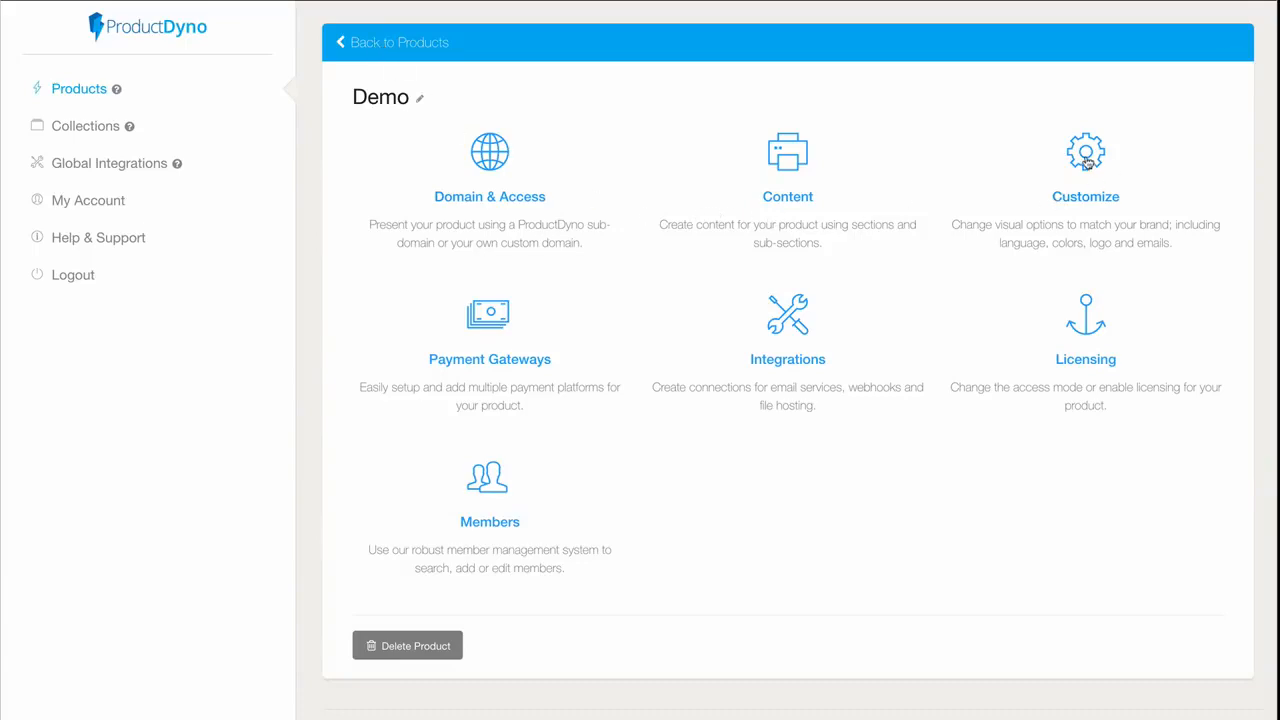
- Open Demo's design customization and close the theme picker, keeping the Default theme
left_click(1085, 170)
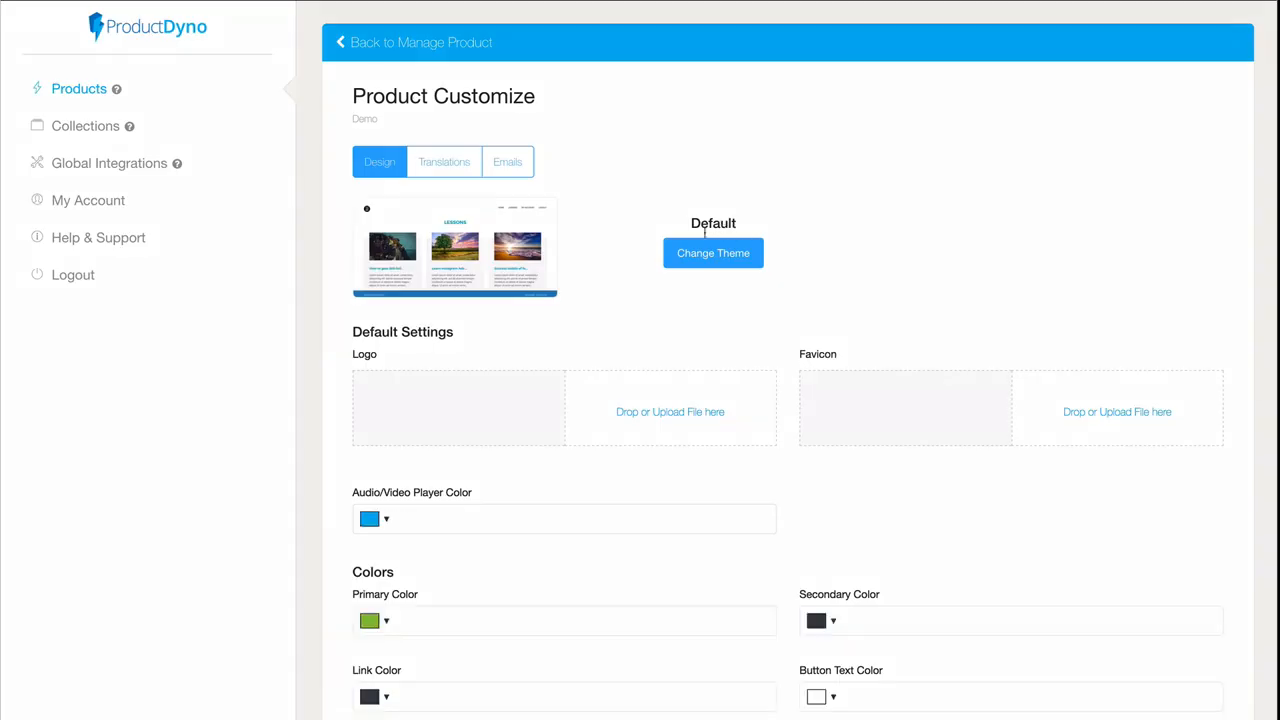
left_click(713, 252)
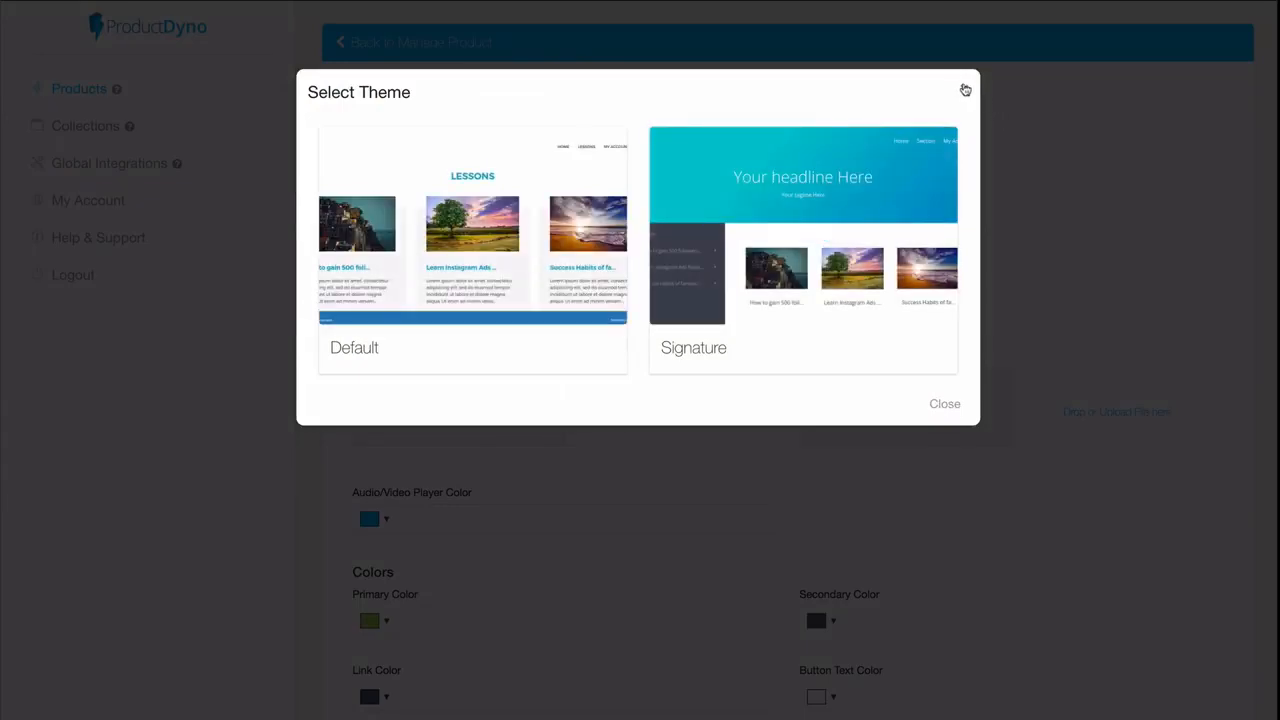
left_click(945, 403)
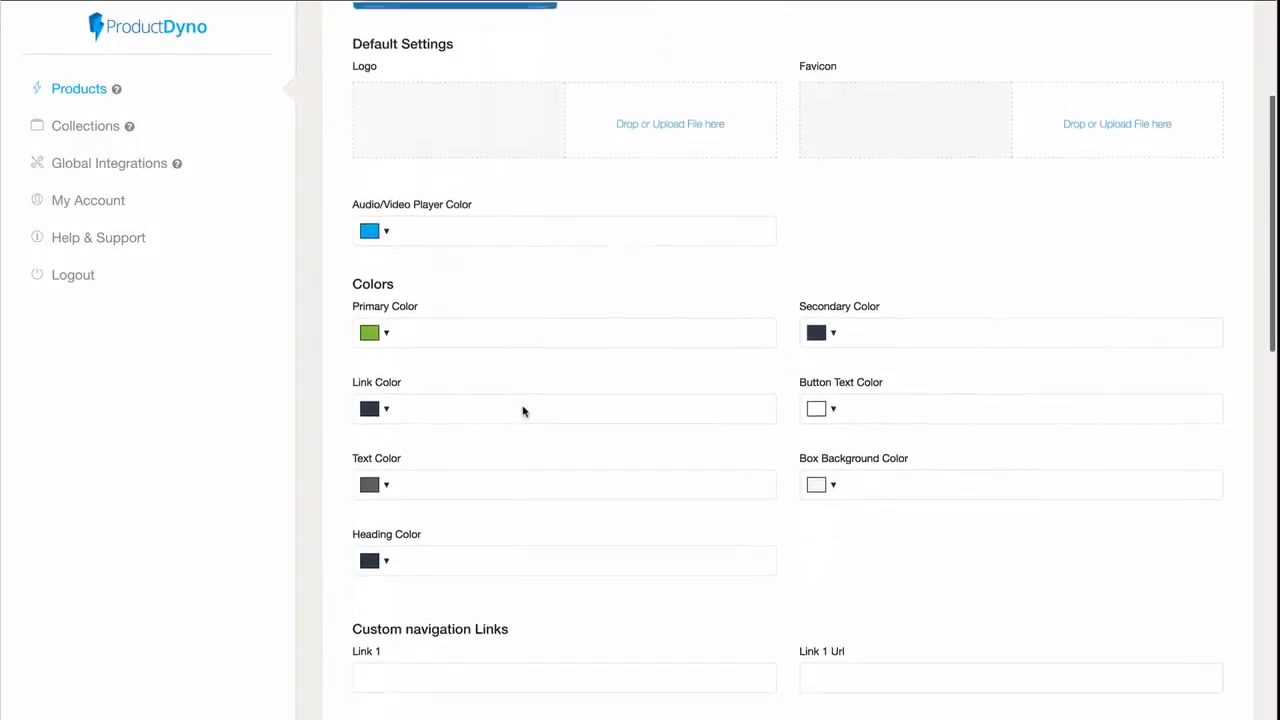
scroll("up", 3)
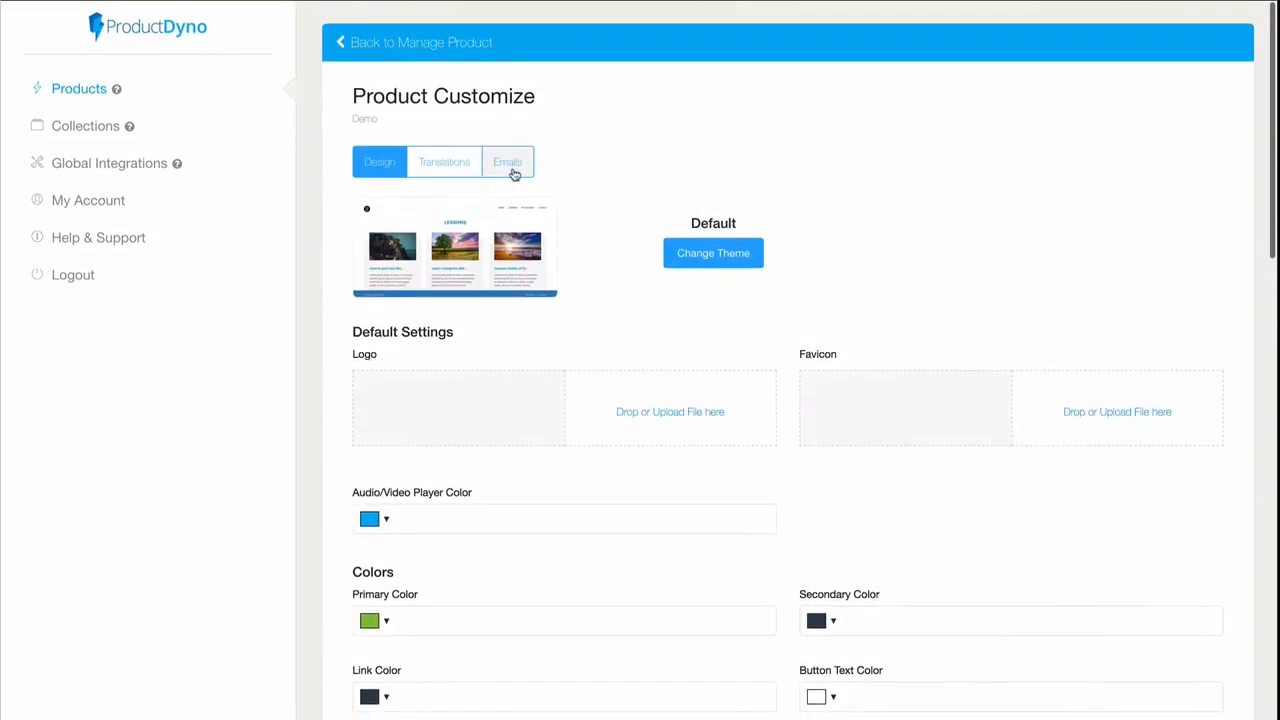
- Preview Demo's reset-password and welcome email templates, then return to the overview
left_click(507, 161)
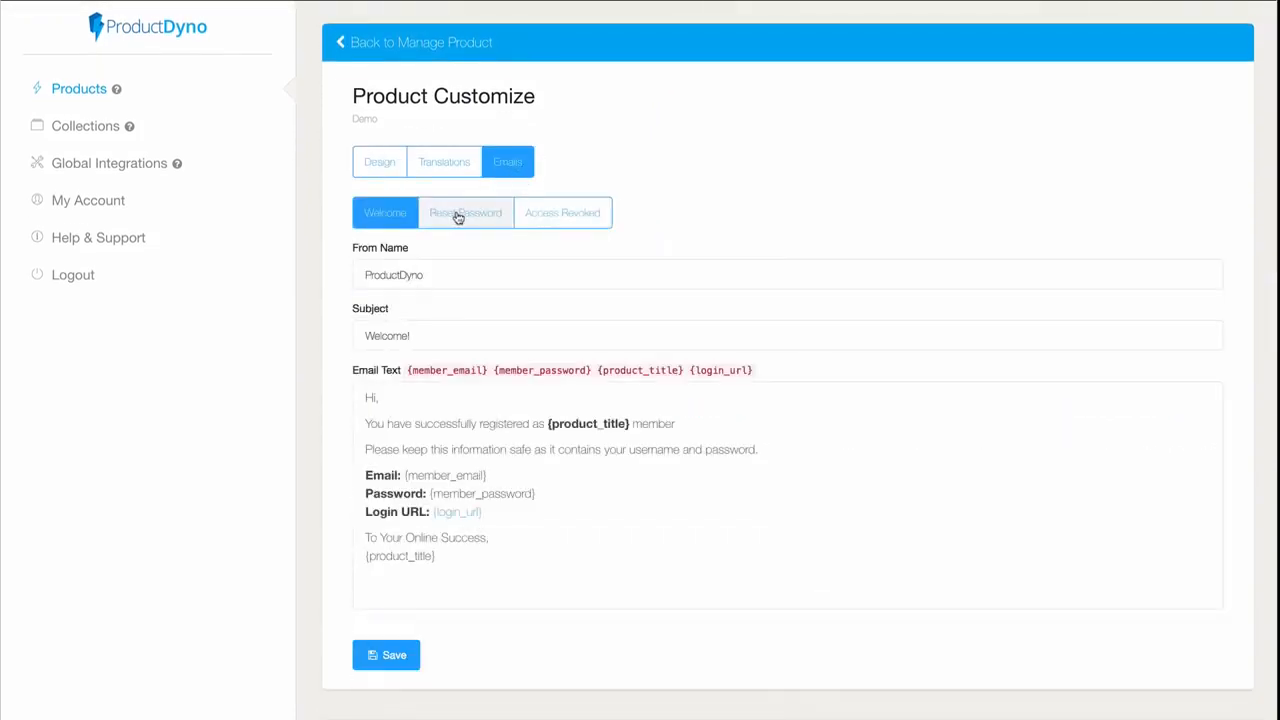
left_click(562, 212)
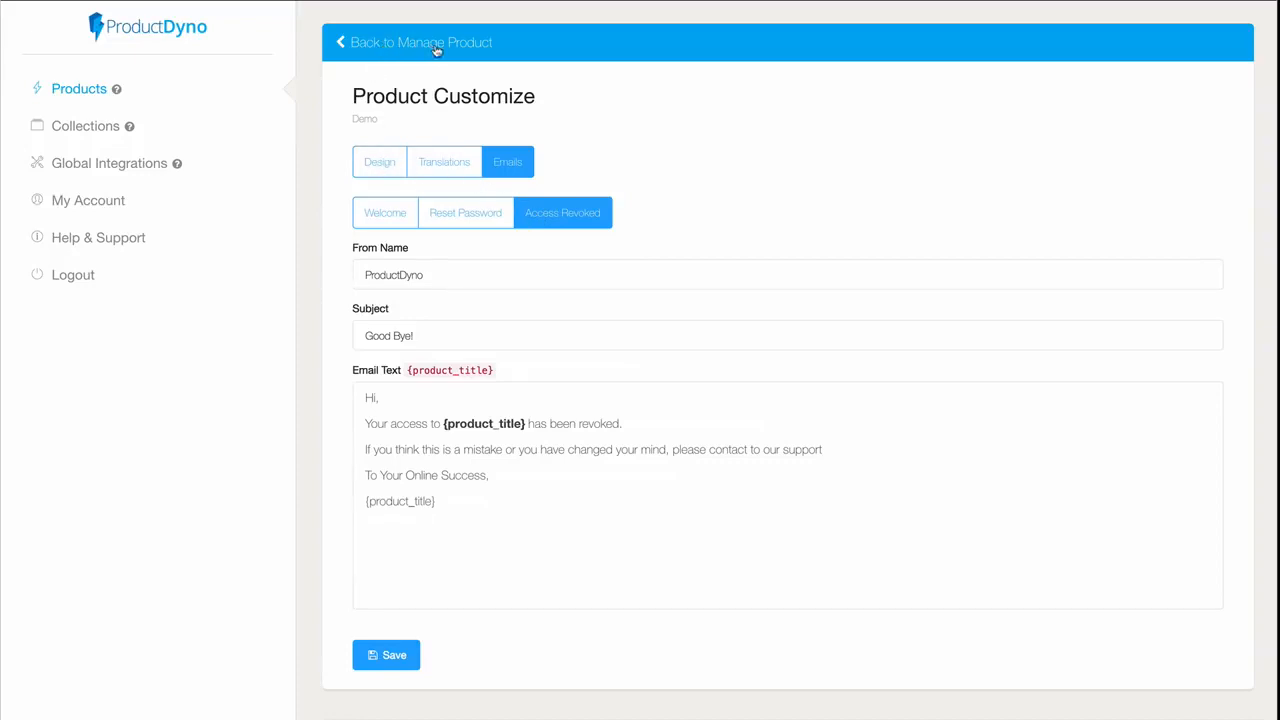
mouse_move(458, 90)
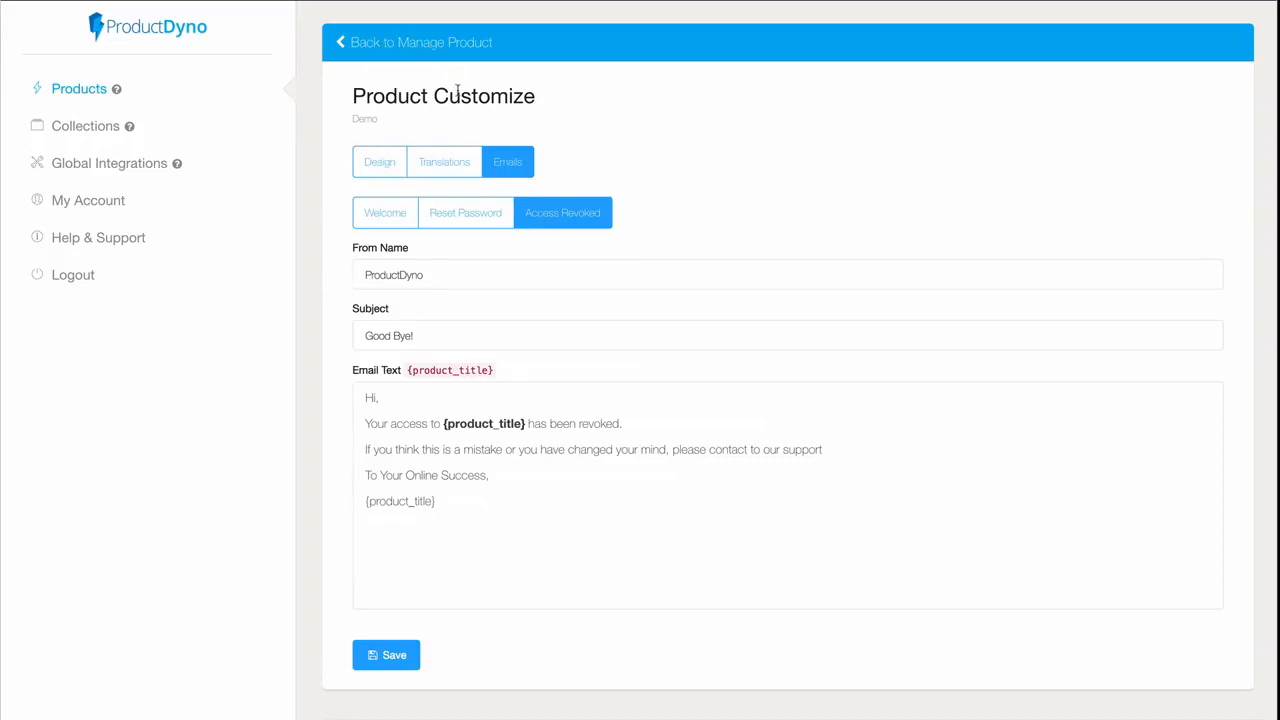
mouse_move(433, 140)
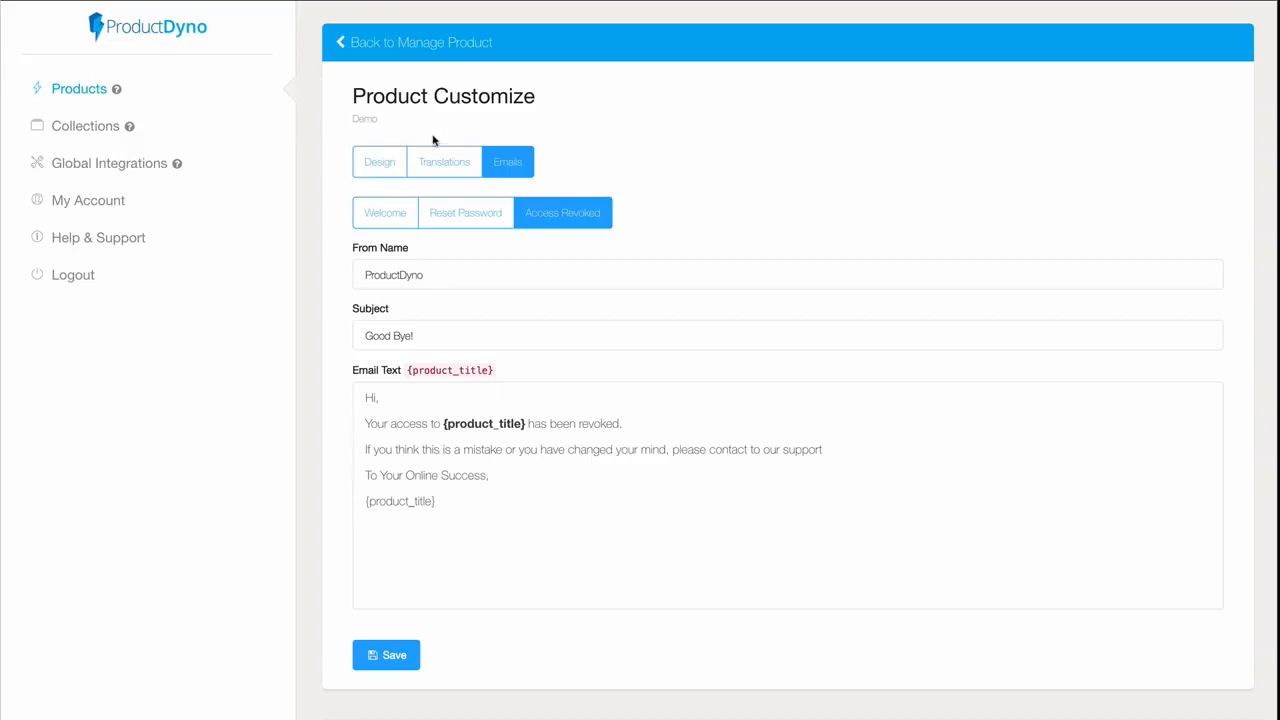
left_click(384, 212)
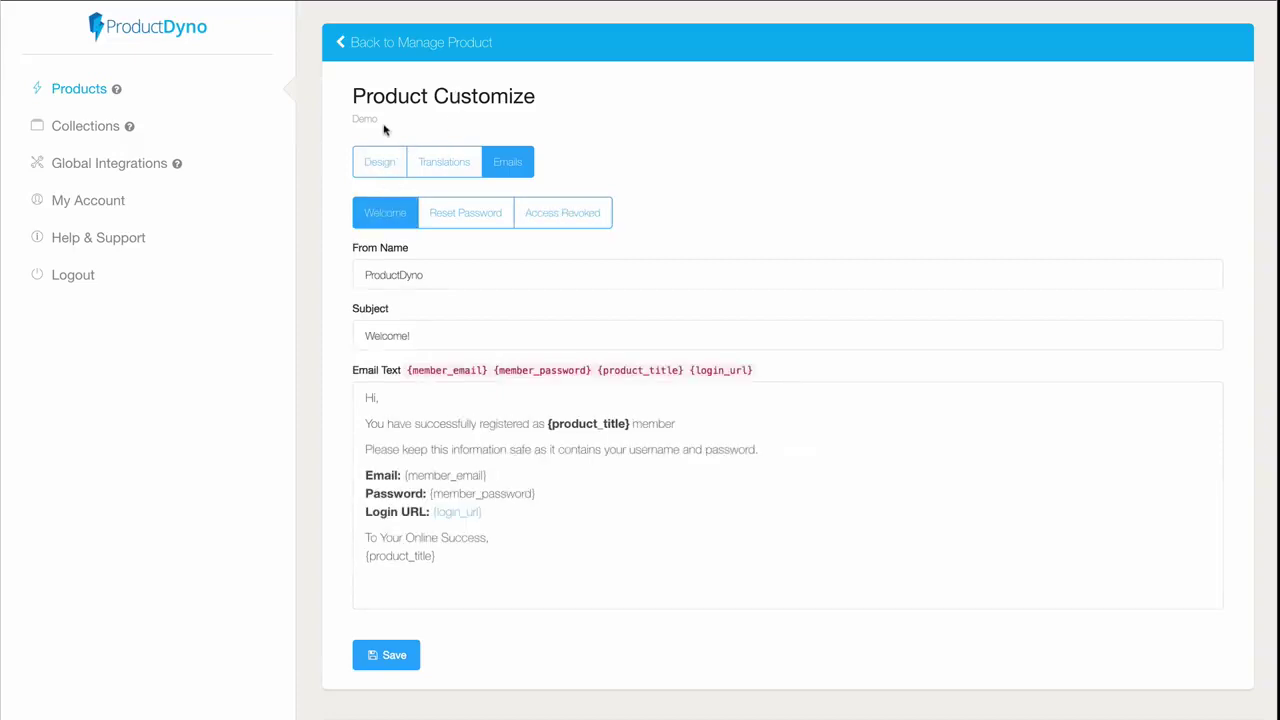
left_click(412, 42)
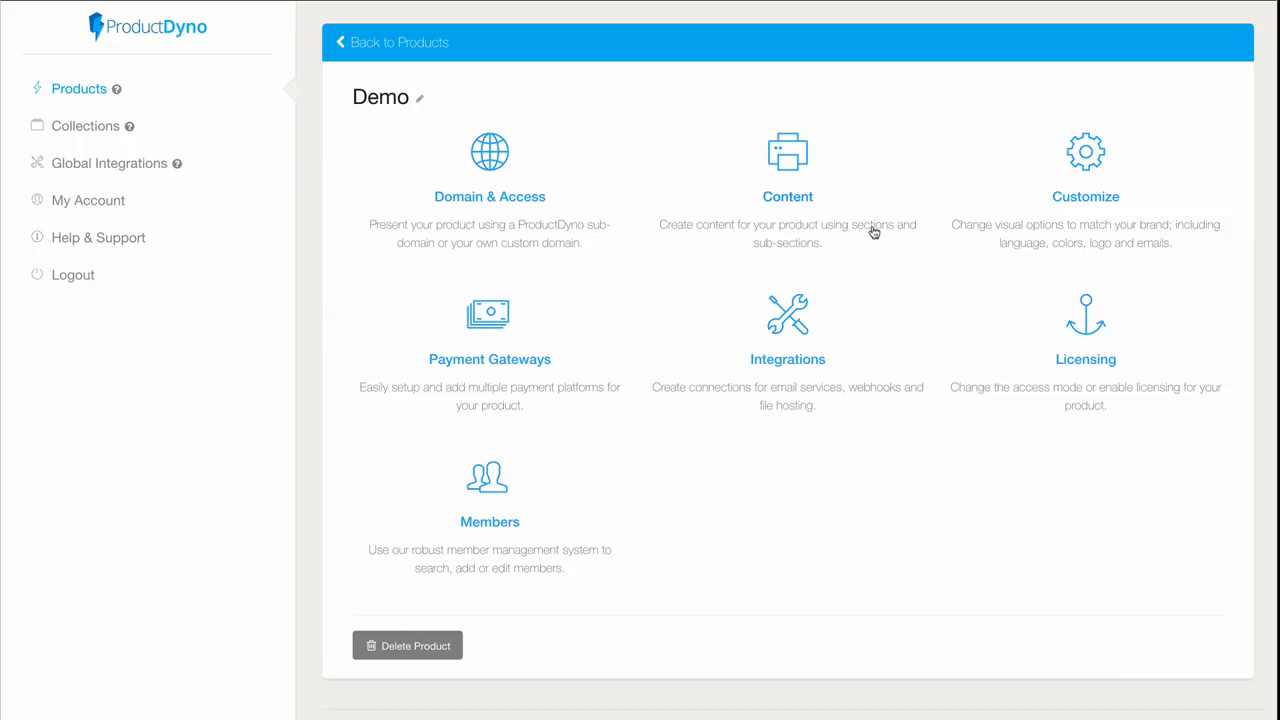
mouse_move(483, 330)
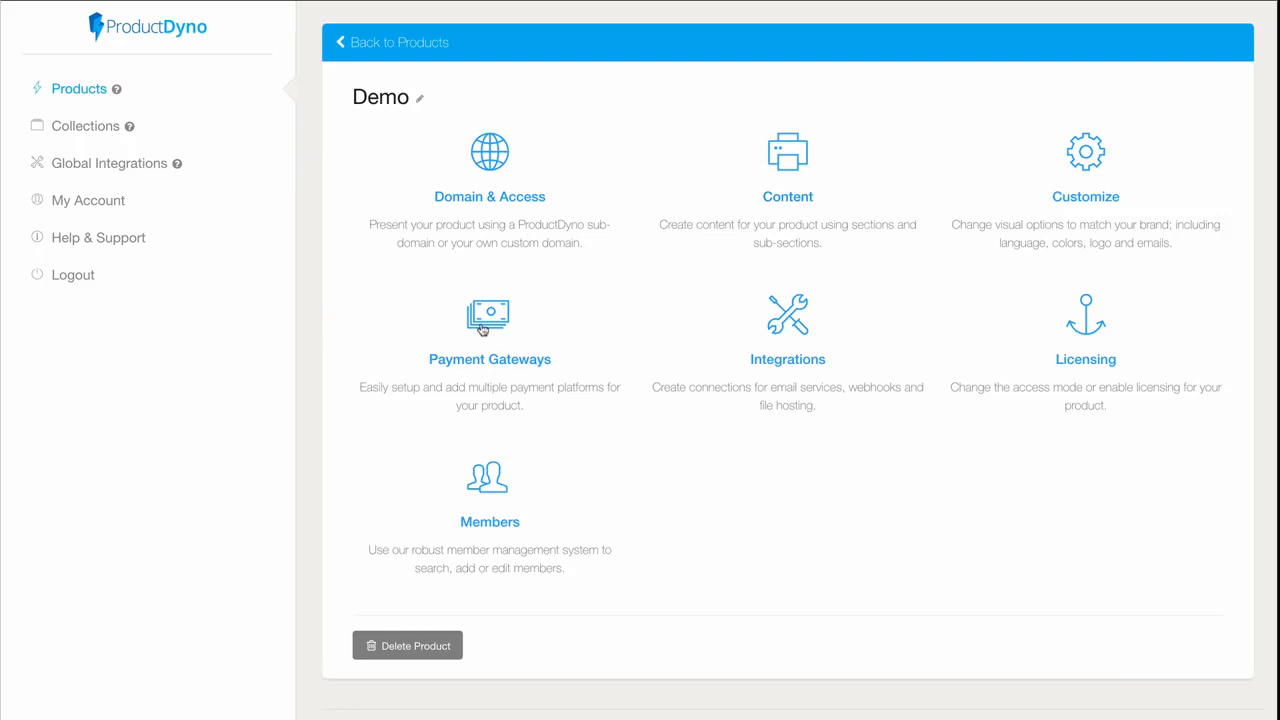
- Add a new payment gateway titled 'New' with JVZoo as the platform
left_click(489, 330)
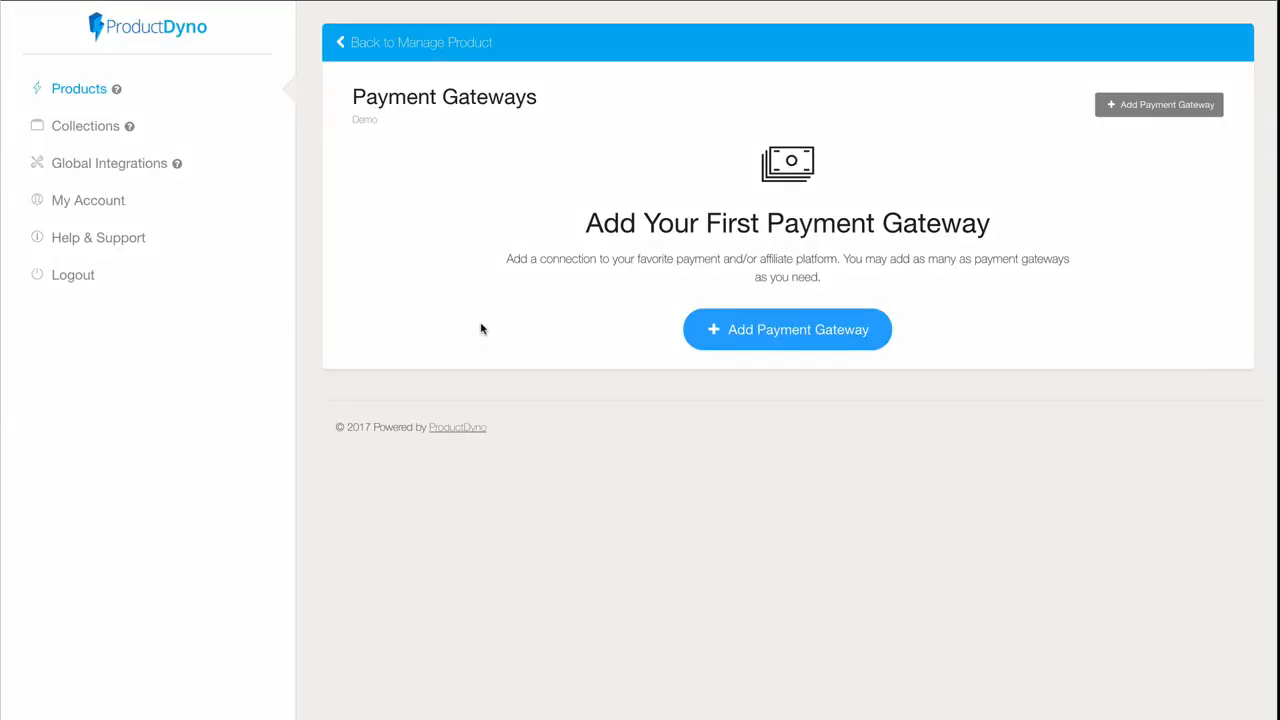
left_click(787, 329)
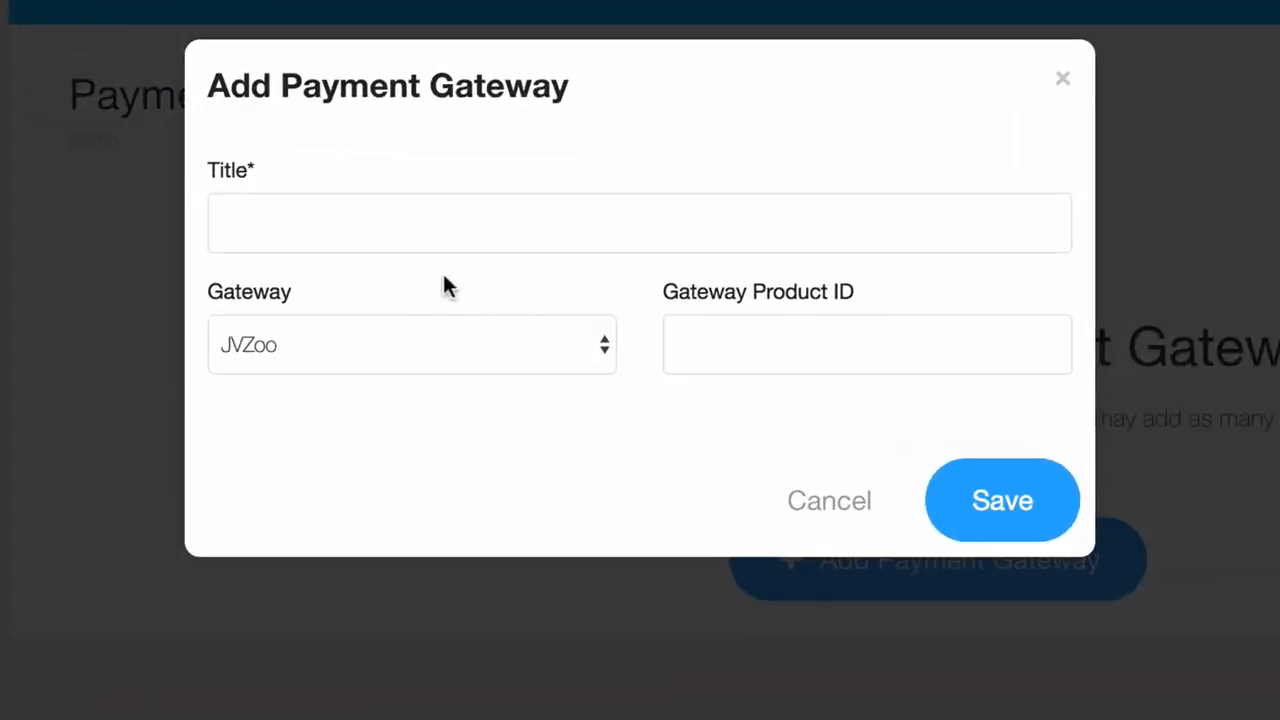
type("Ne")
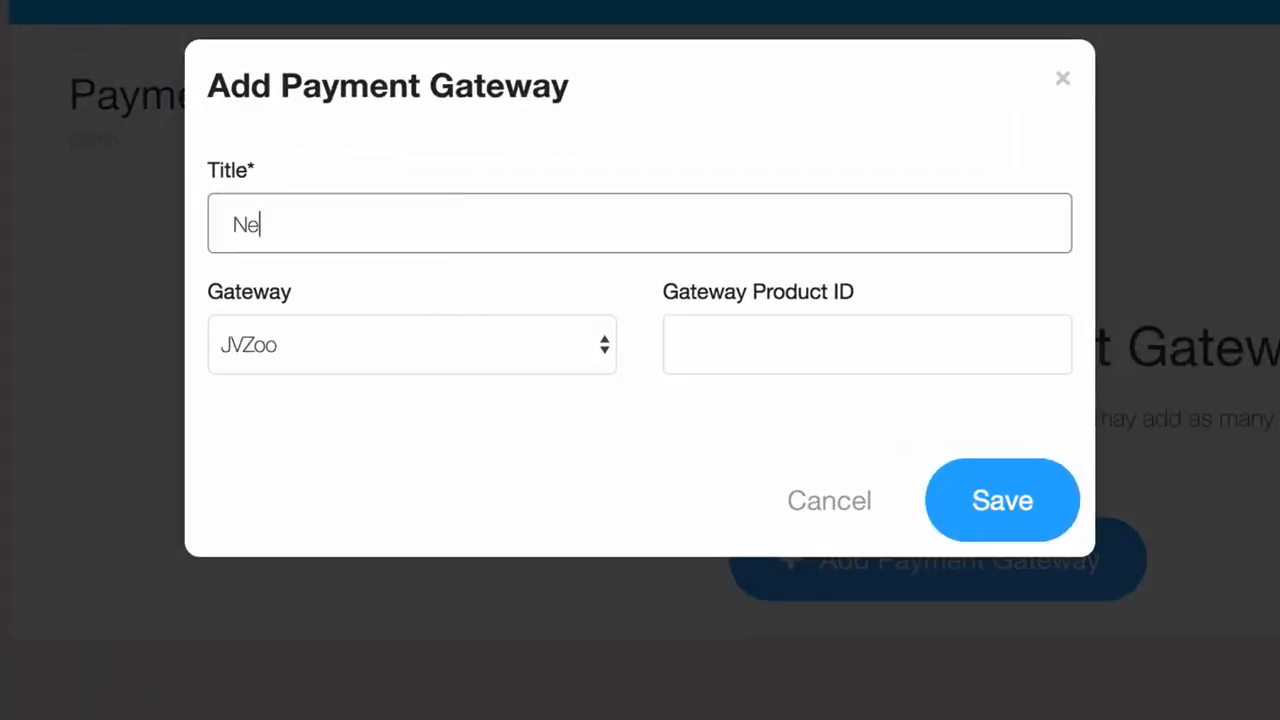
left_click(410, 344)
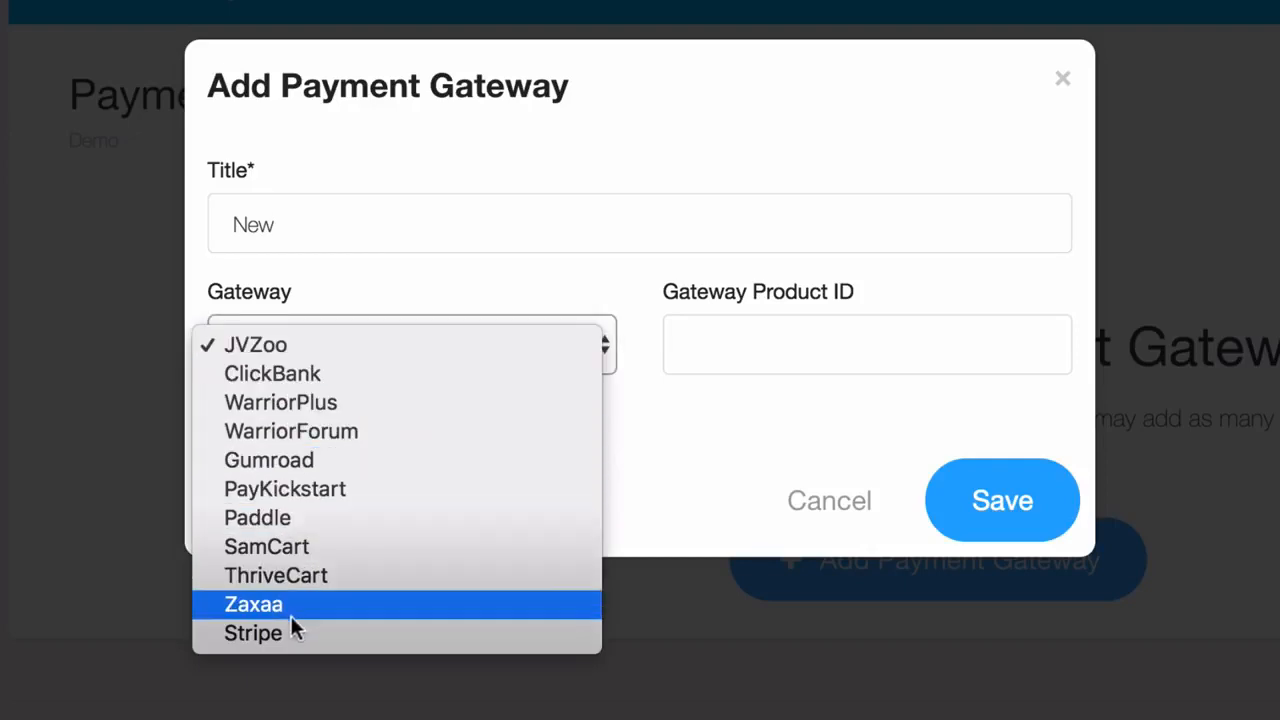
mouse_move(610, 300)
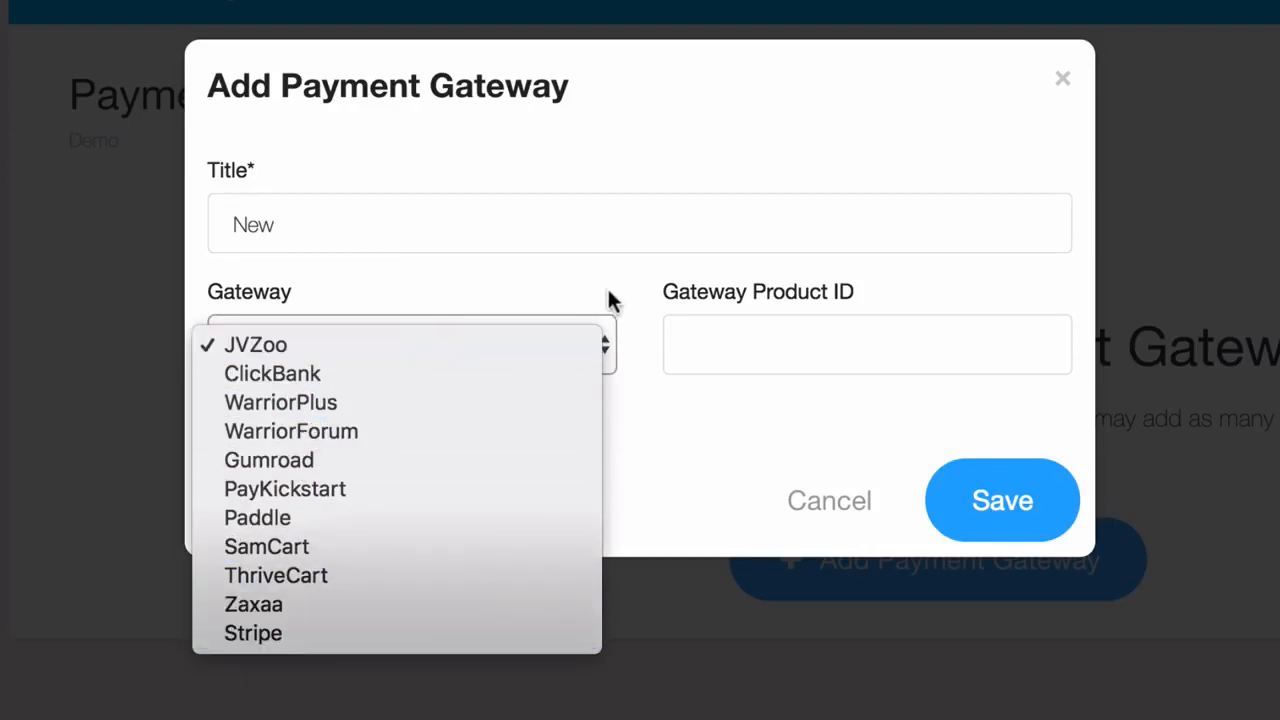
left_click(257, 344)
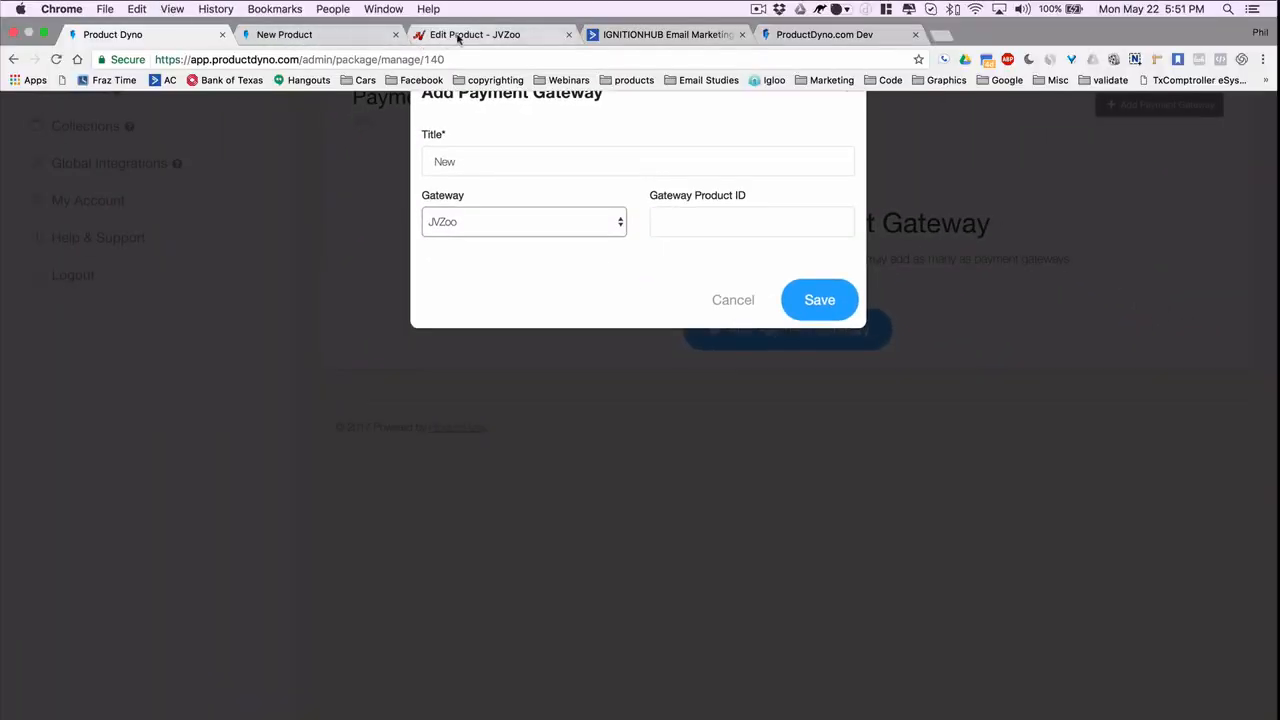
- Enter JVZoo product ID 264041, save the gateway, and copy its IPN URL
left_click(490, 34)
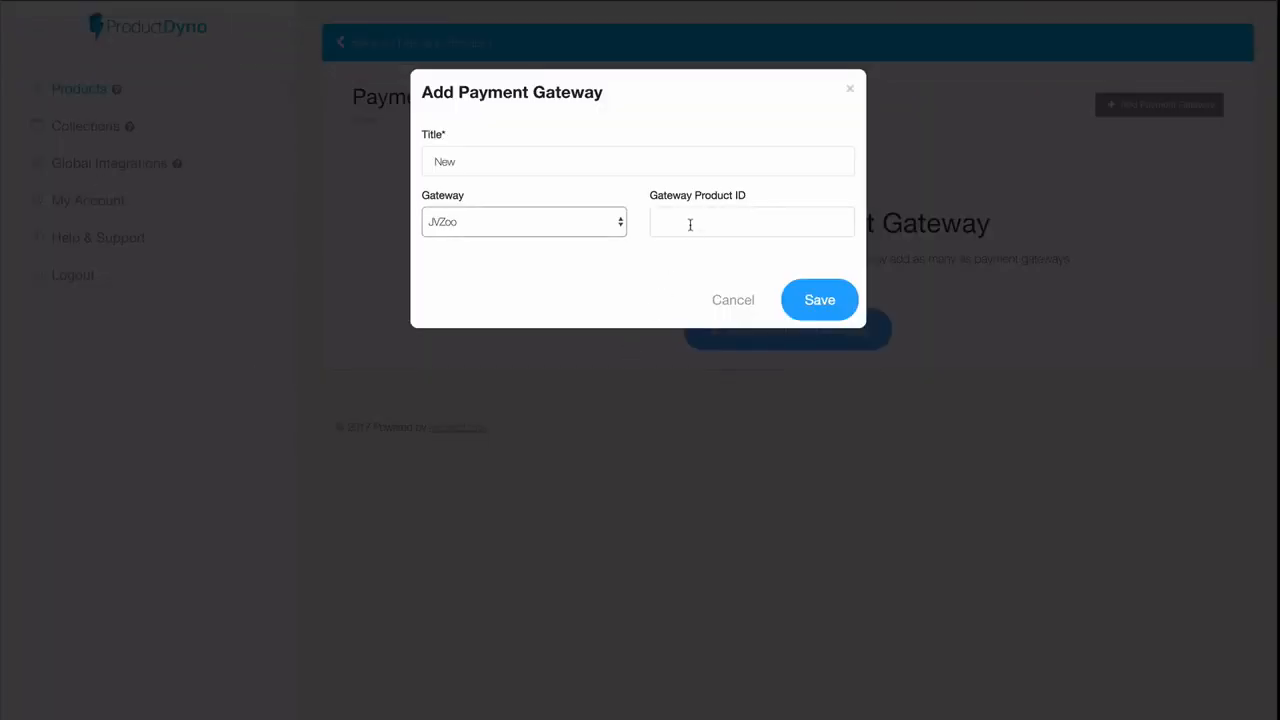
type("264041")
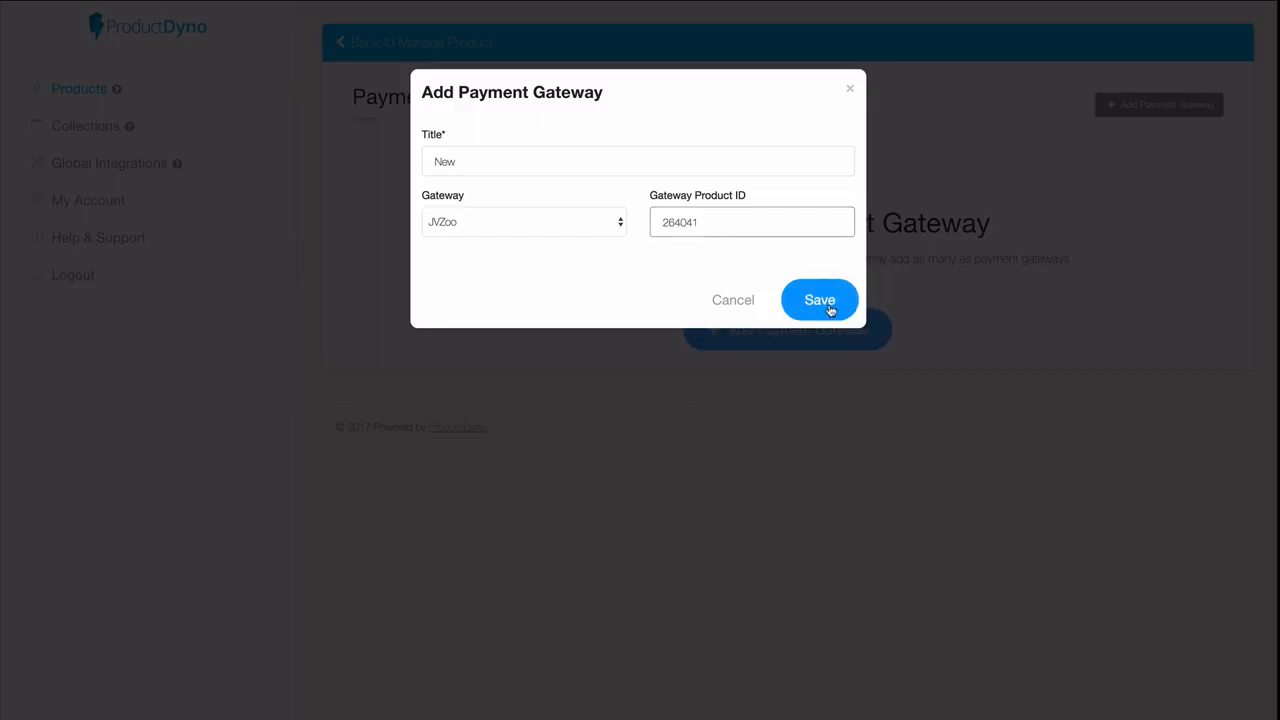
left_click(819, 299)
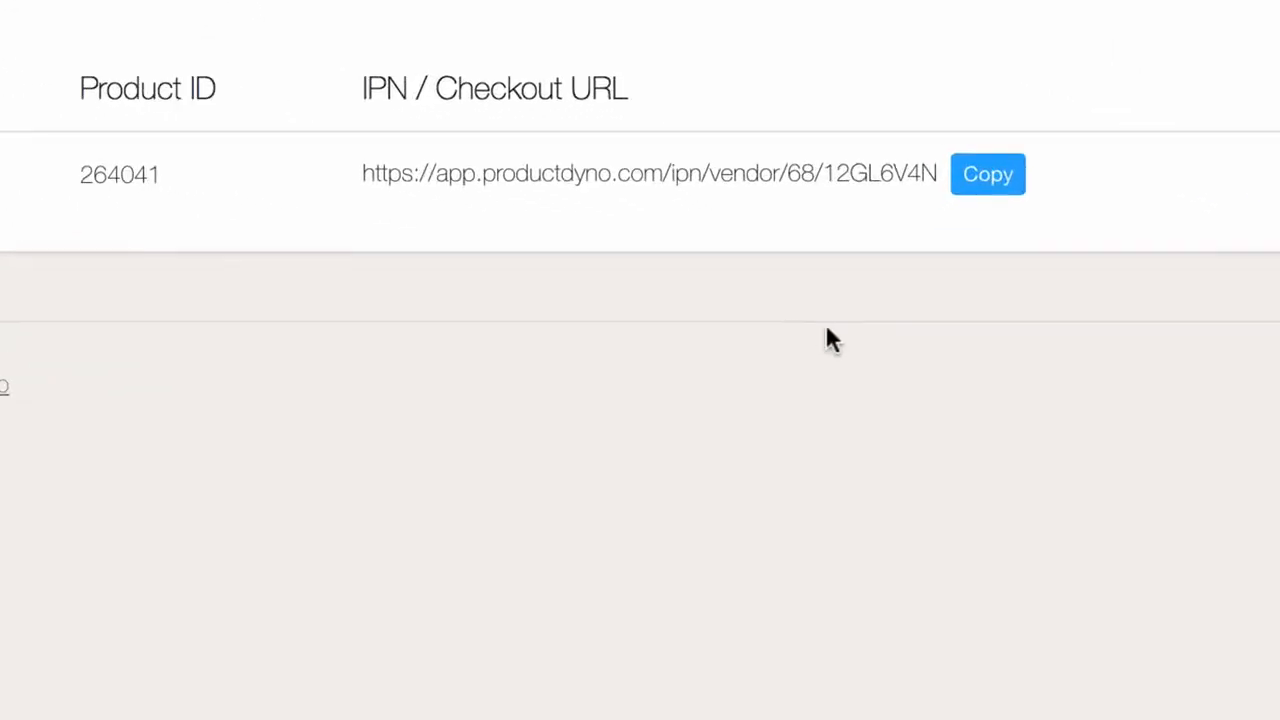
mouse_move(987, 190)
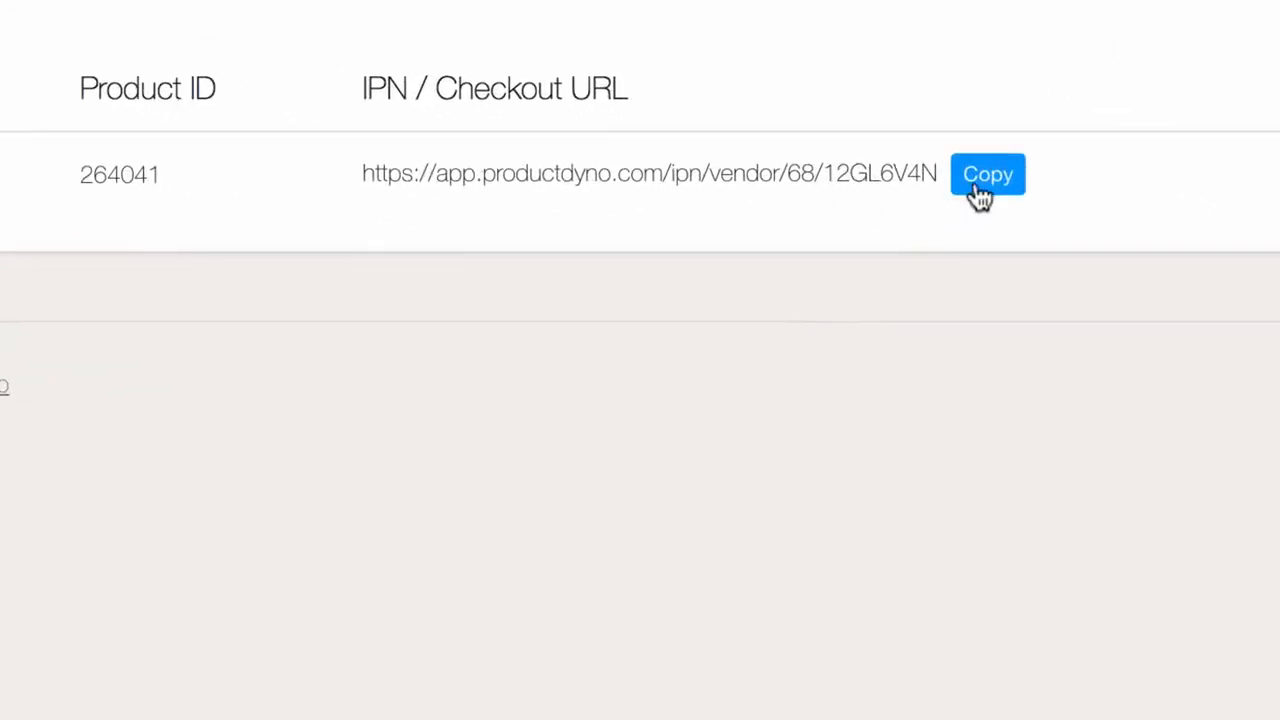
left_click(987, 174)
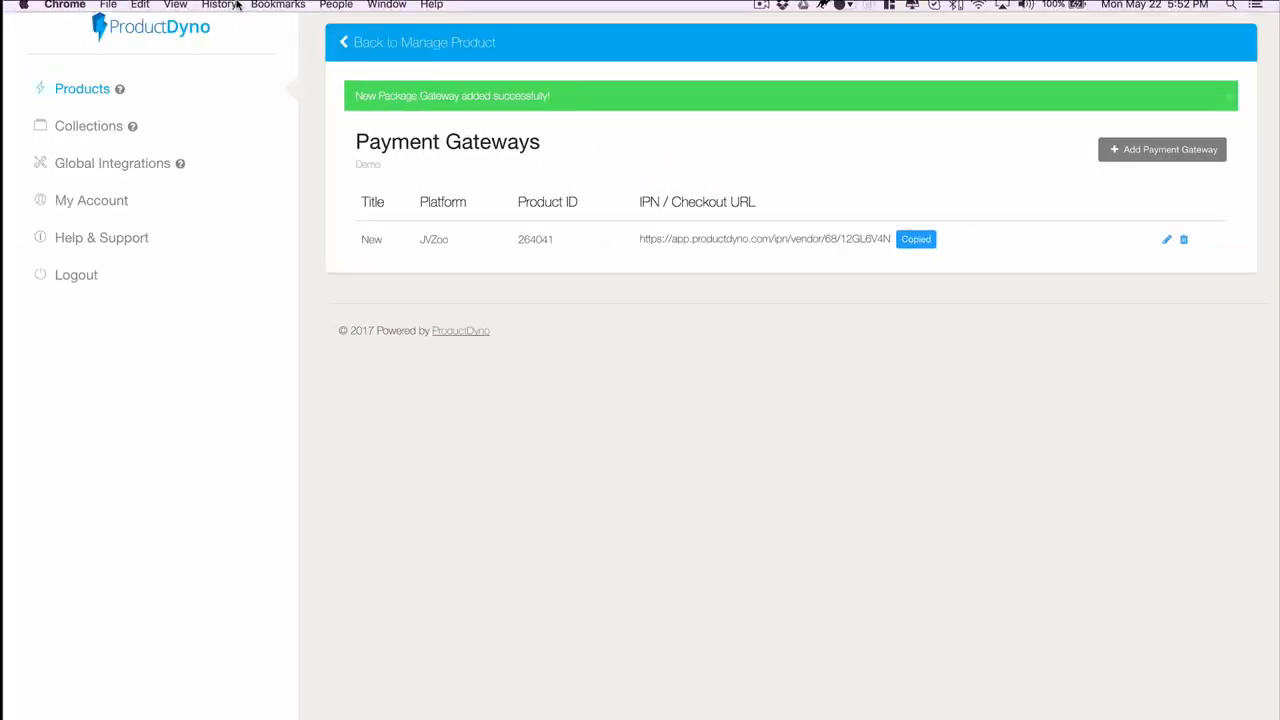
left_click(478, 34)
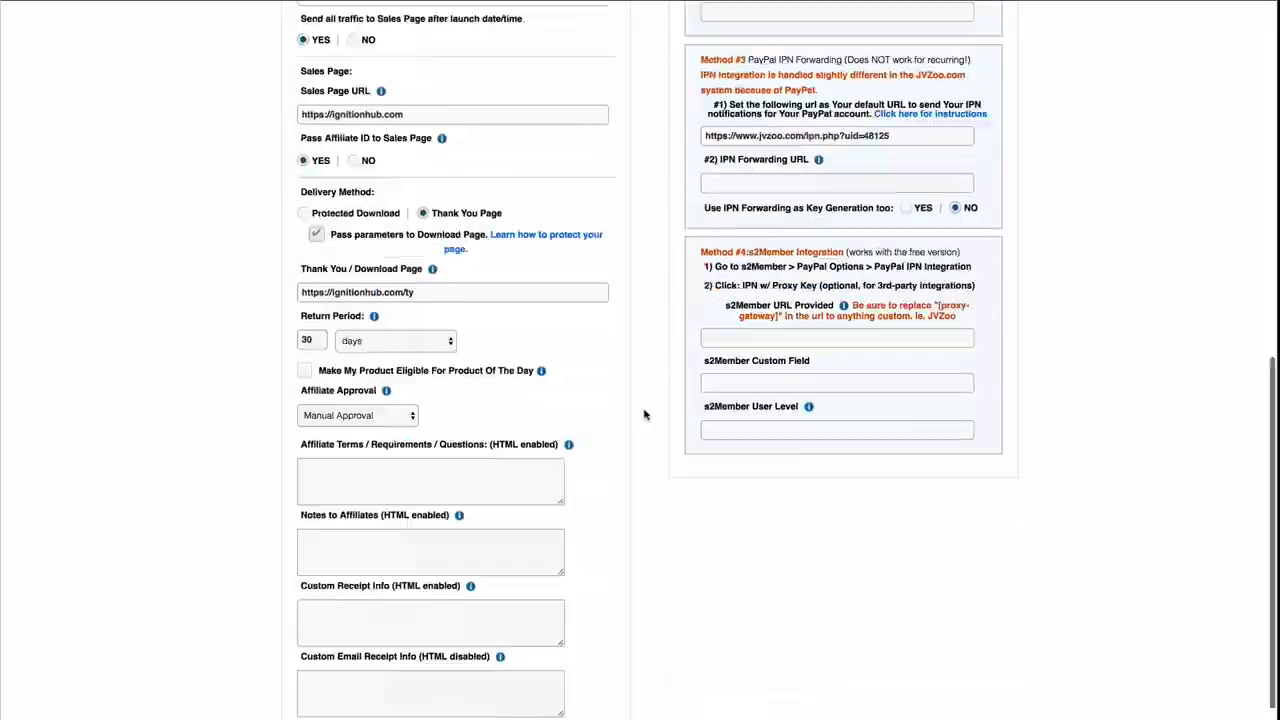
scroll("down", 3)
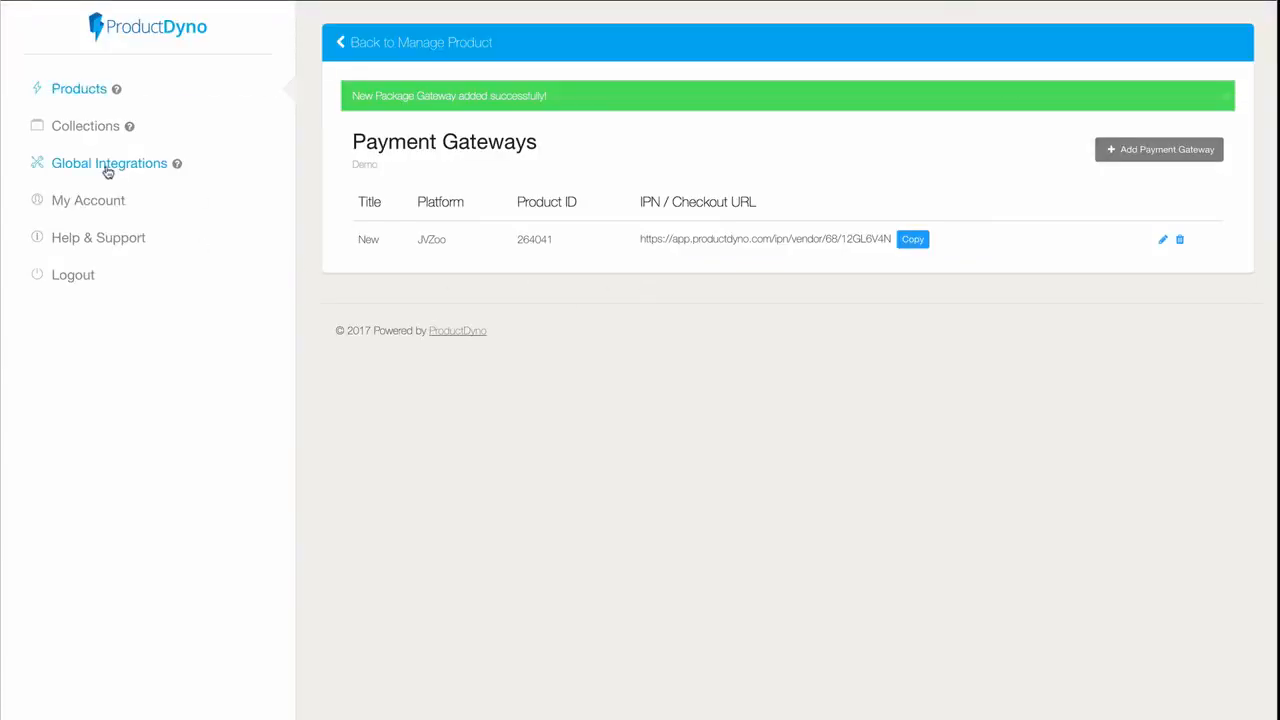
- Browse Demo's transactional email, video hosting and webhook integrations, adding none
left_click(109, 163)
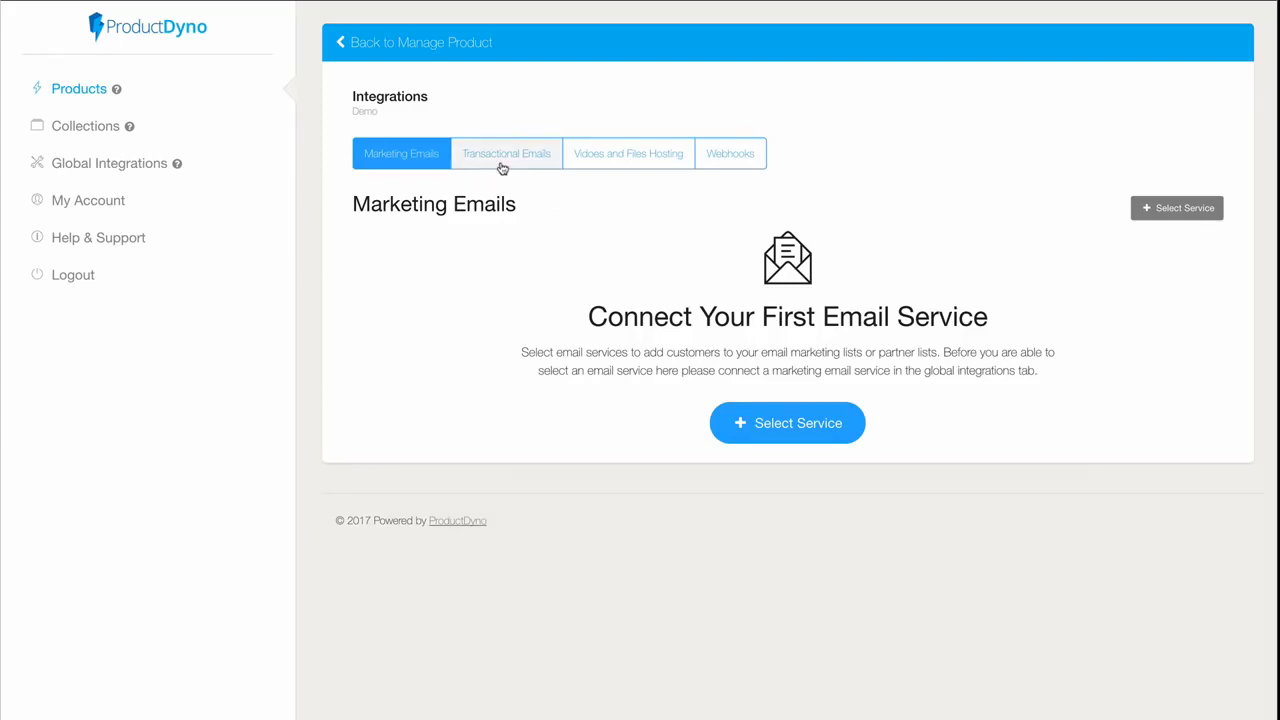
left_click(506, 153)
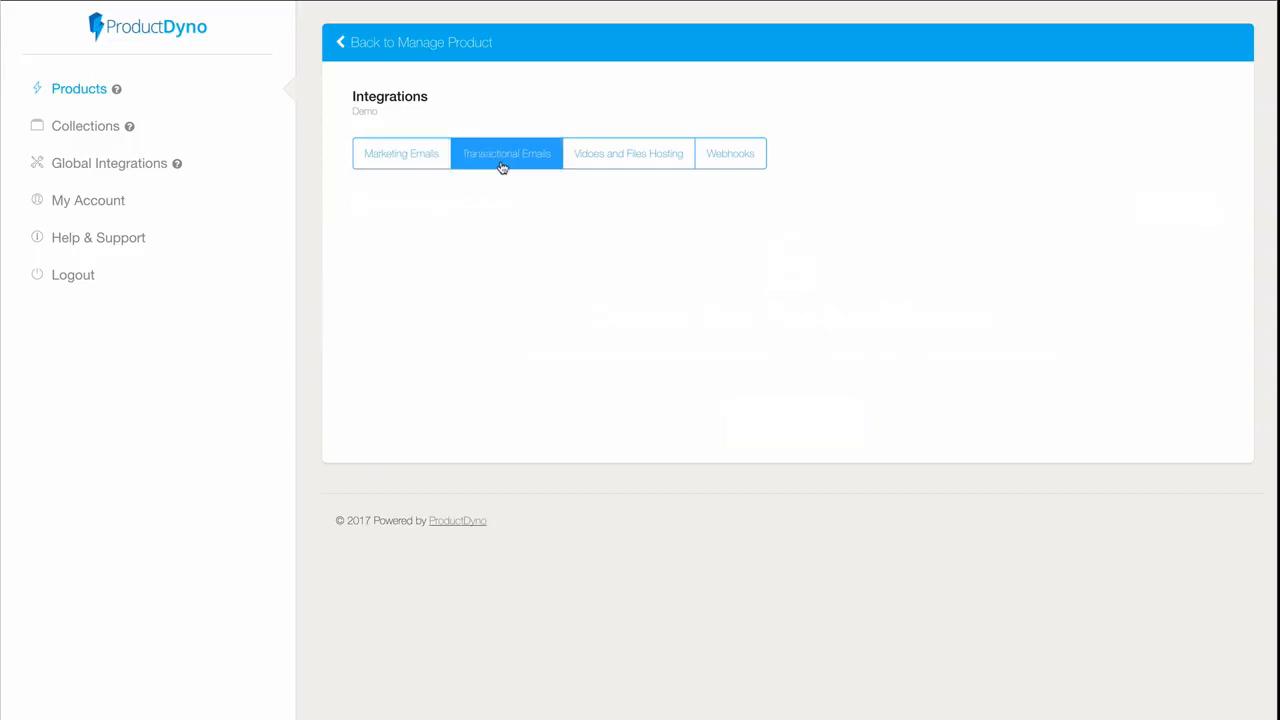
left_click(506, 153)
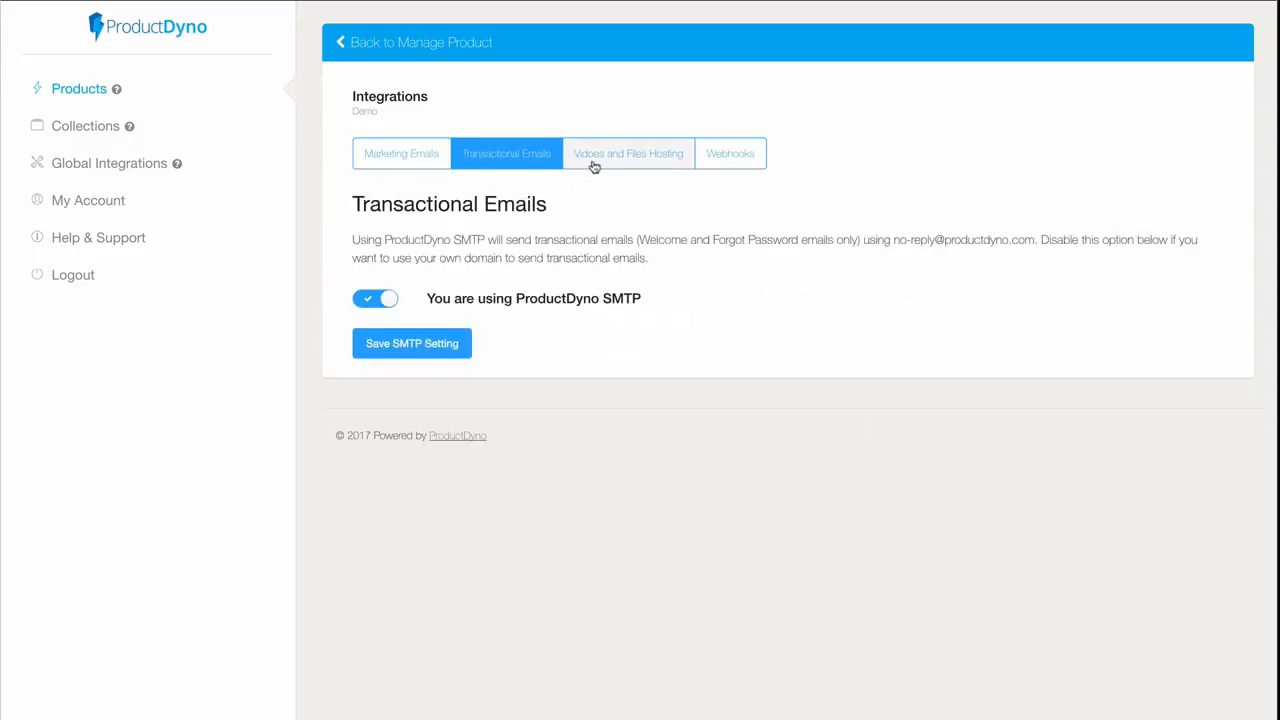
left_click(628, 153)
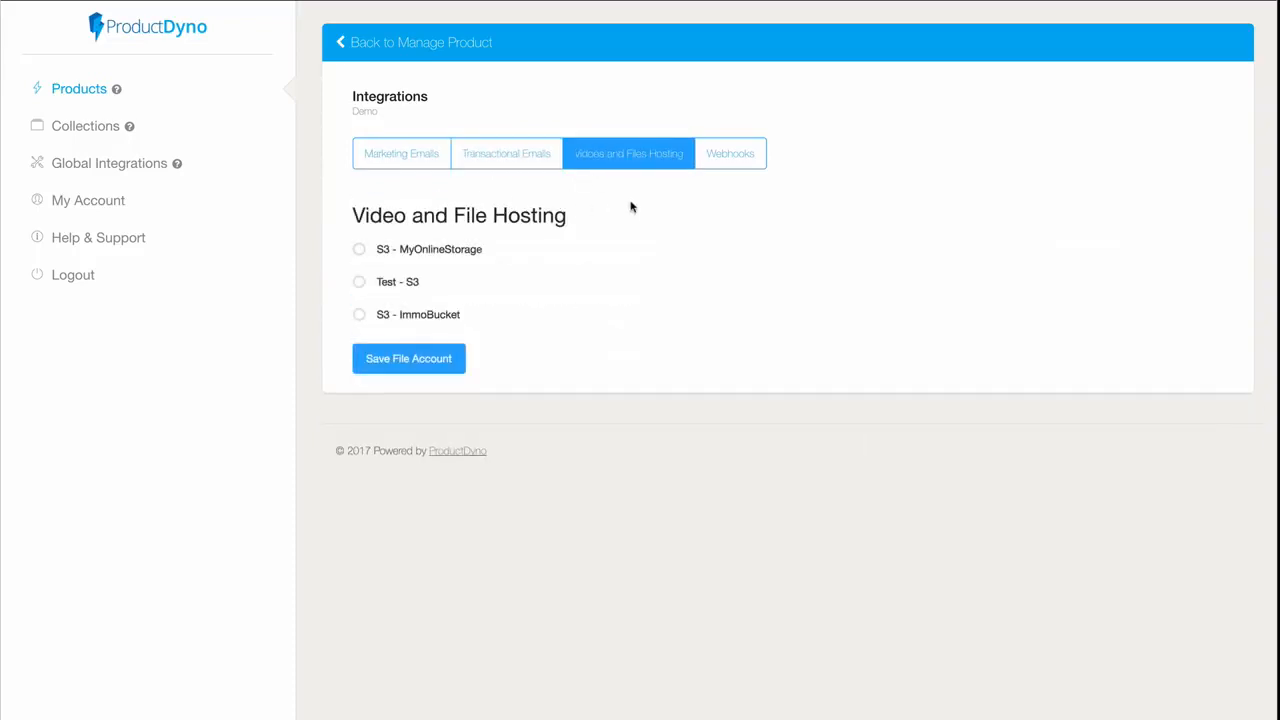
mouse_move(644, 204)
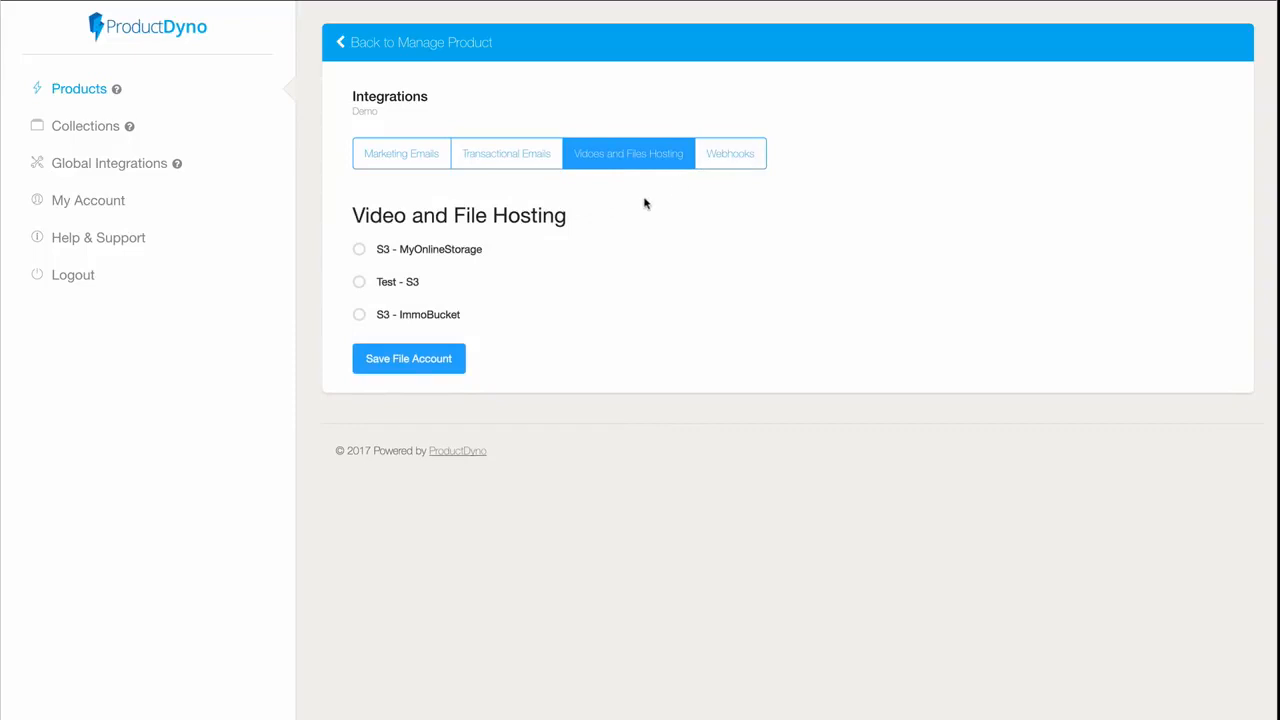
left_click(730, 153)
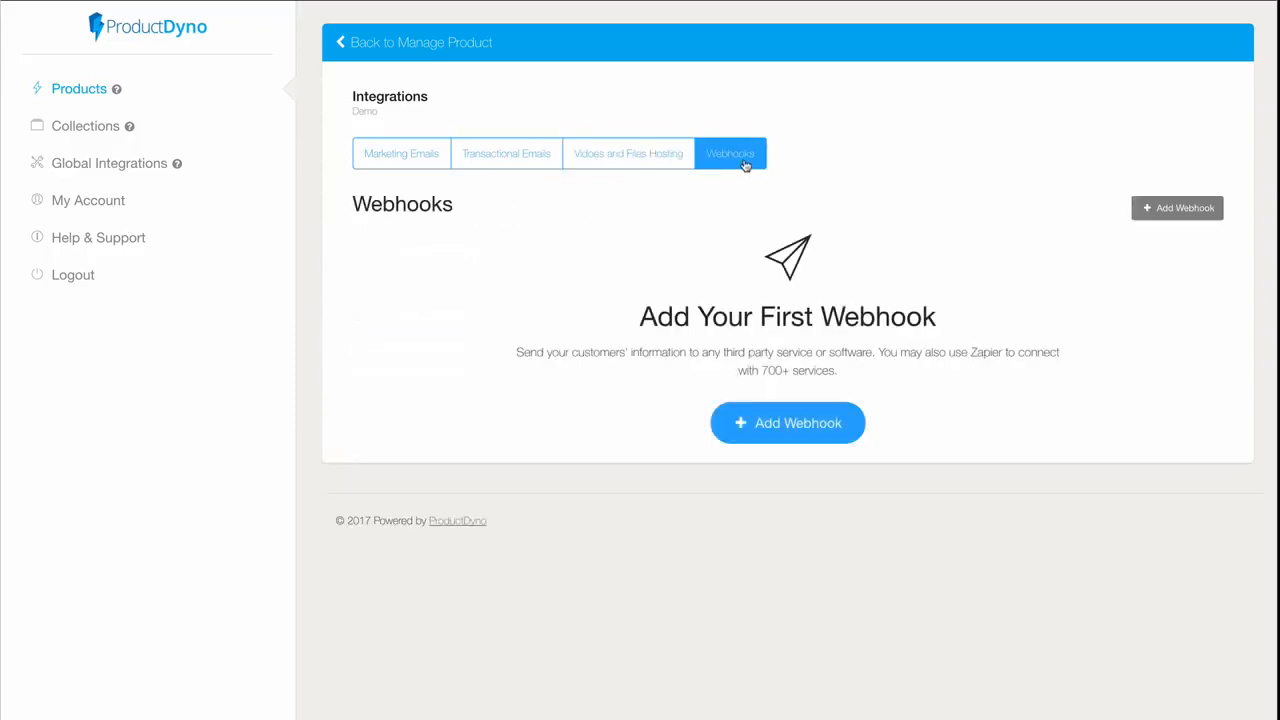
mouse_move(732, 167)
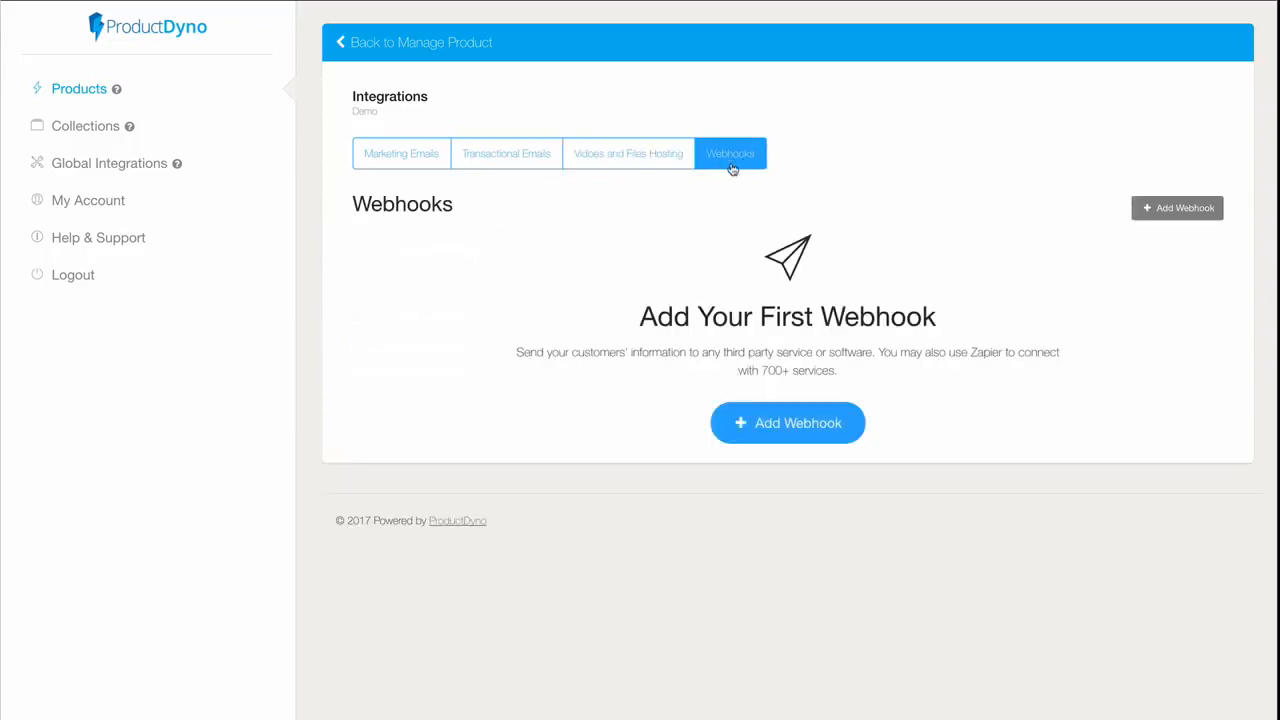
mouse_move(906, 407)
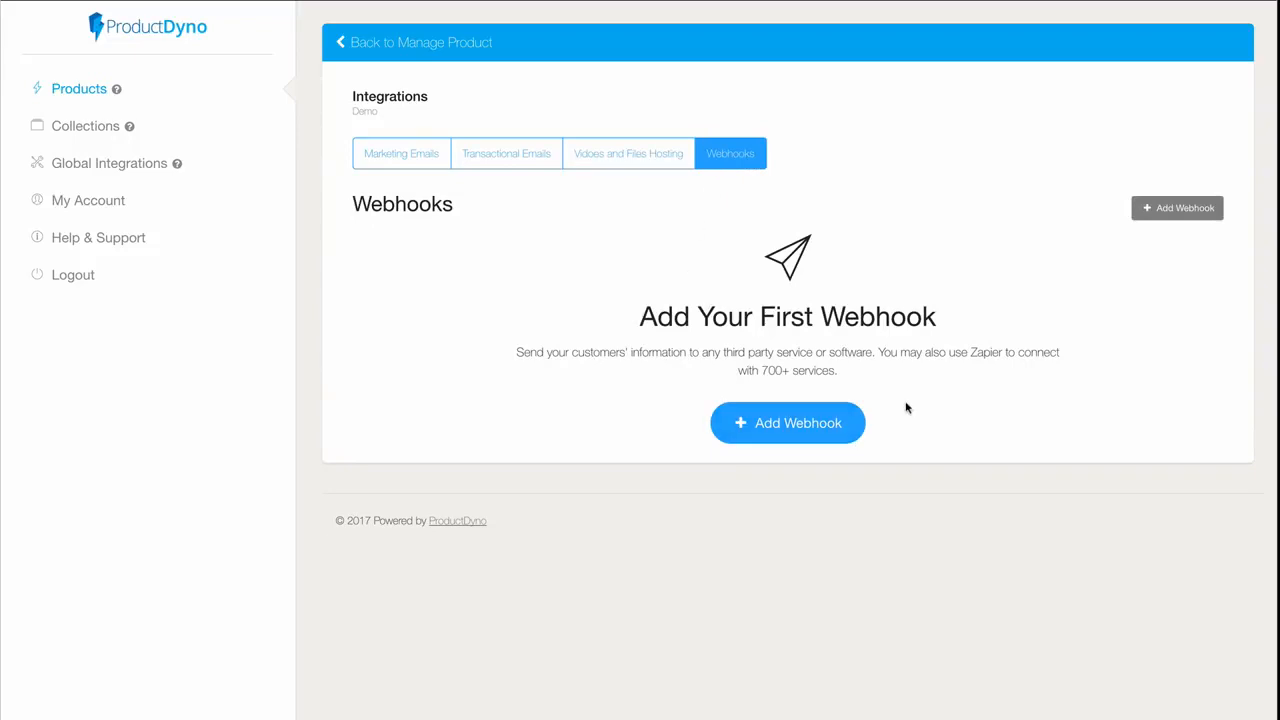
mouse_move(460, 230)
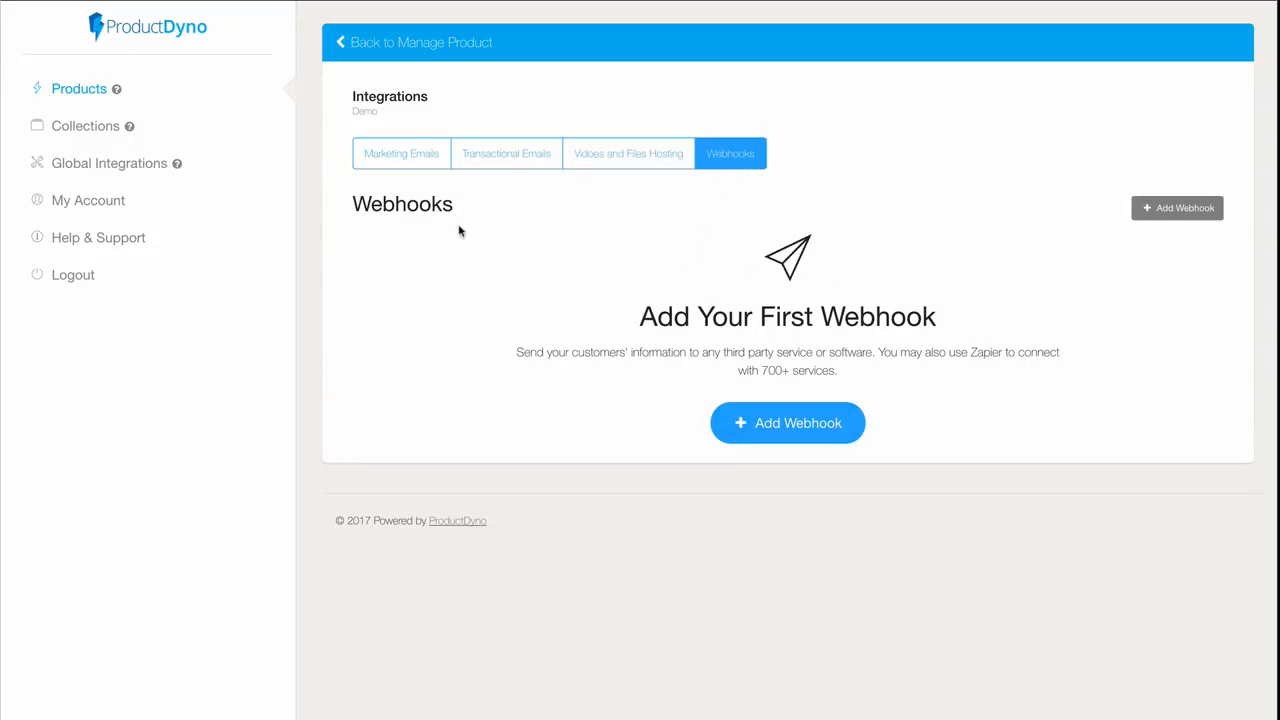
mouse_move(445, 233)
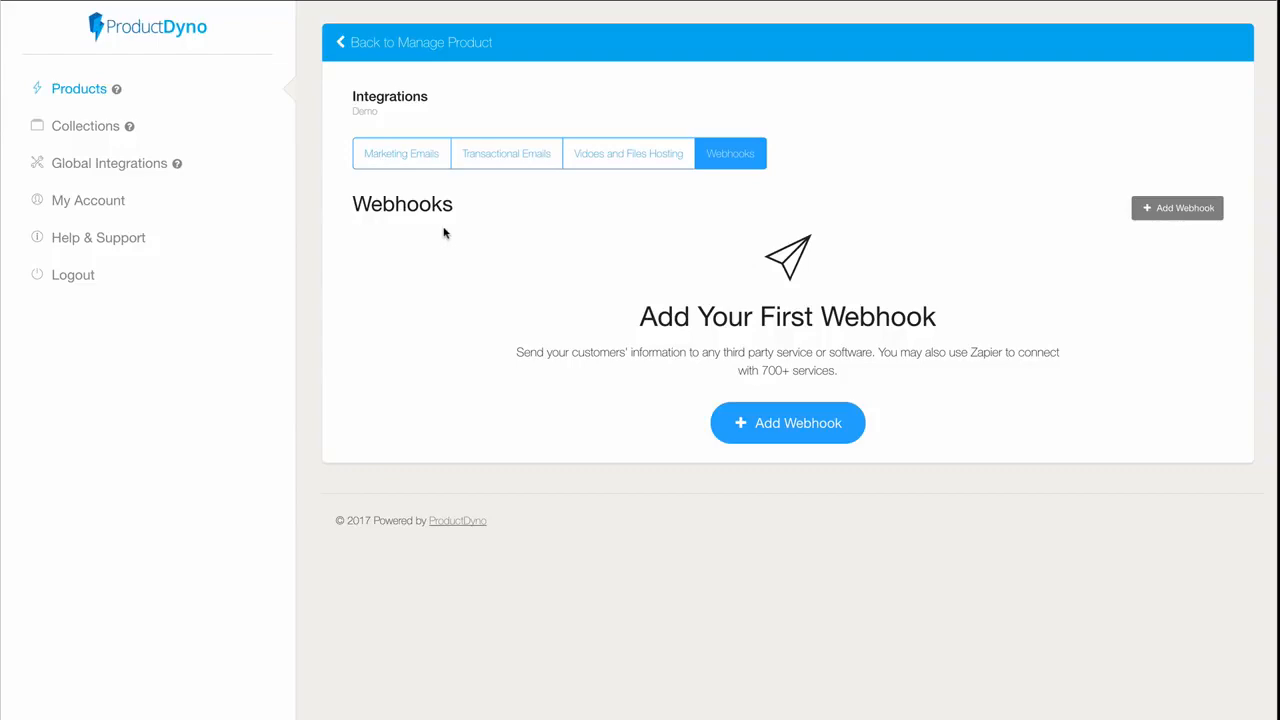
mouse_move(401, 47)
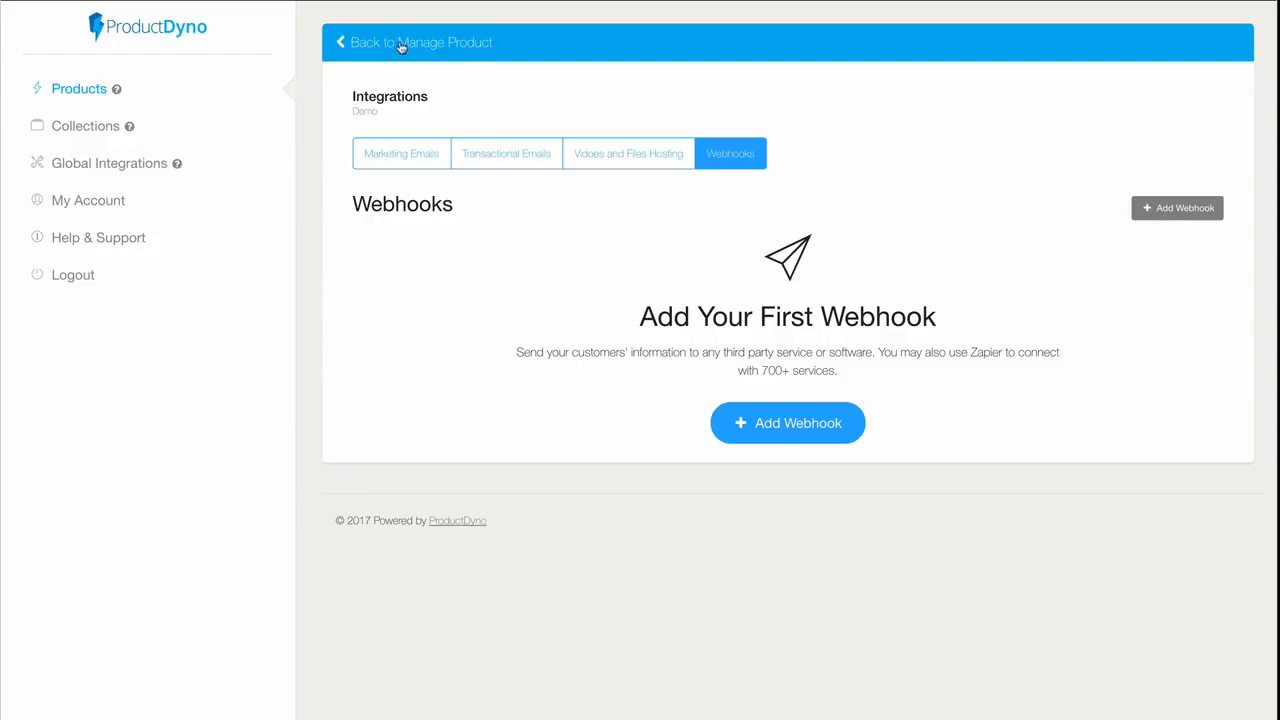
left_click(410, 42)
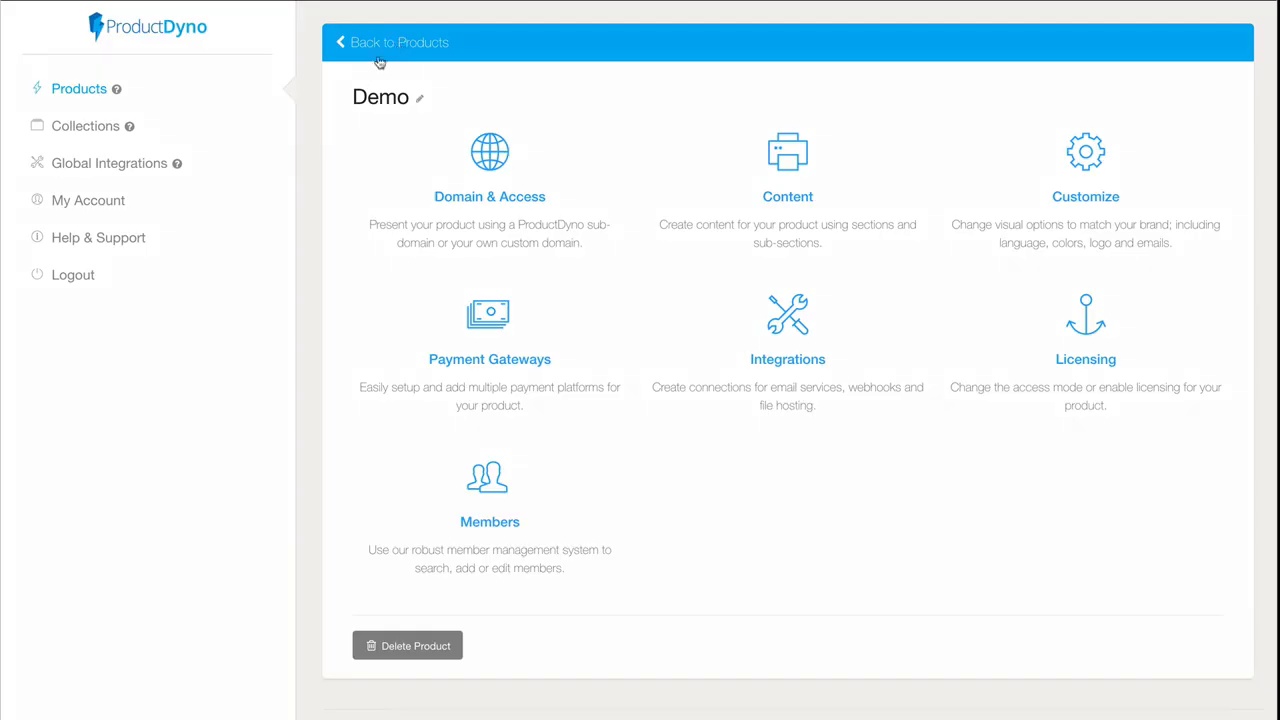
- Open Global Integrations and its Marketing Emails page
left_click(109, 163)
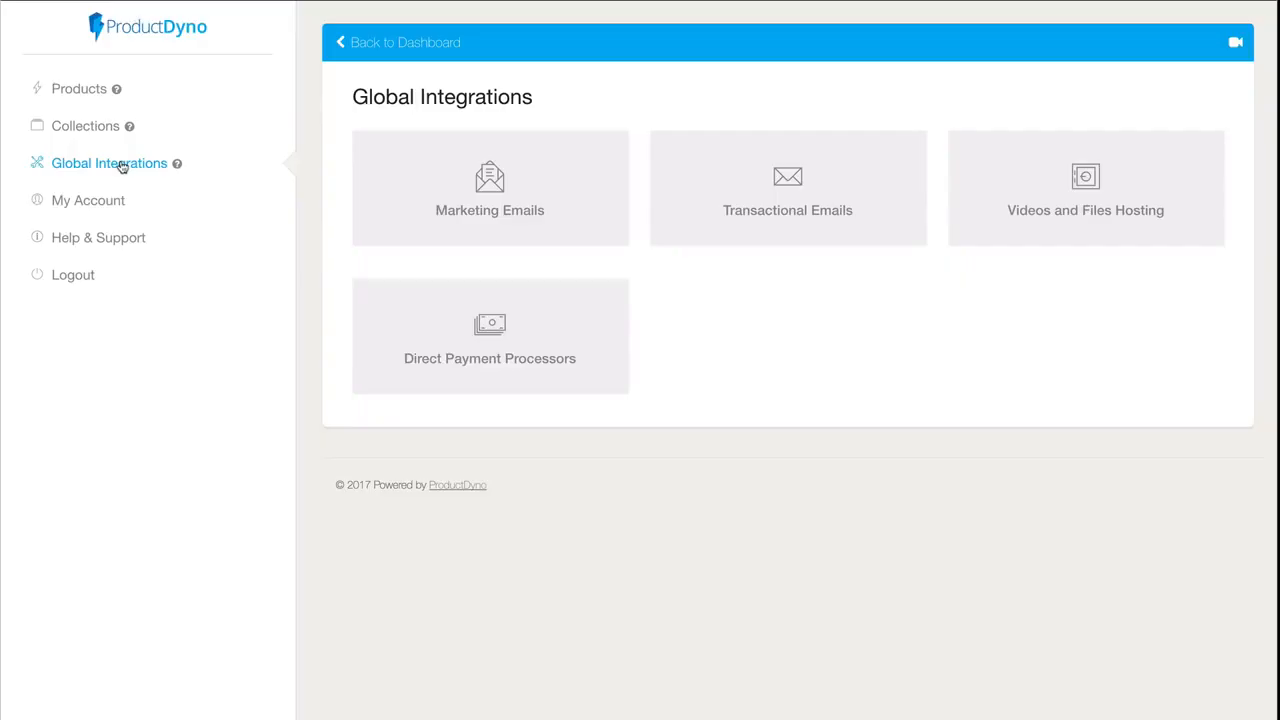
mouse_move(489, 187)
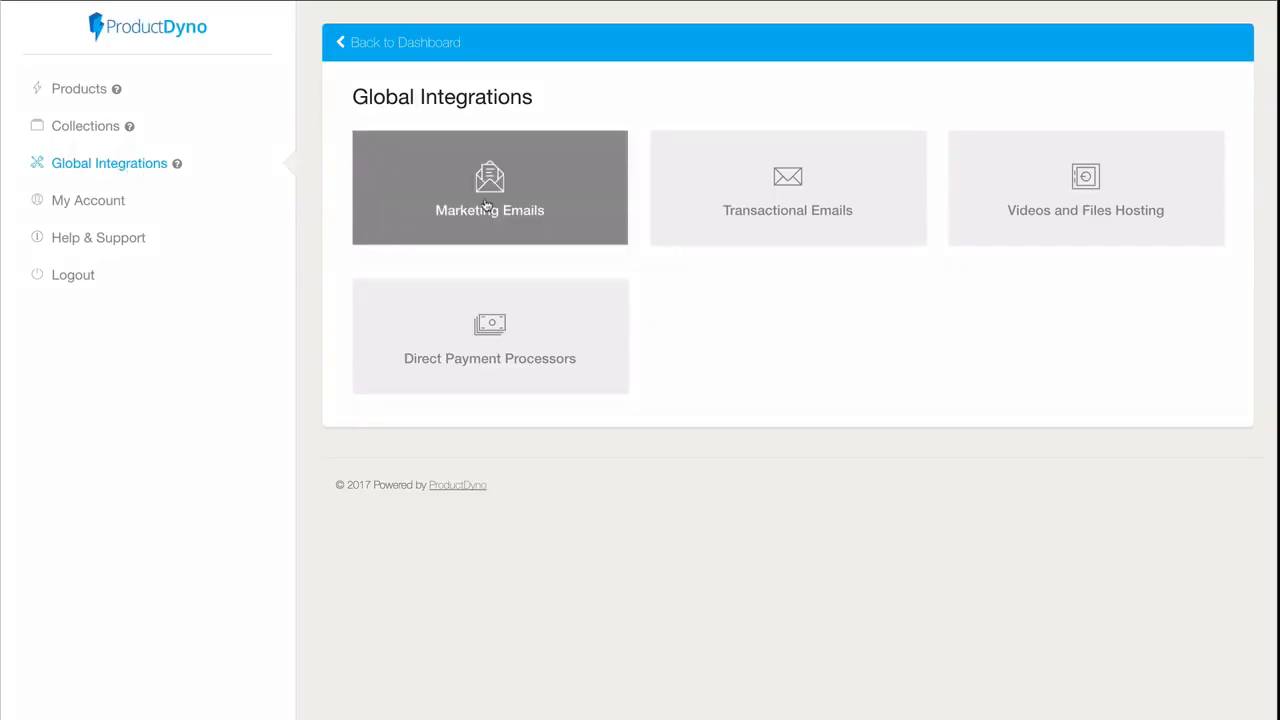
left_click(489, 187)
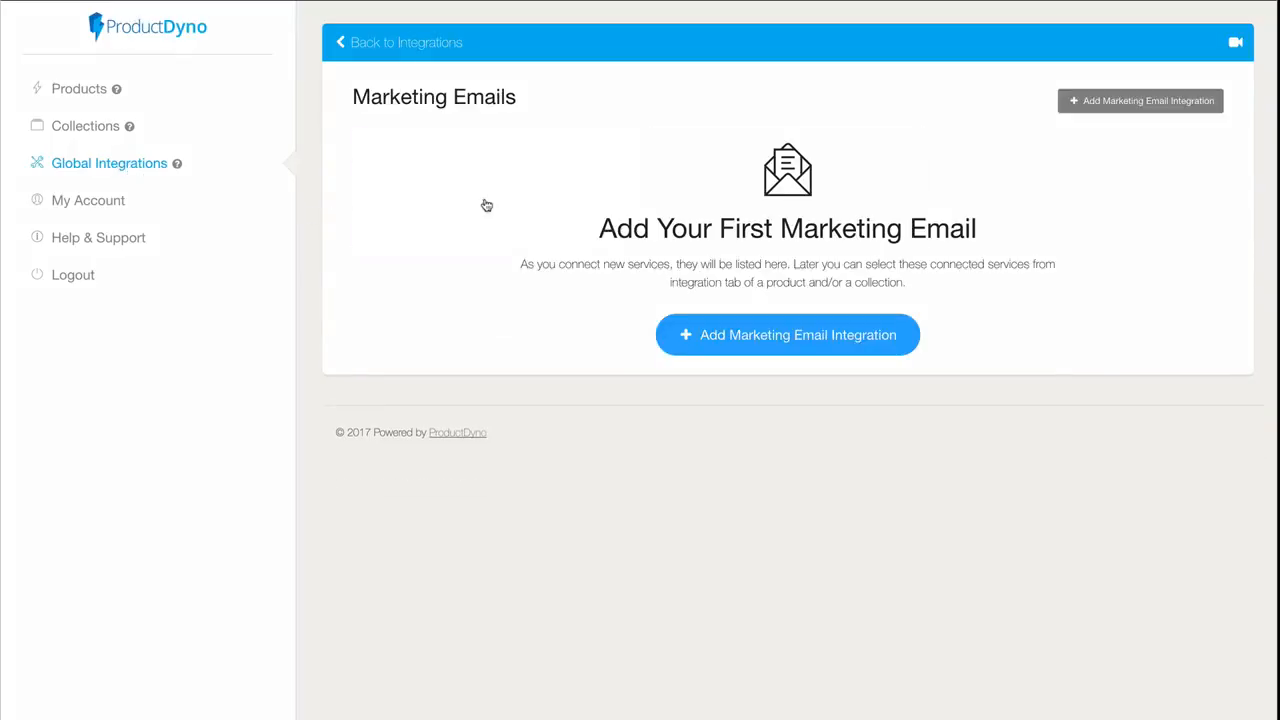
mouse_move(457, 135)
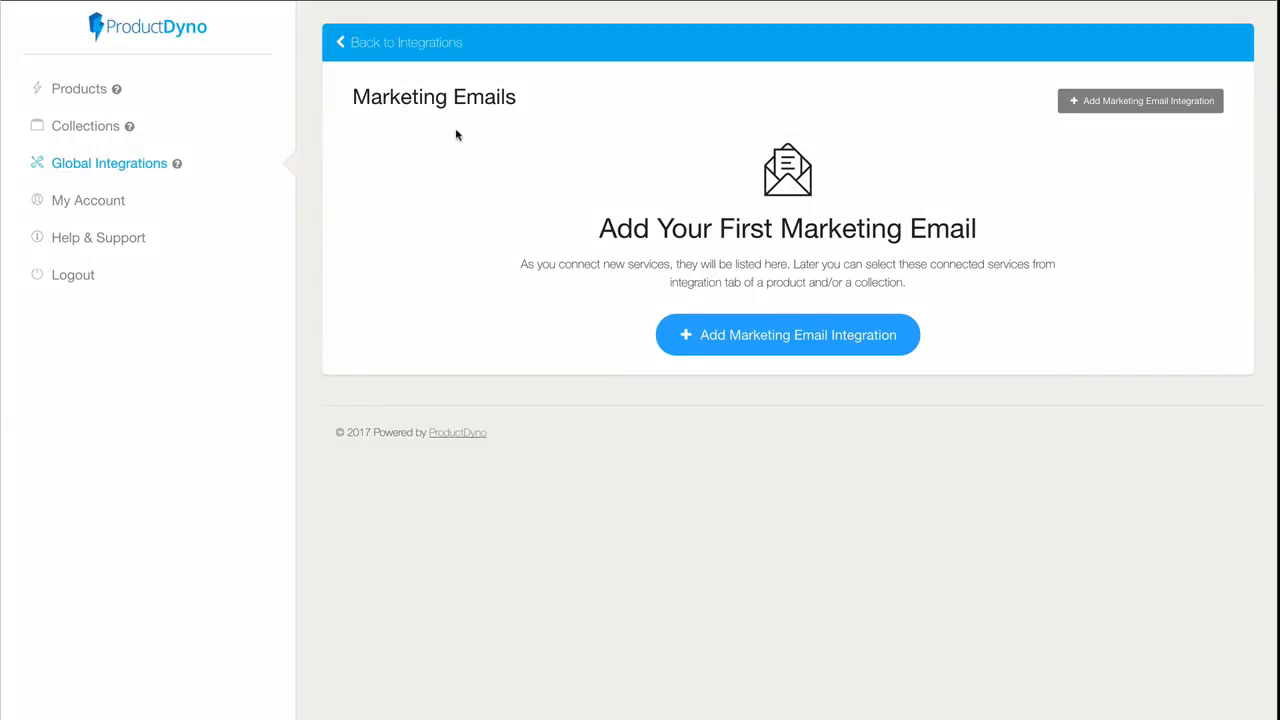
mouse_move(765, 344)
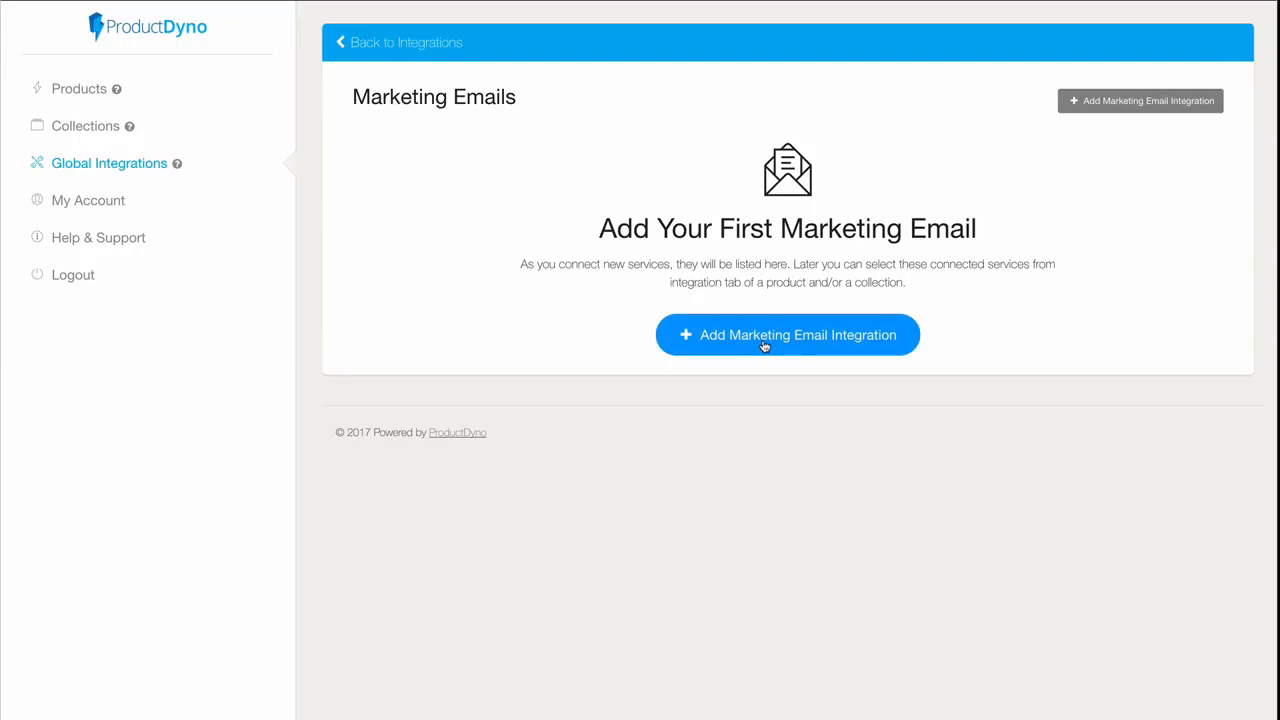
- Add and save an ActiveCampaign marketing email integration nicknamed 'AC'
left_click(787, 334)
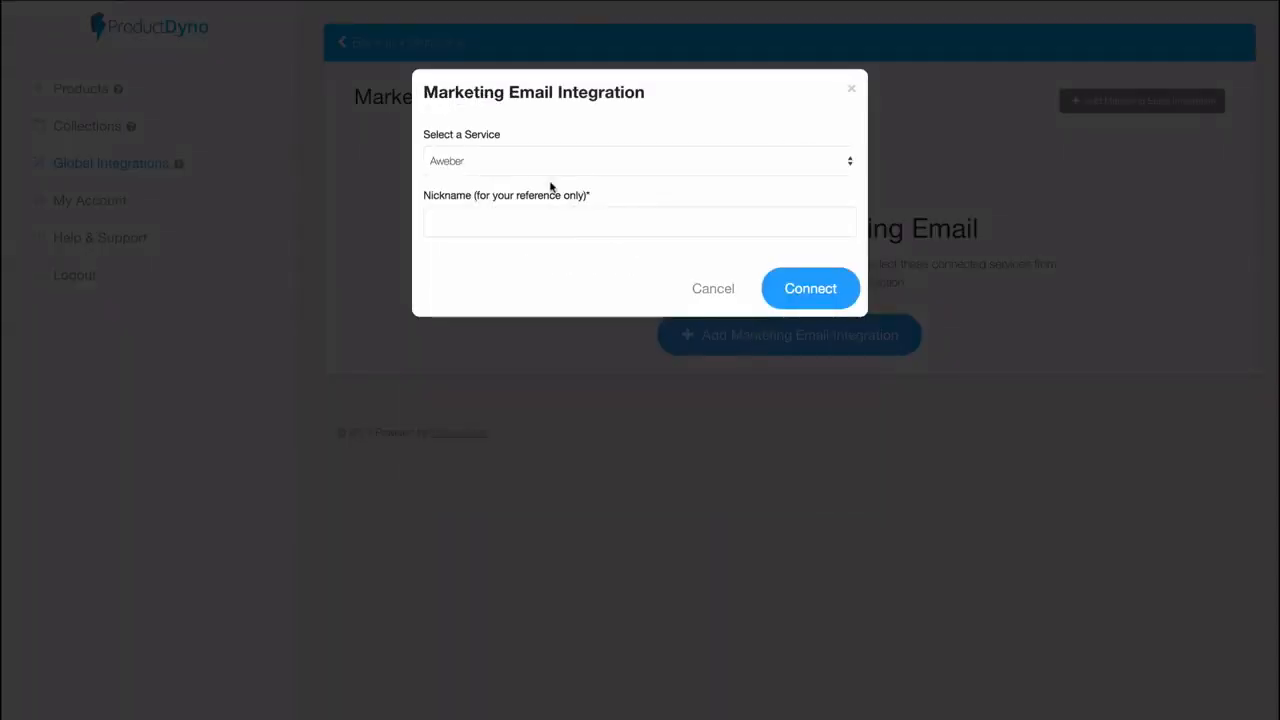
left_click(638, 160)
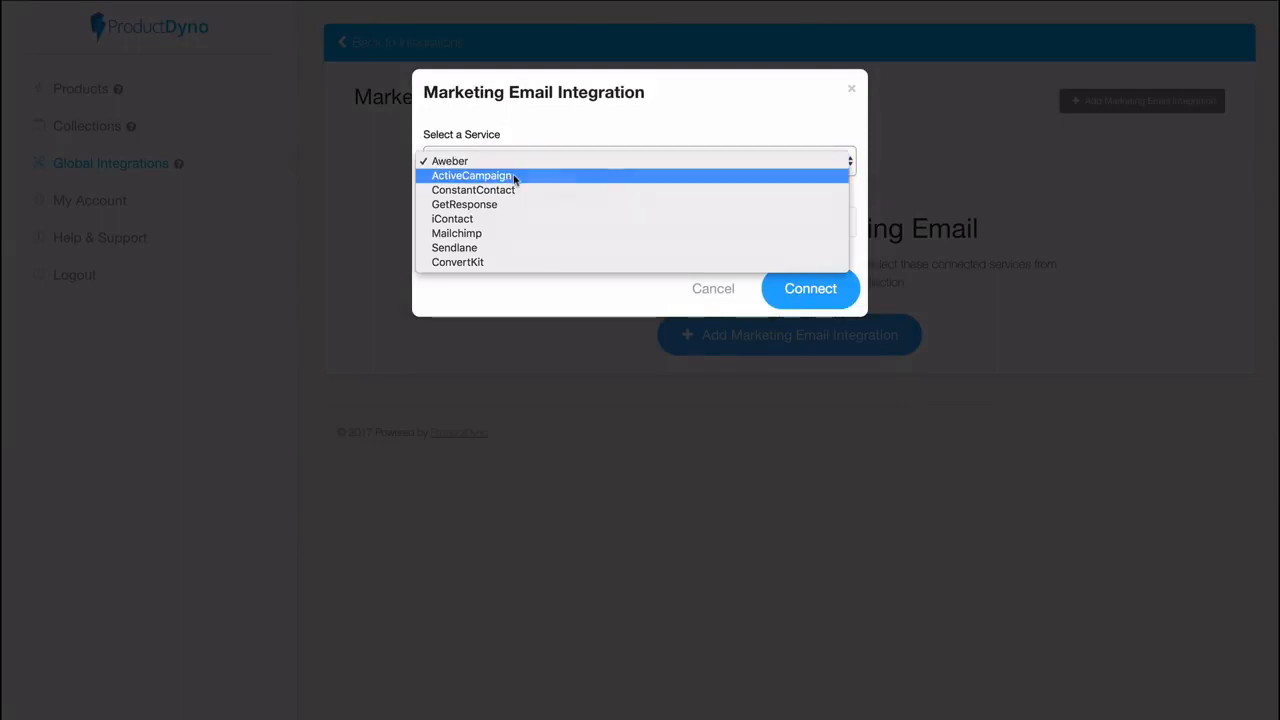
left_click(472, 175)
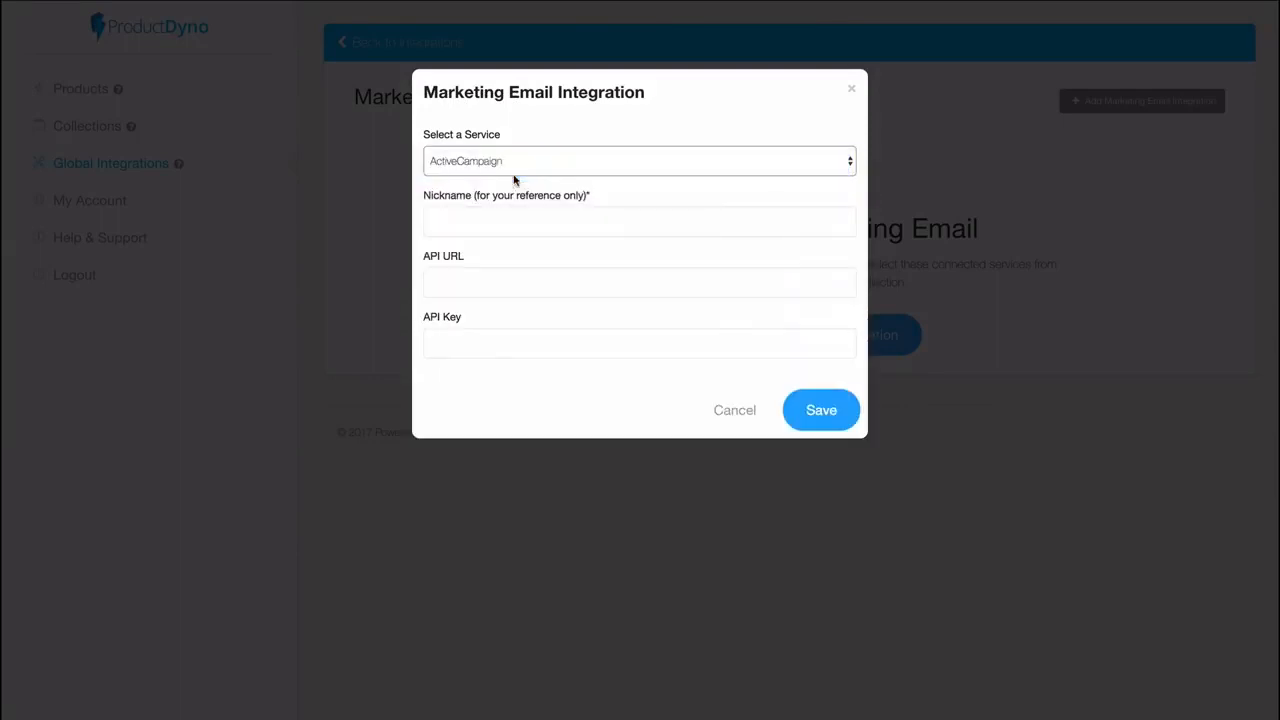
left_click(639, 222)
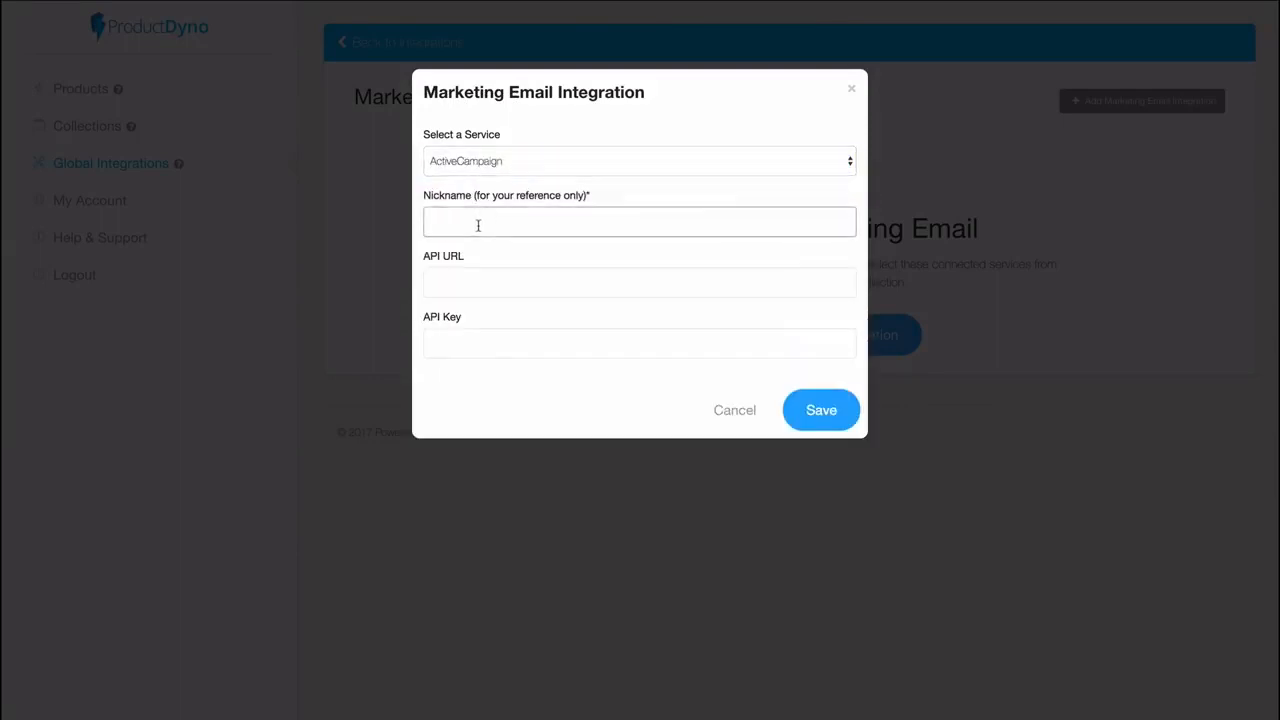
type("AC")
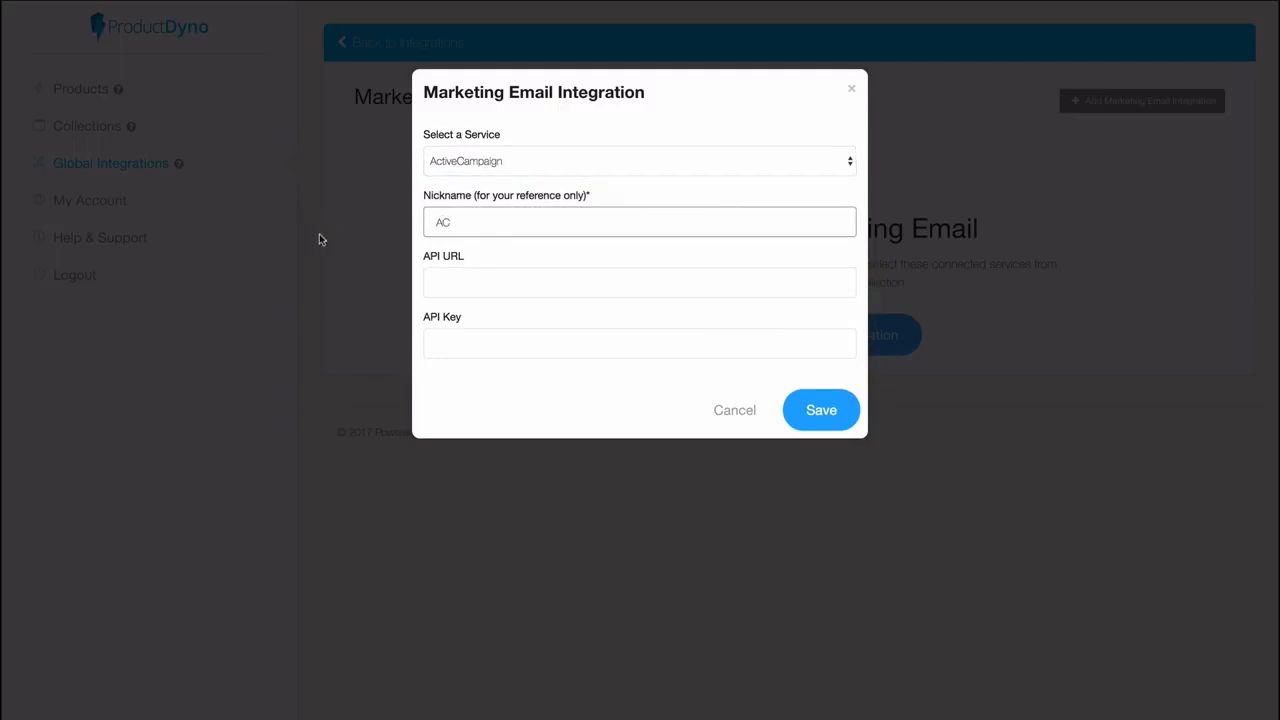
left_click(639, 161)
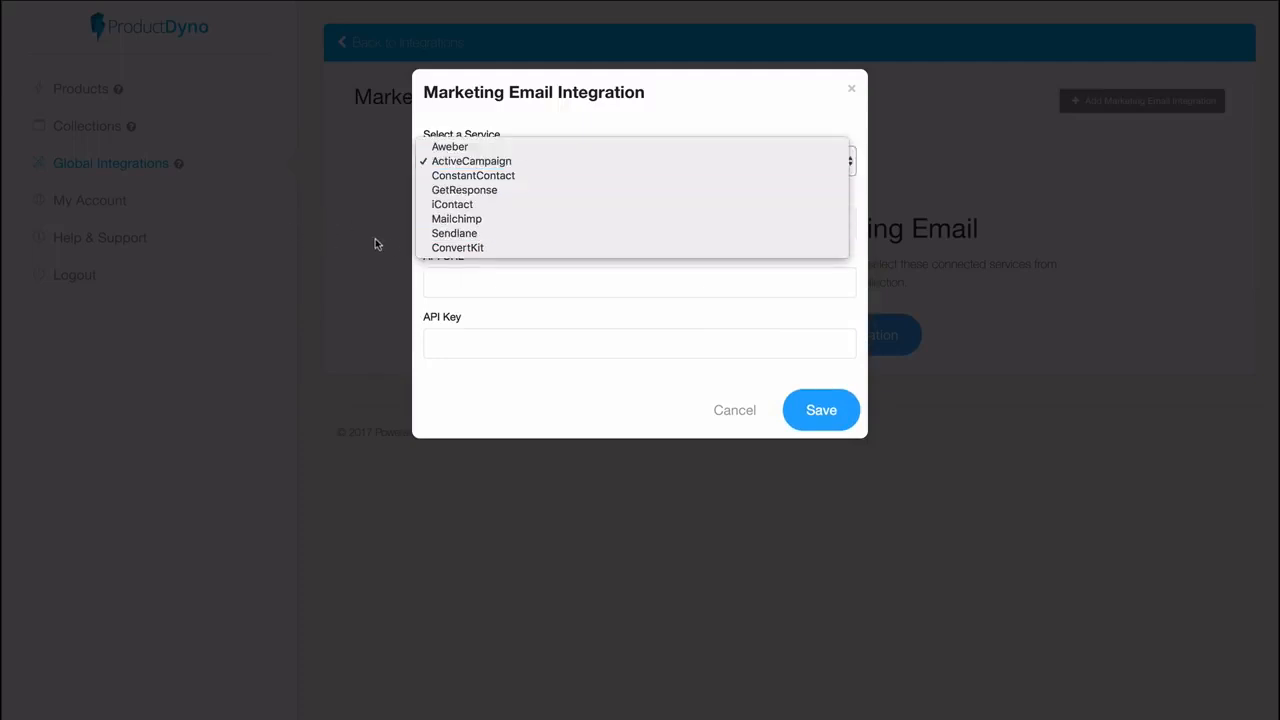
left_click(472, 161)
type("AC")
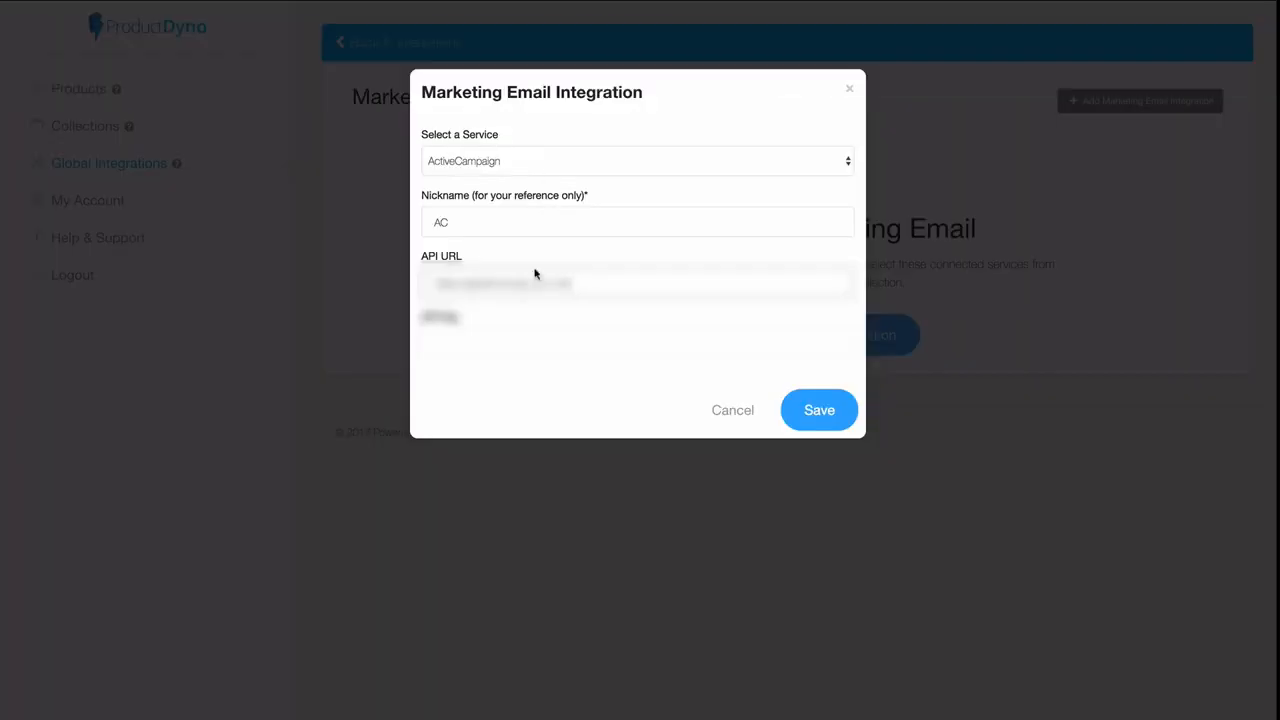
left_click(819, 410)
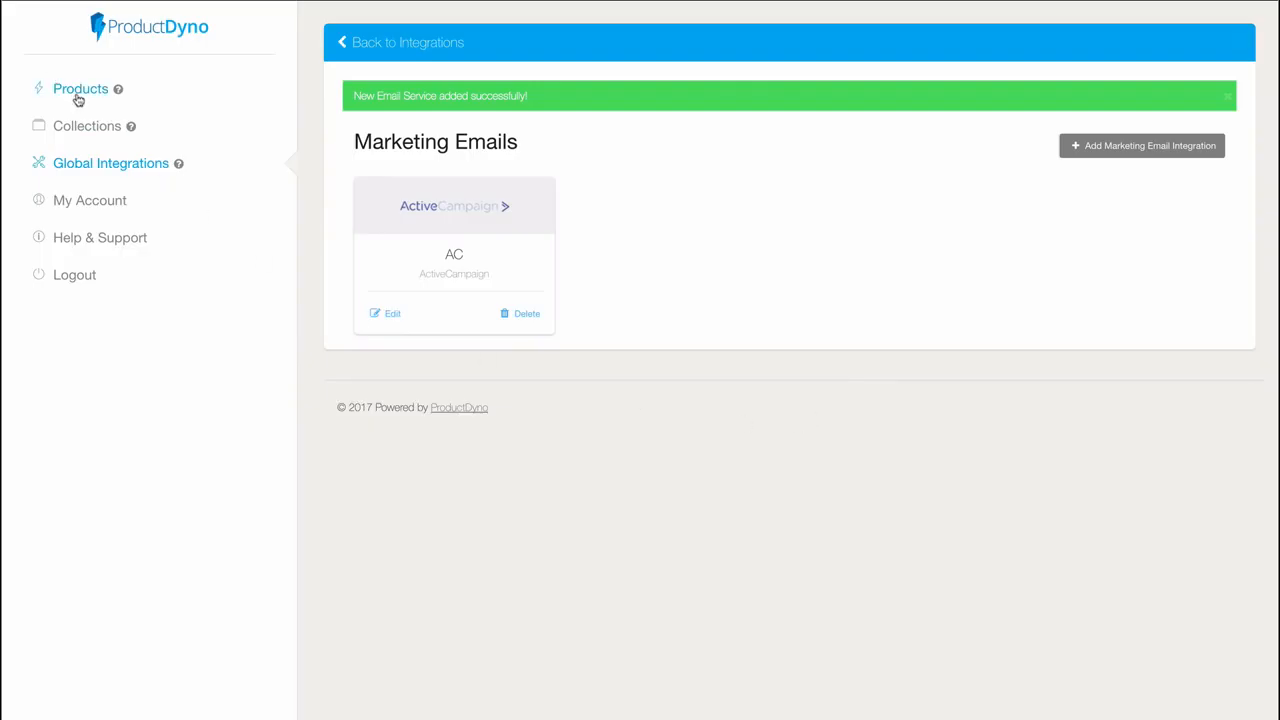
- Set Demo's marketing email service to AC with the ProductDyno list, save, and return to its overview
left_click(80, 88)
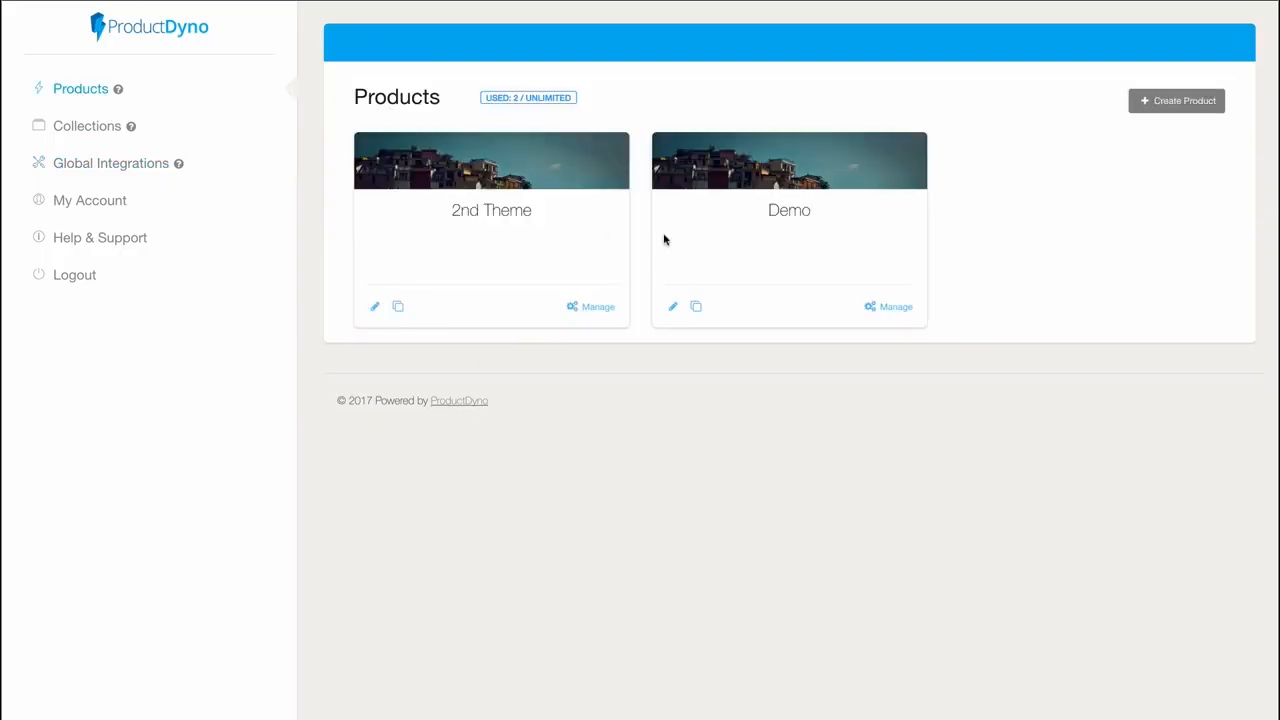
left_click(889, 306)
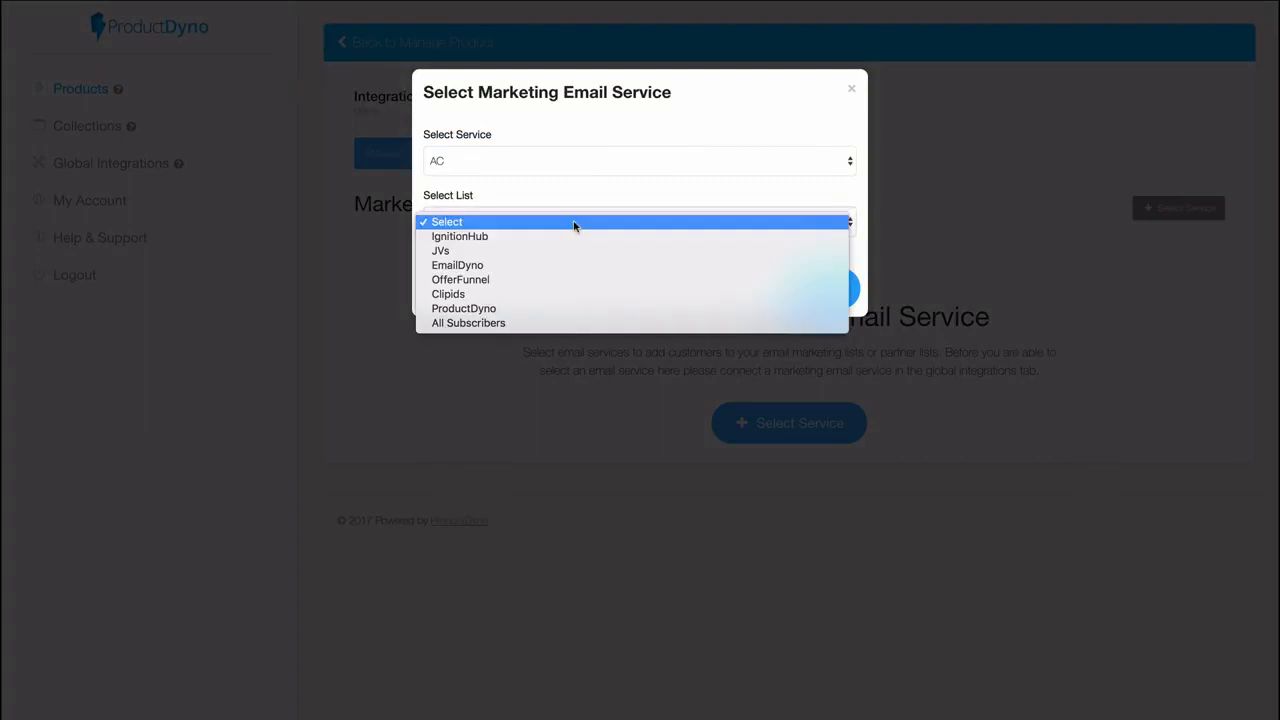
left_click(463, 308)
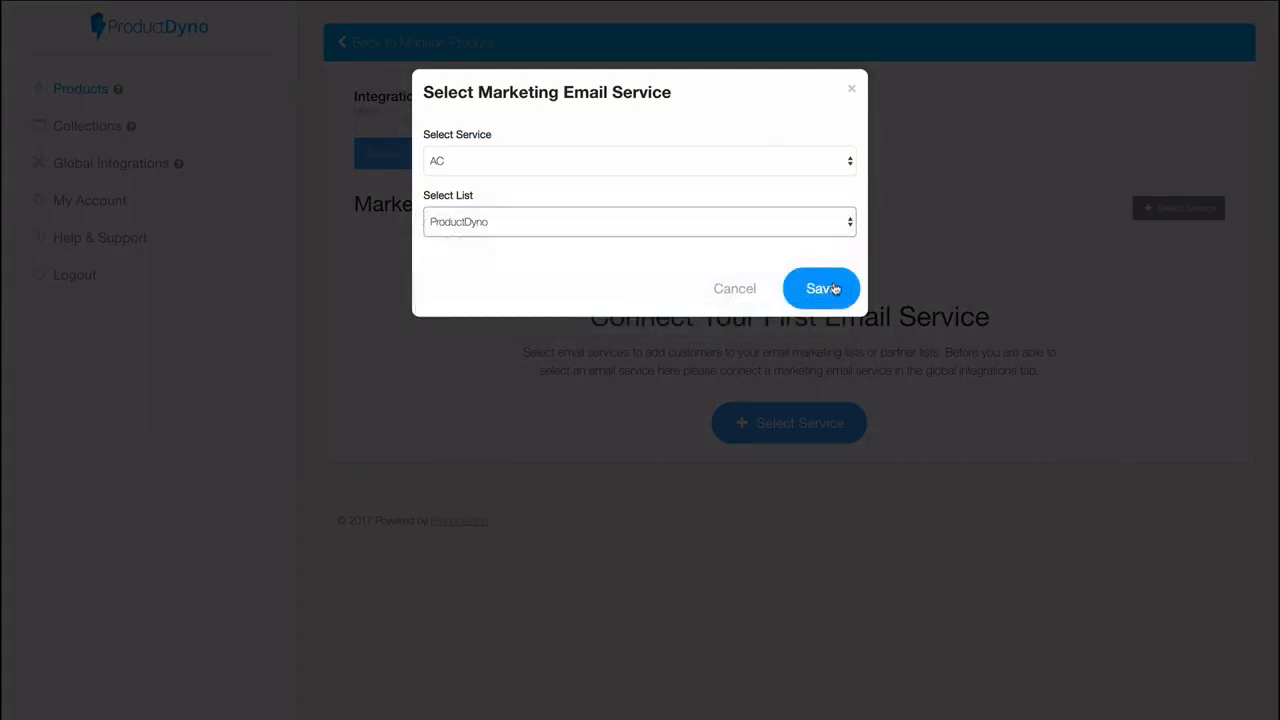
left_click(821, 288)
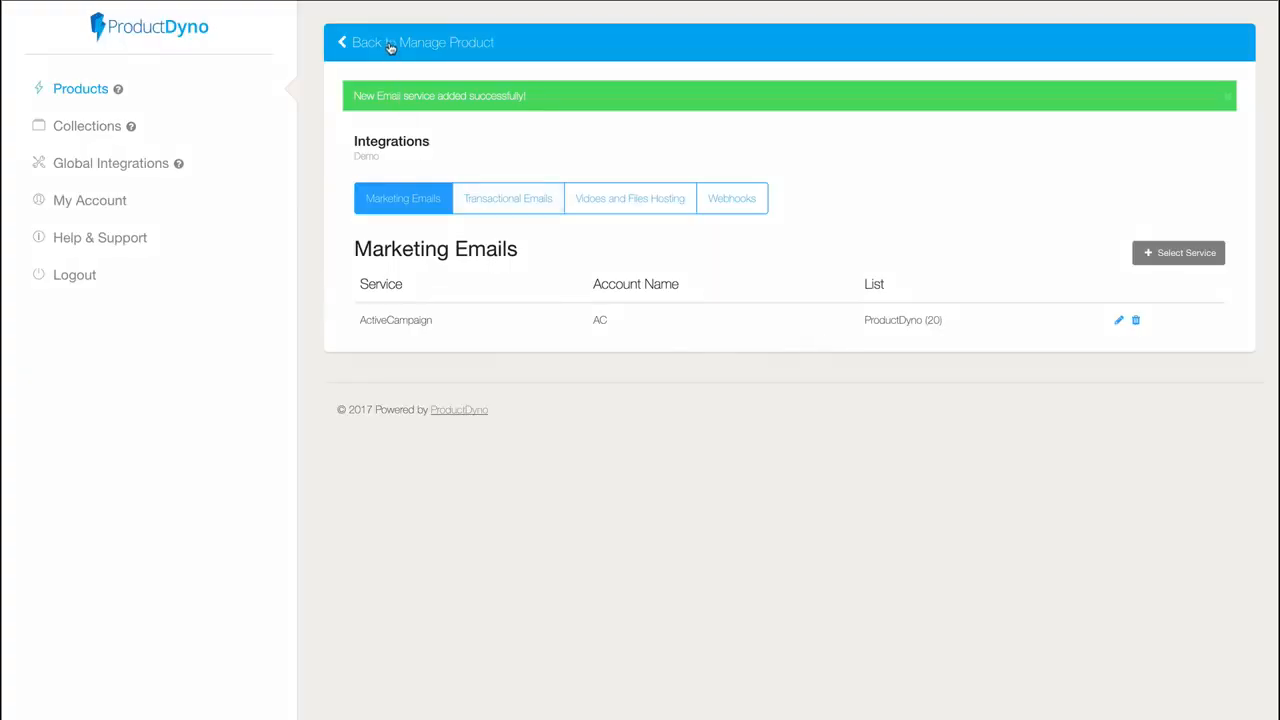
left_click(415, 42)
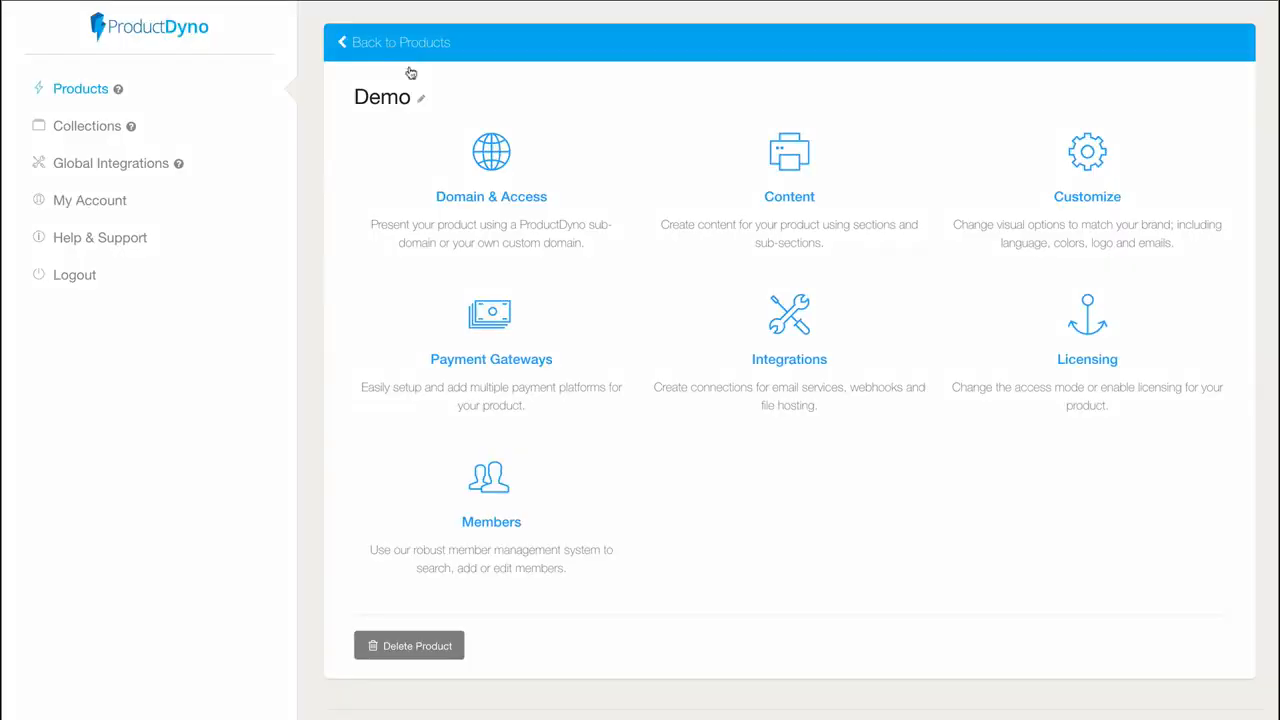
- Go back to the products list showing 2nd Theme and Demo
left_click(393, 42)
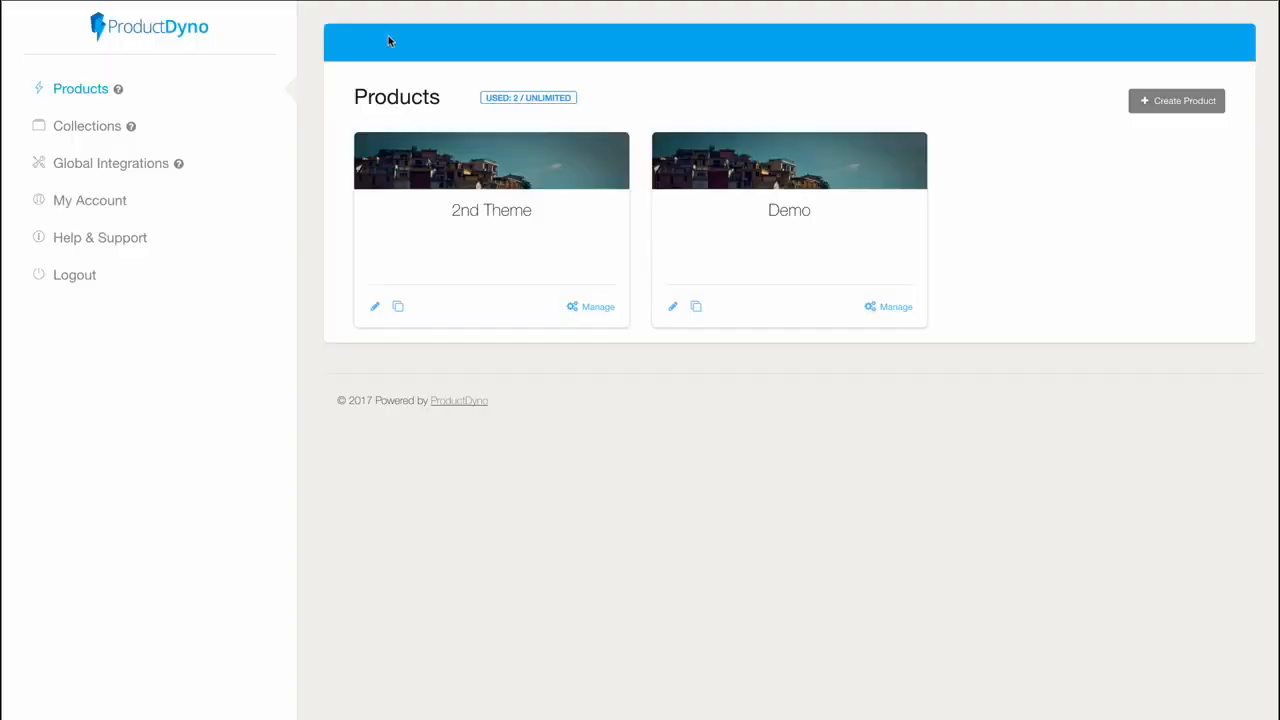
mouse_move(849, 410)
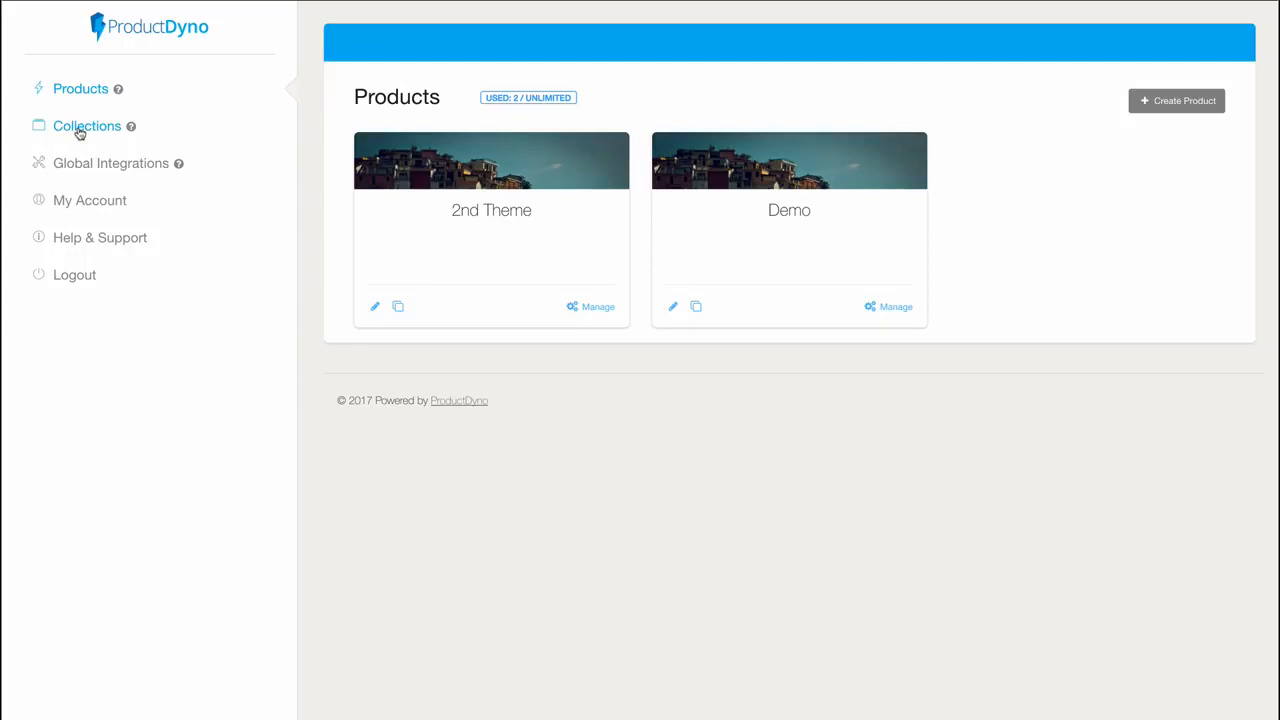
- Open the empty Collections page from the left sidebar
left_click(87, 125)
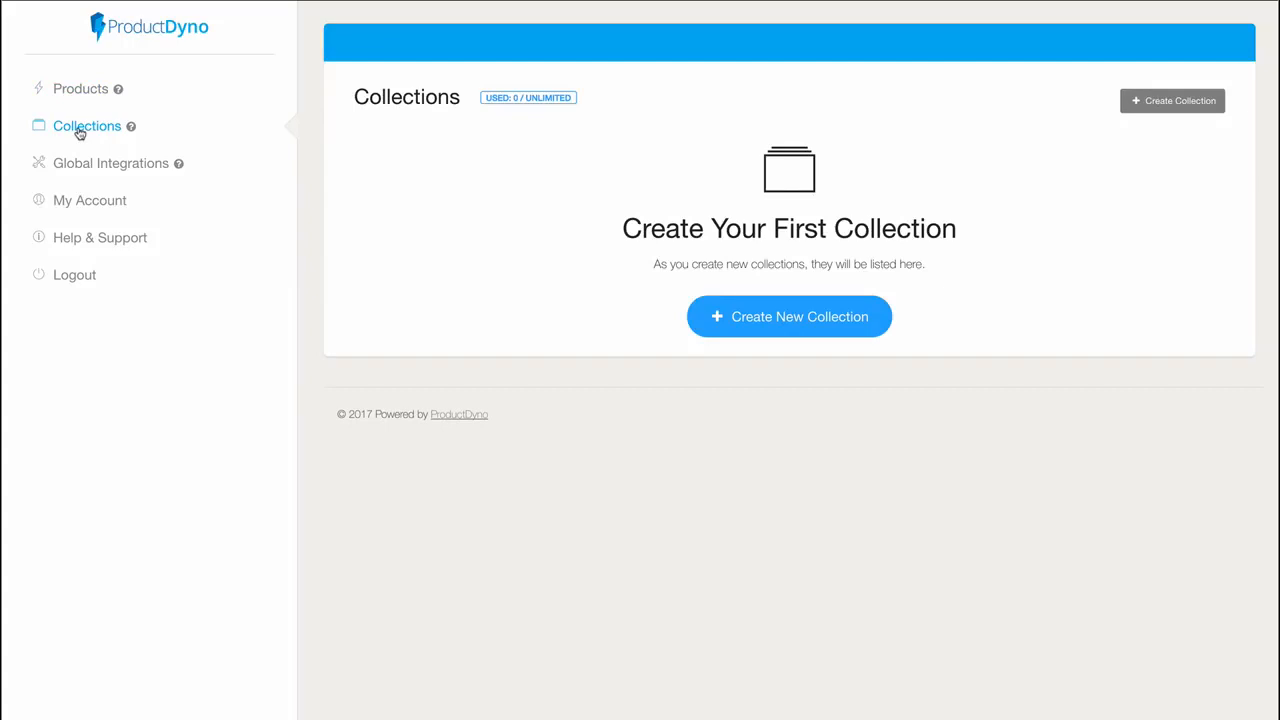
mouse_move(116, 135)
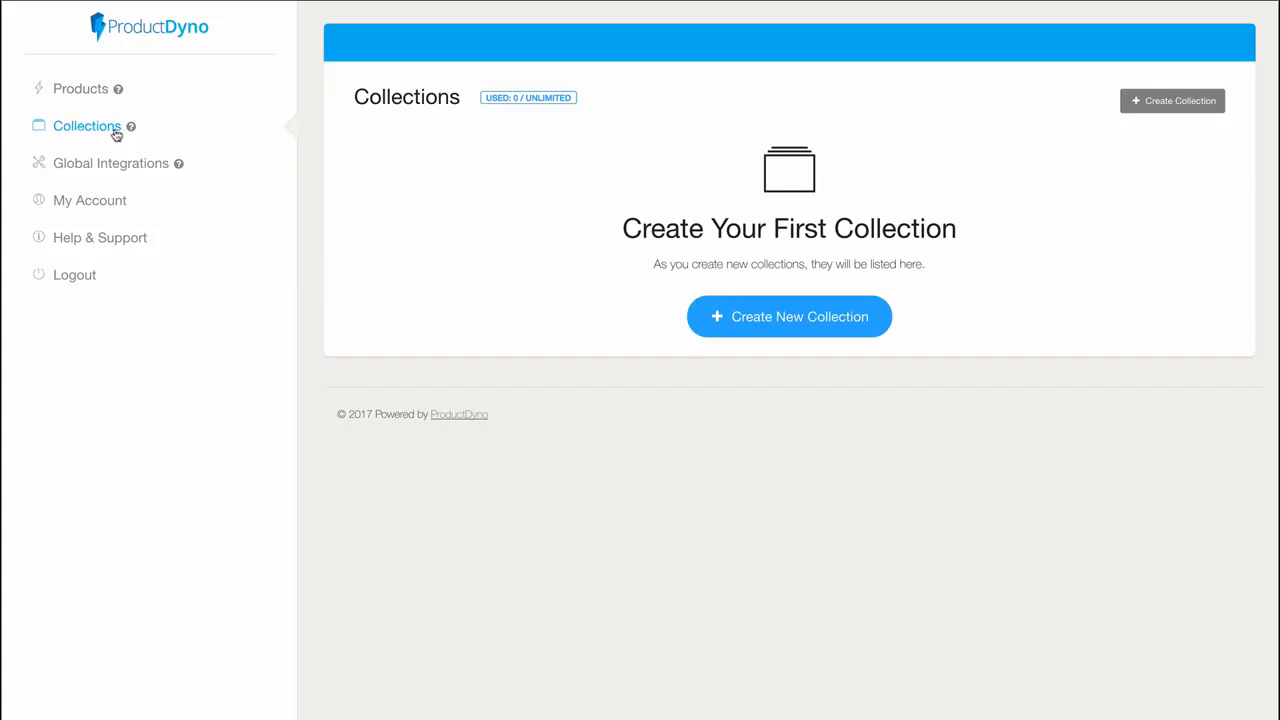
mouse_move(105, 130)
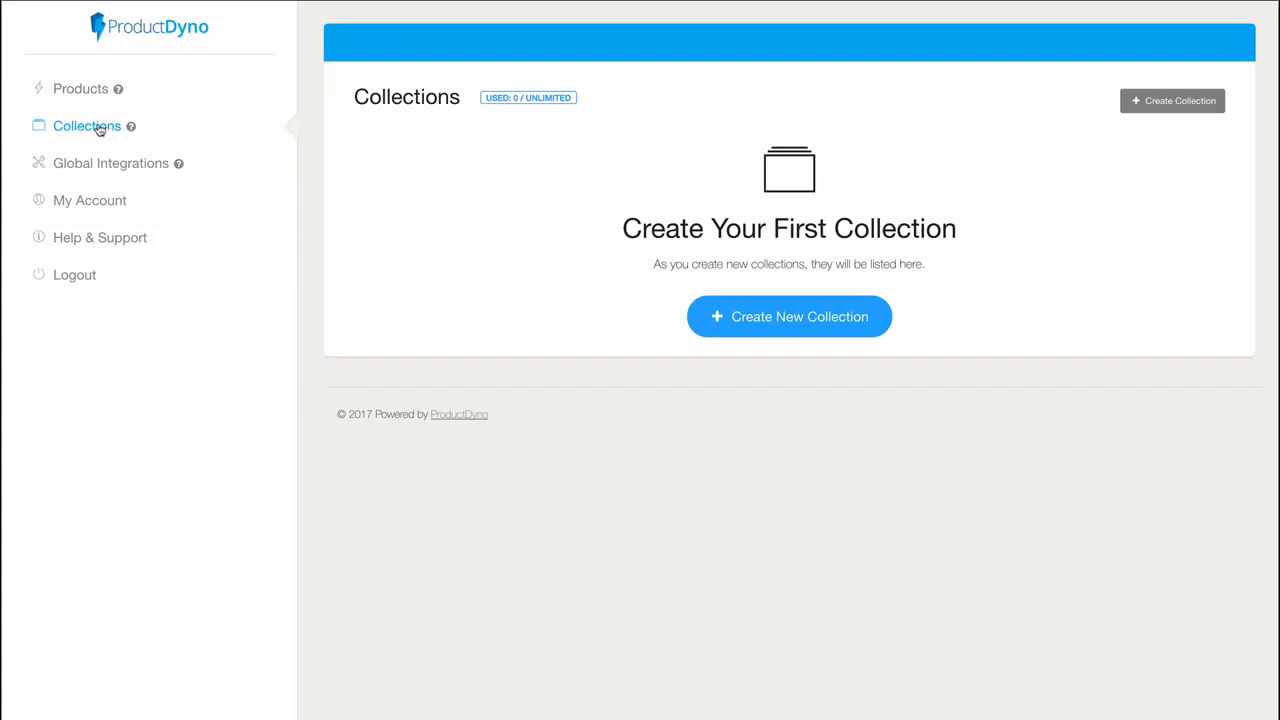
mouse_move(110, 163)
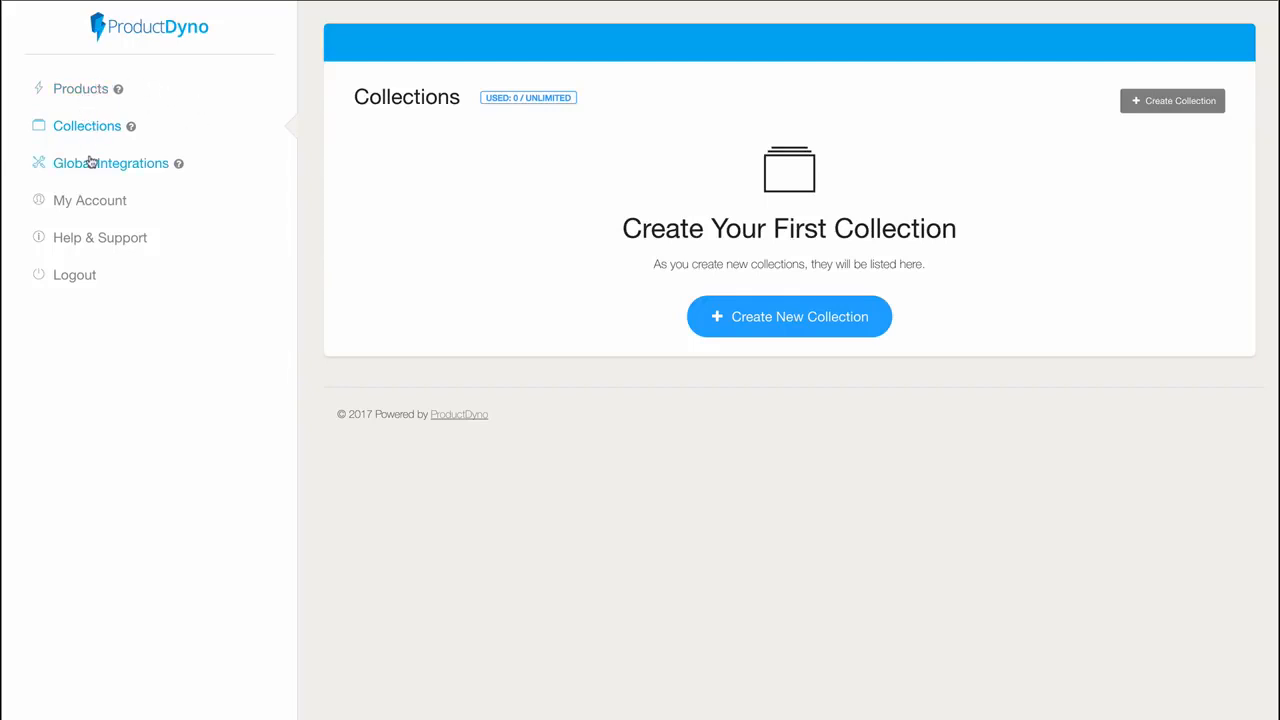
mouse_move(90, 165)
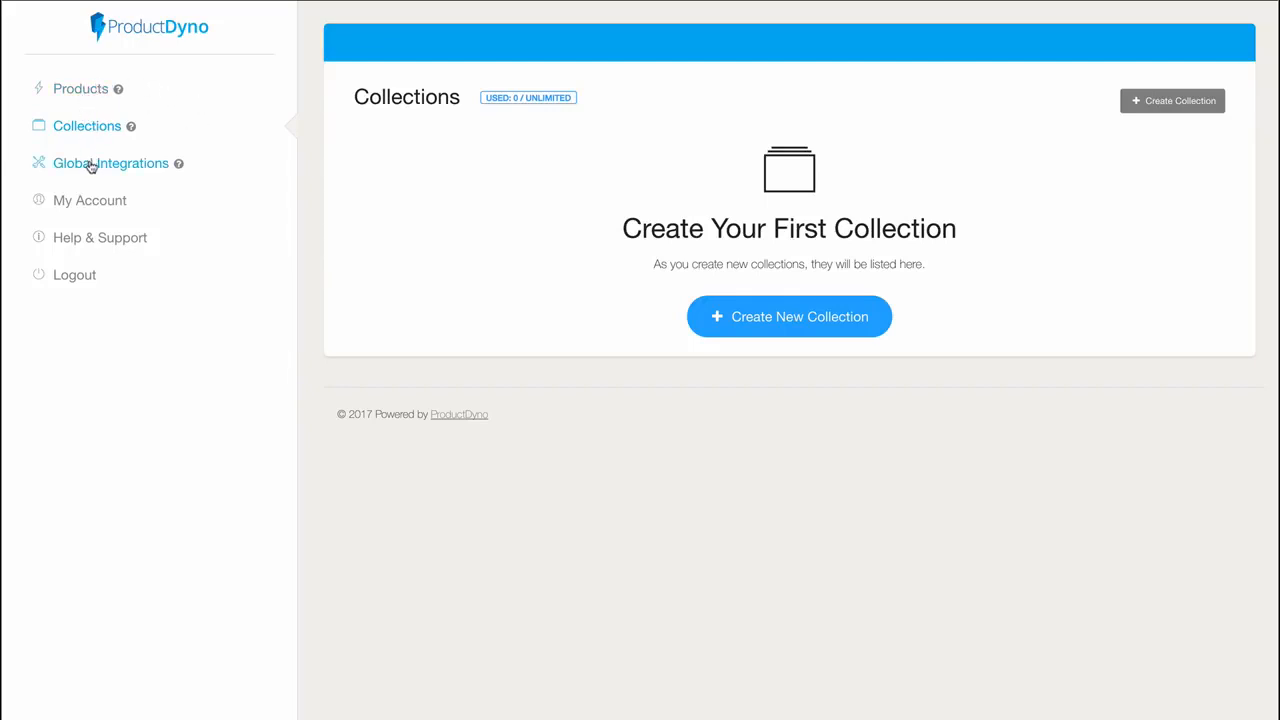